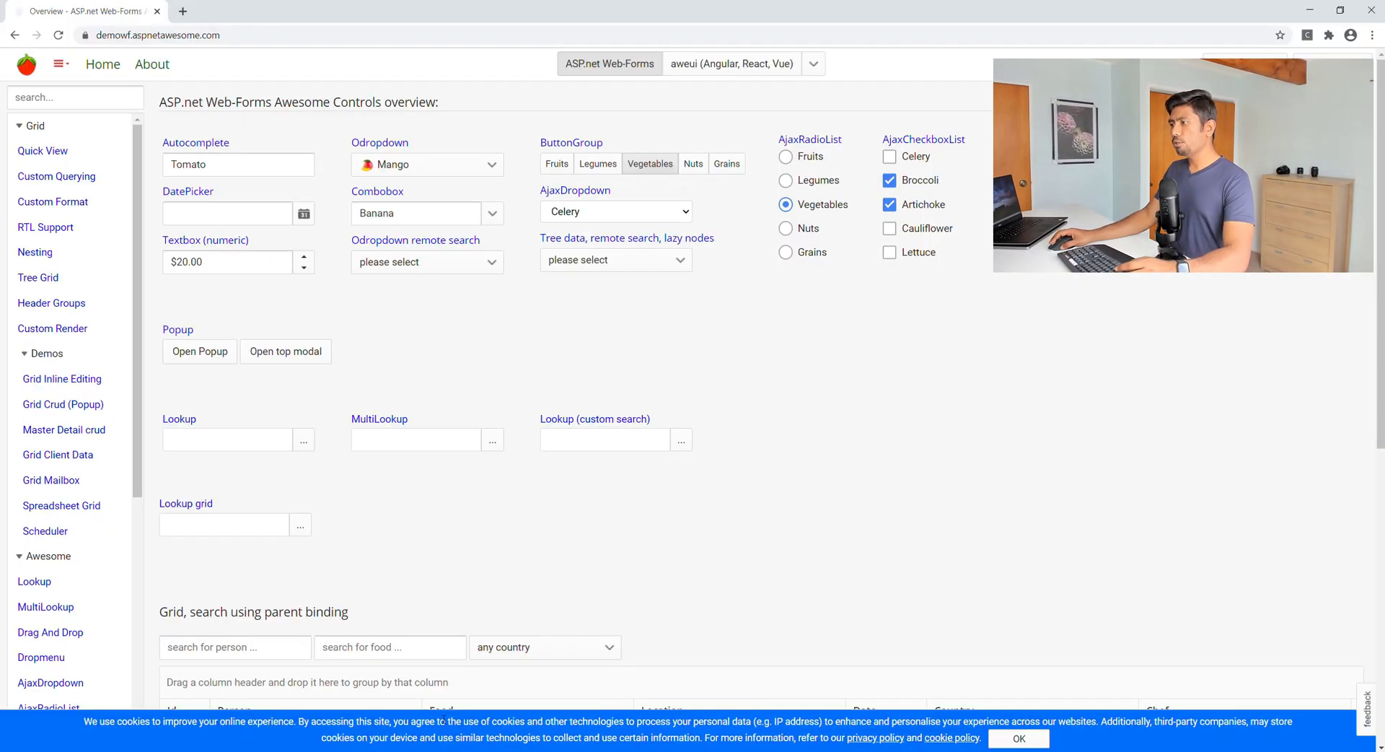
{"action": "mouse_move", "coordinate": [651, 357]}
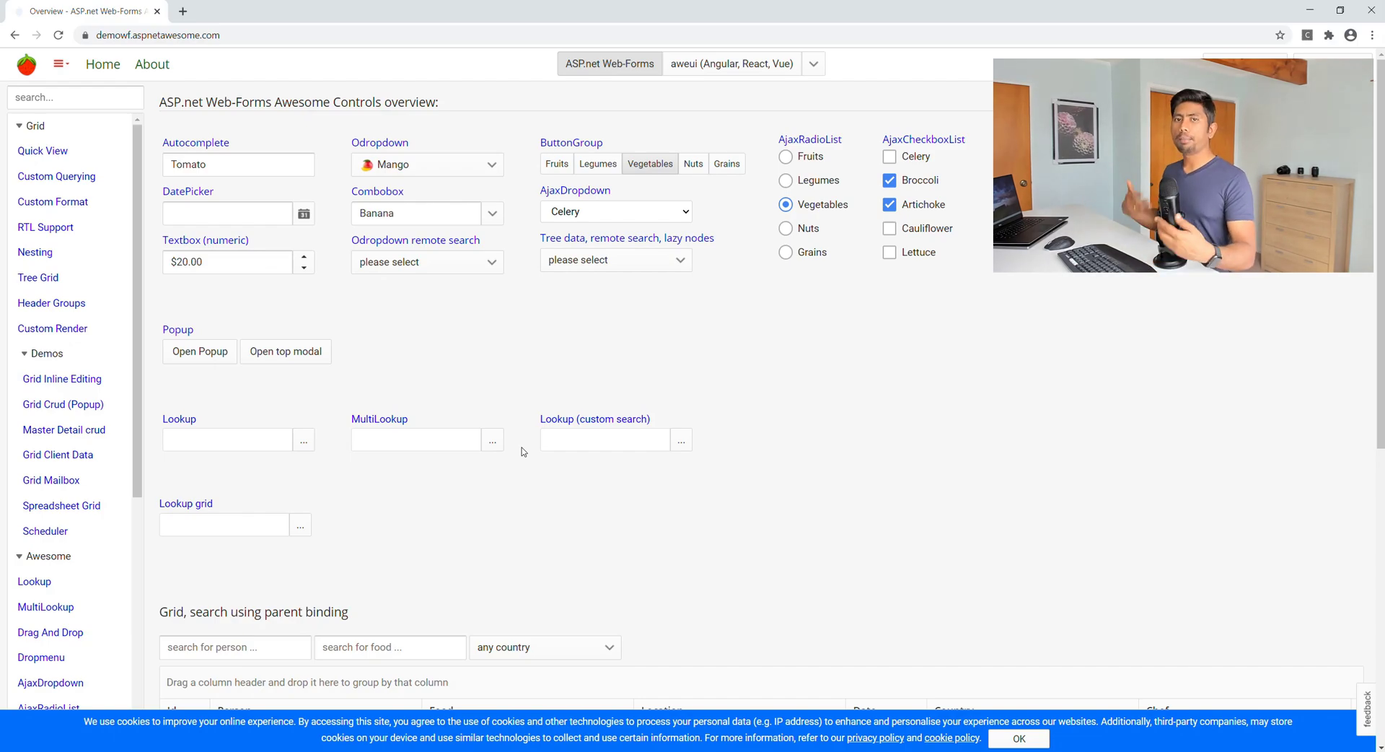
{"action": "mouse_move", "coordinate": [481, 365]}
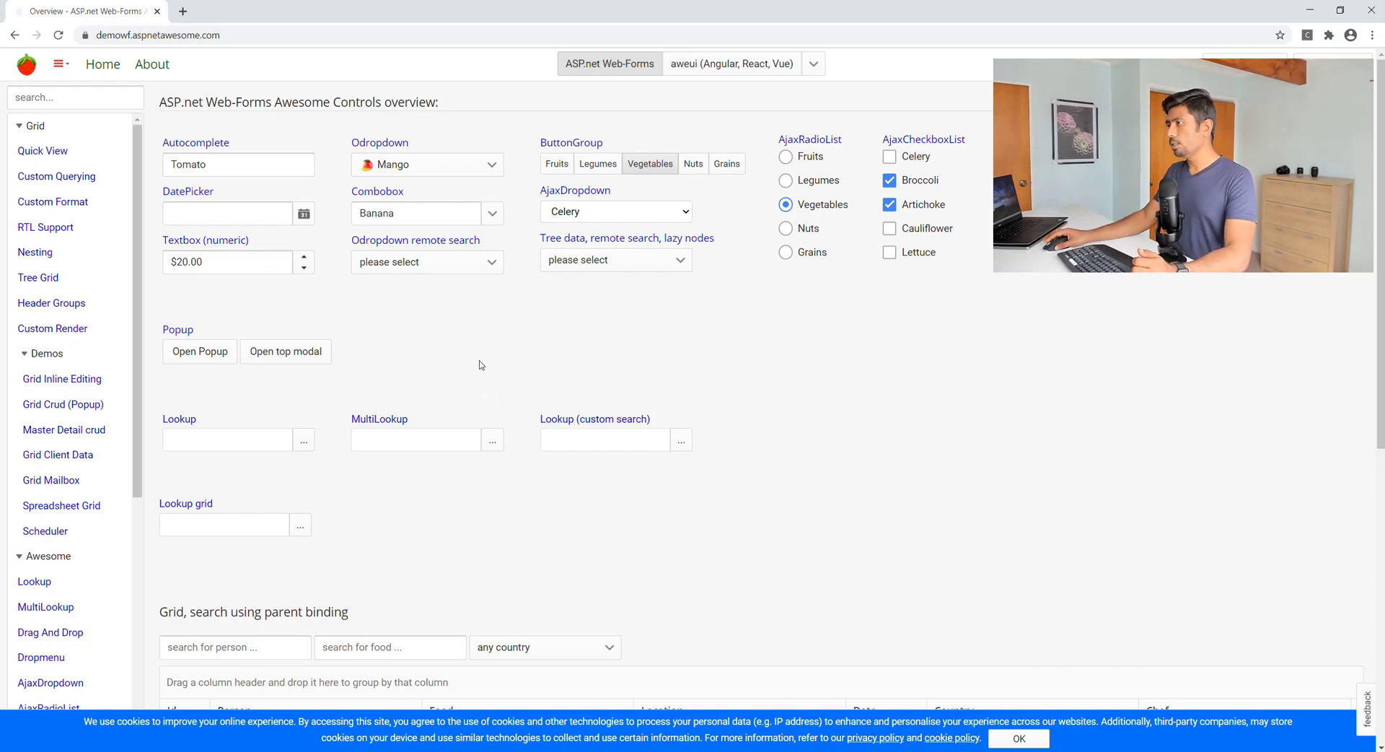
{"action": "mouse_move", "coordinate": [614, 232]}
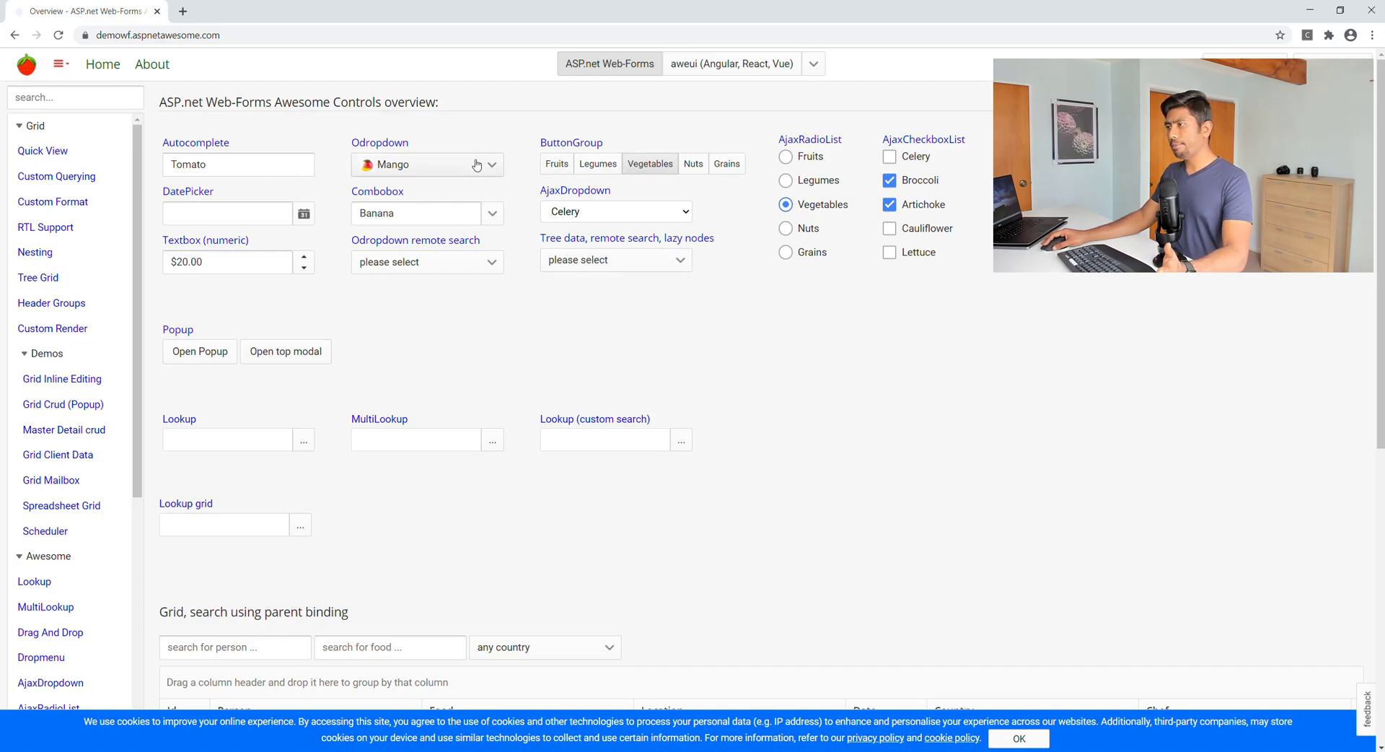
{"action": "mouse_move", "coordinate": [635, 273]}
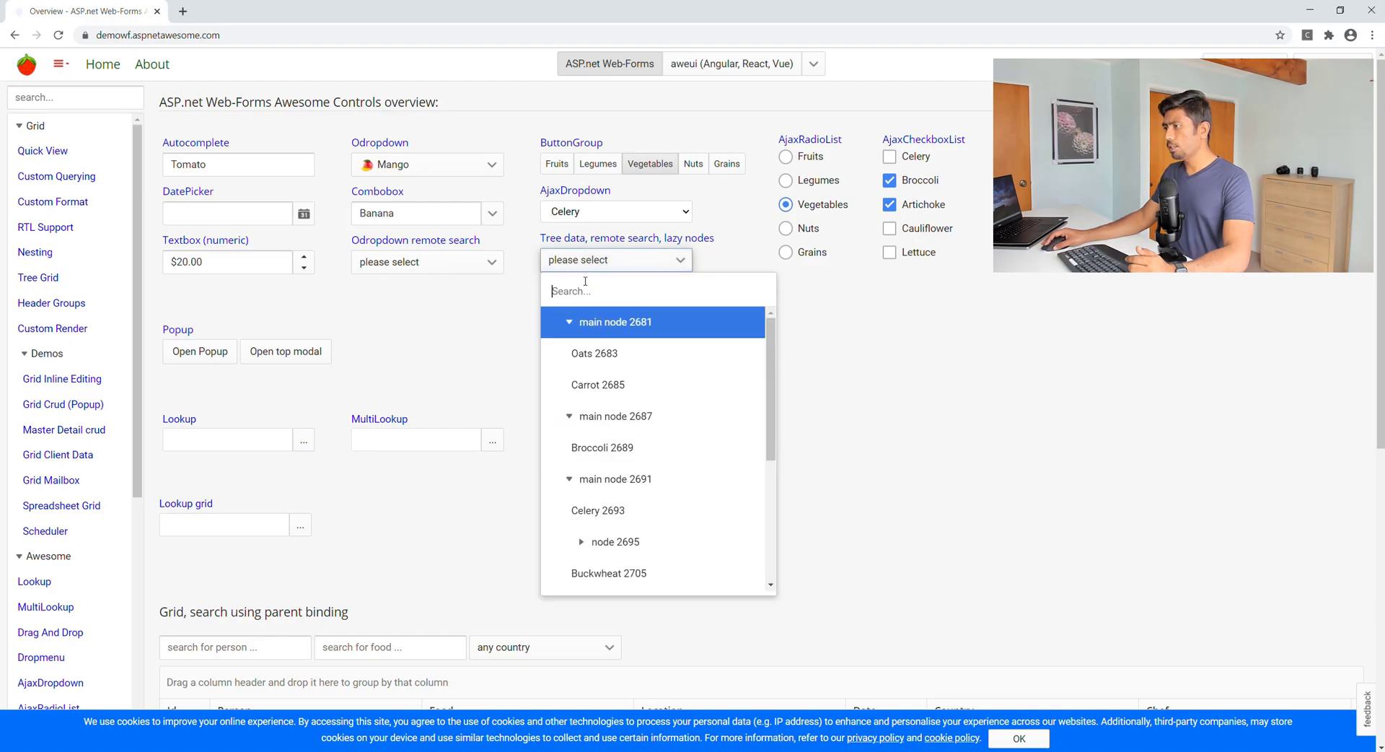
Expand the Combobox option list and bring up Chrome DevTools with F12.
{"action": "left_click", "coordinate": [414, 212]}
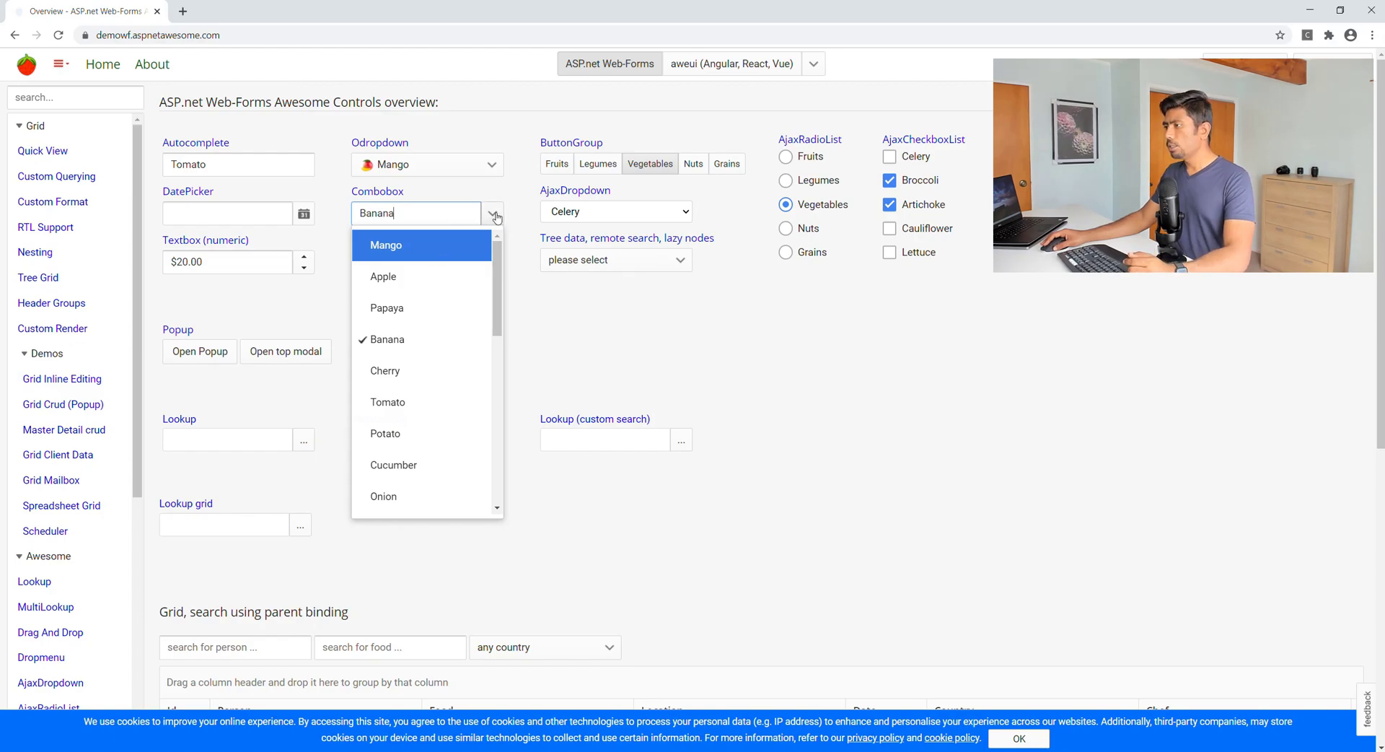
{"action": "mouse_move", "coordinate": [521, 375]}
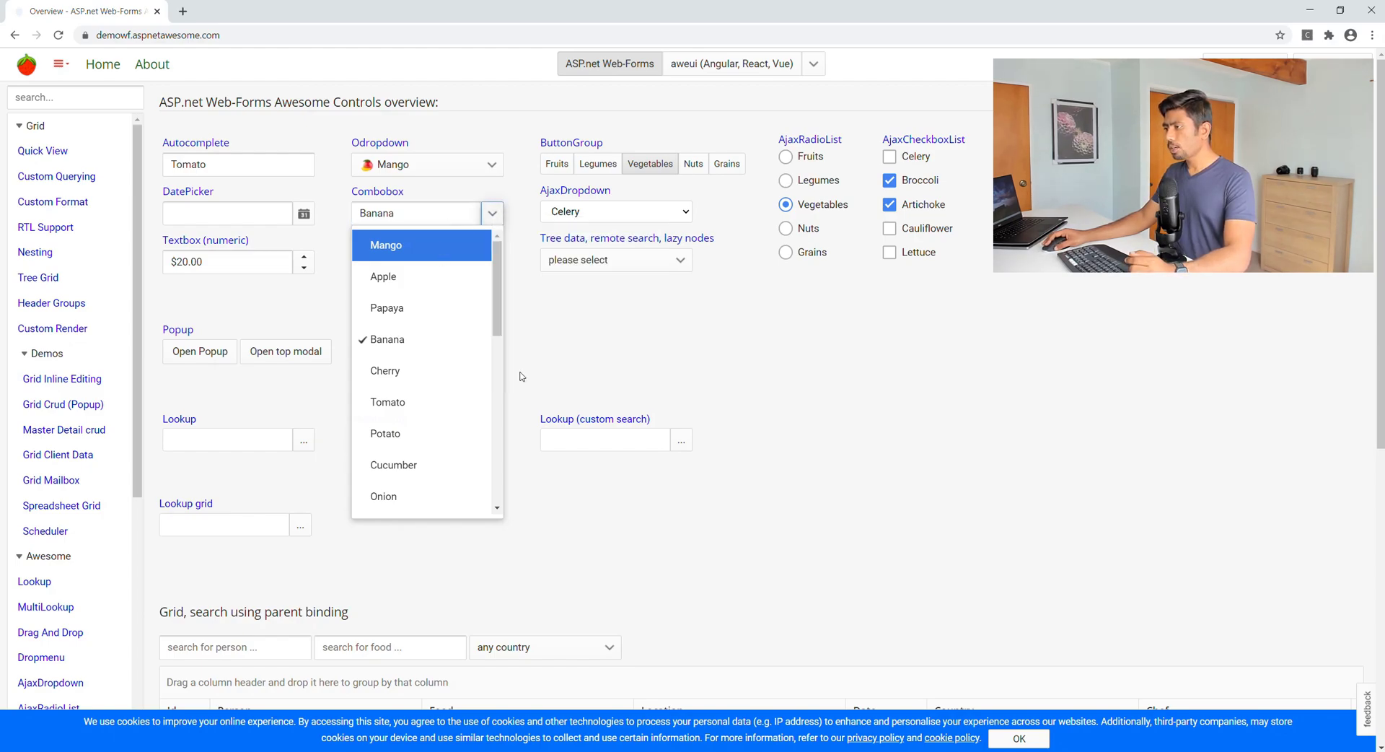
{"action": "key", "text": "F12"}
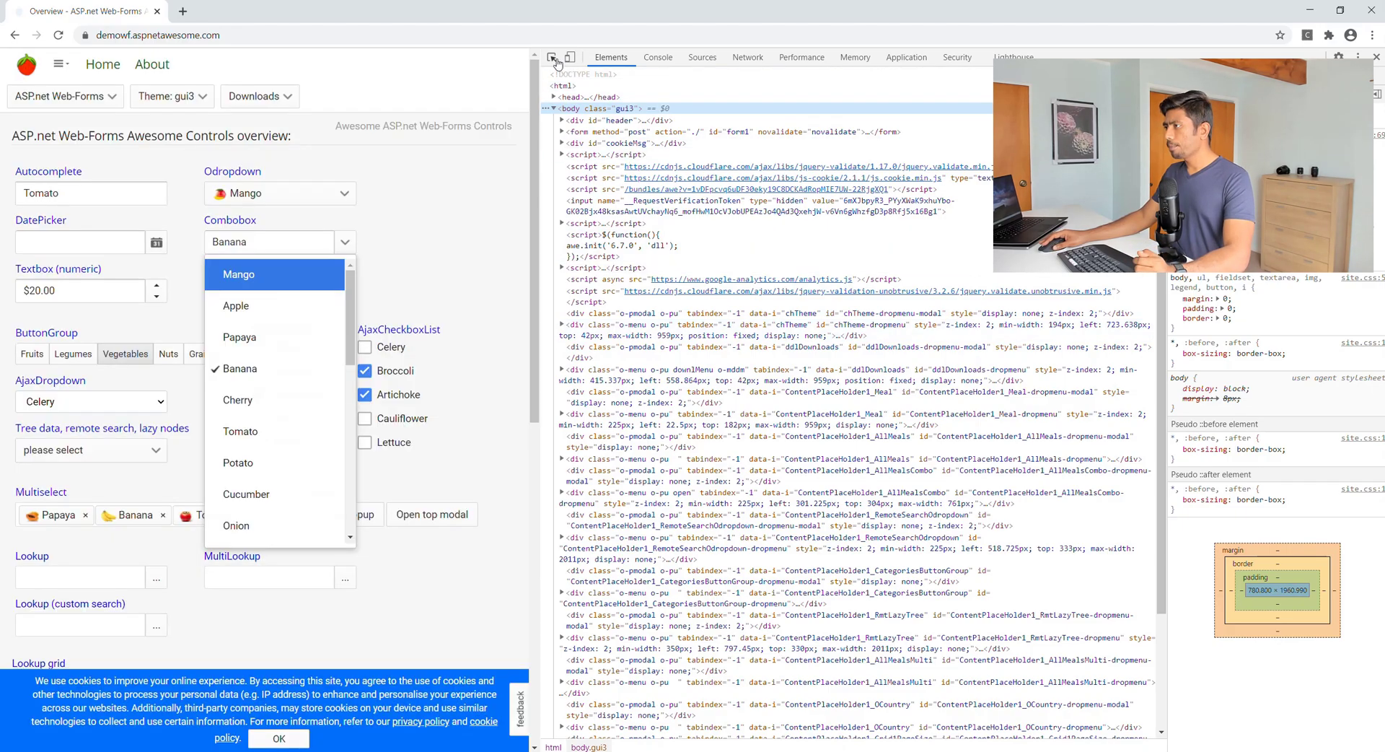
Inspect the Combobox text input with the Select Element picker to show its markup.
{"action": "left_click", "coordinate": [268, 241]}
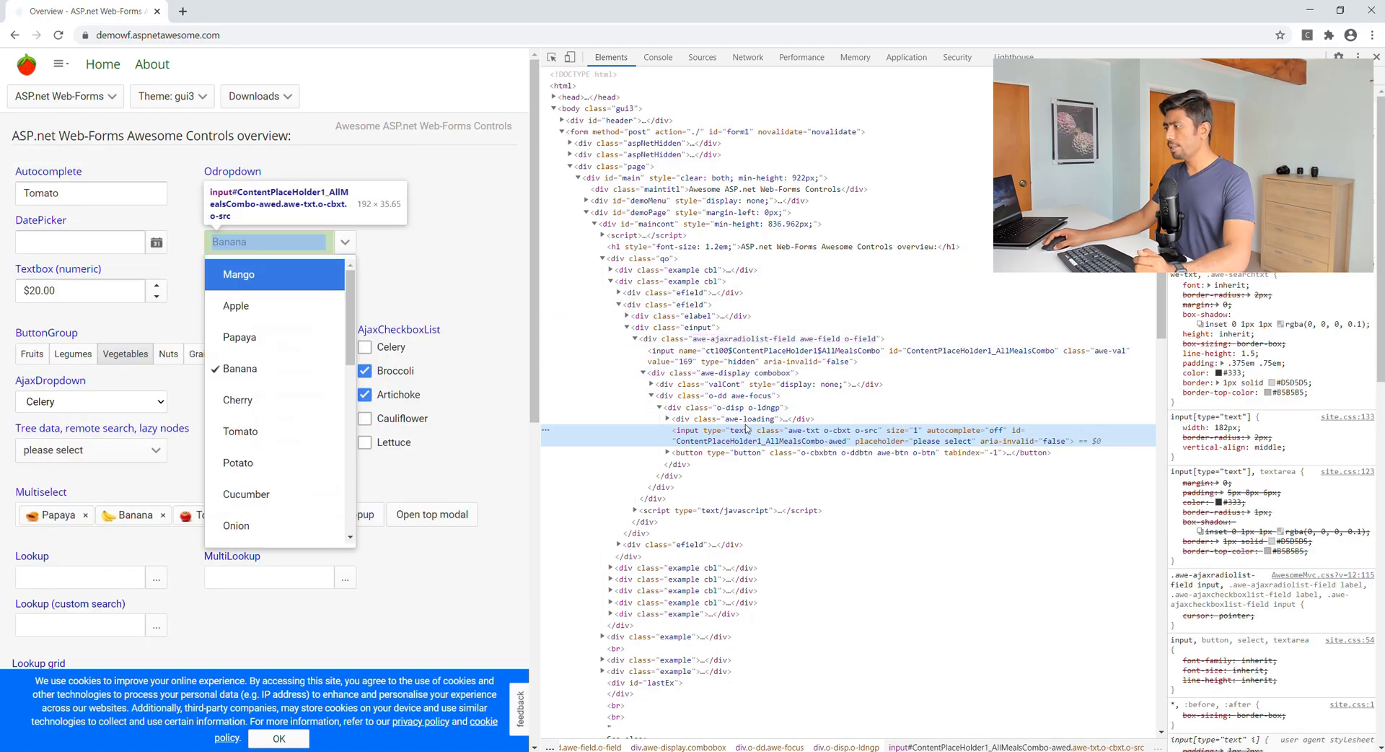
{"action": "left_click", "coordinate": [239, 274]}
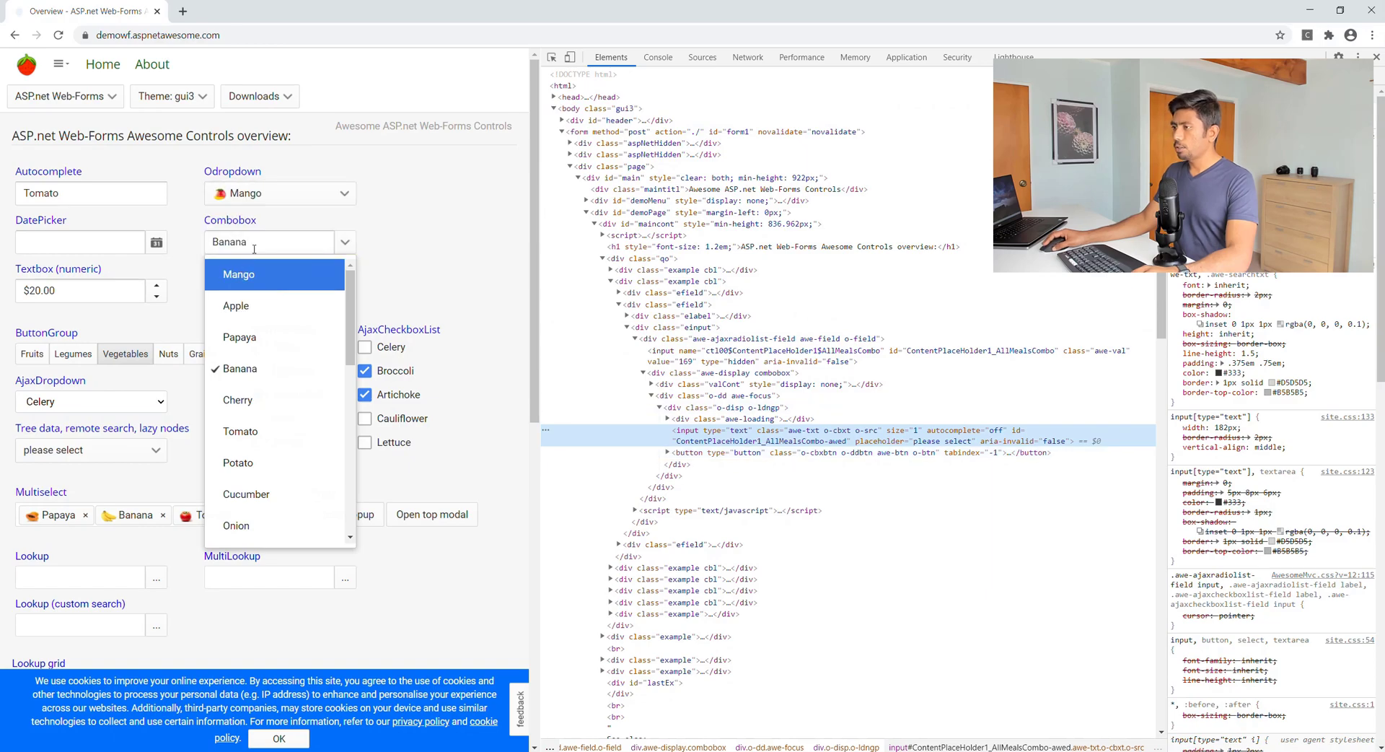
{"action": "mouse_move", "coordinate": [258, 274]}
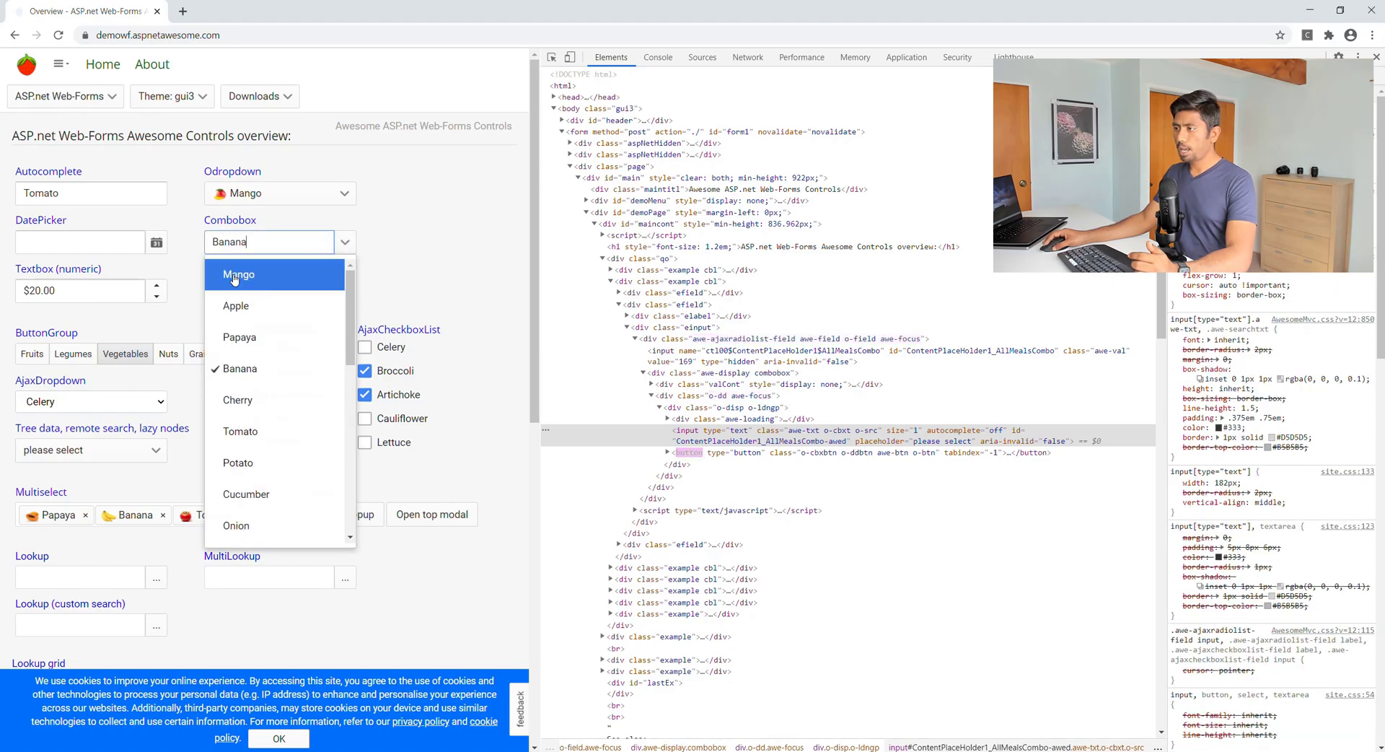
Choose Mango in the Combobox, reopen its list and scroll down to the nuts and grains.
{"action": "left_click", "coordinate": [239, 274]}
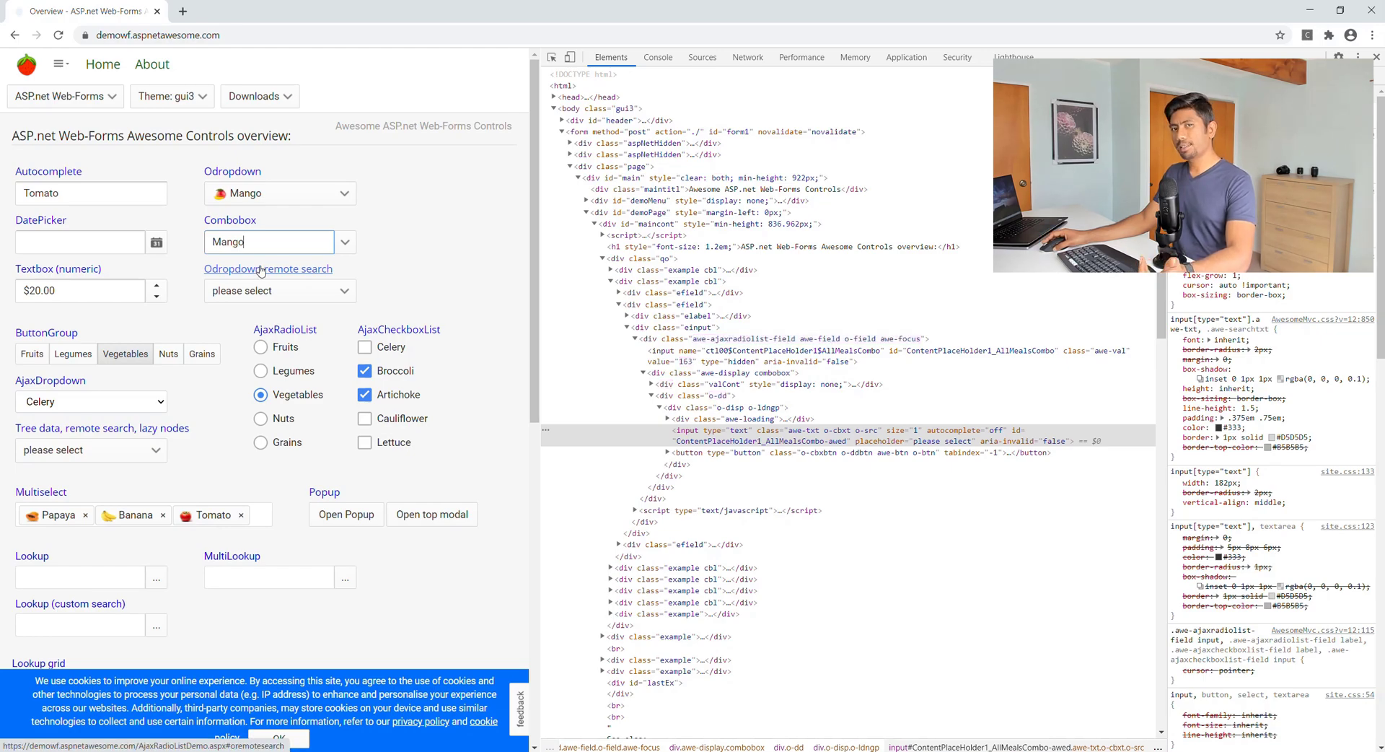
{"action": "left_click", "coordinate": [343, 241]}
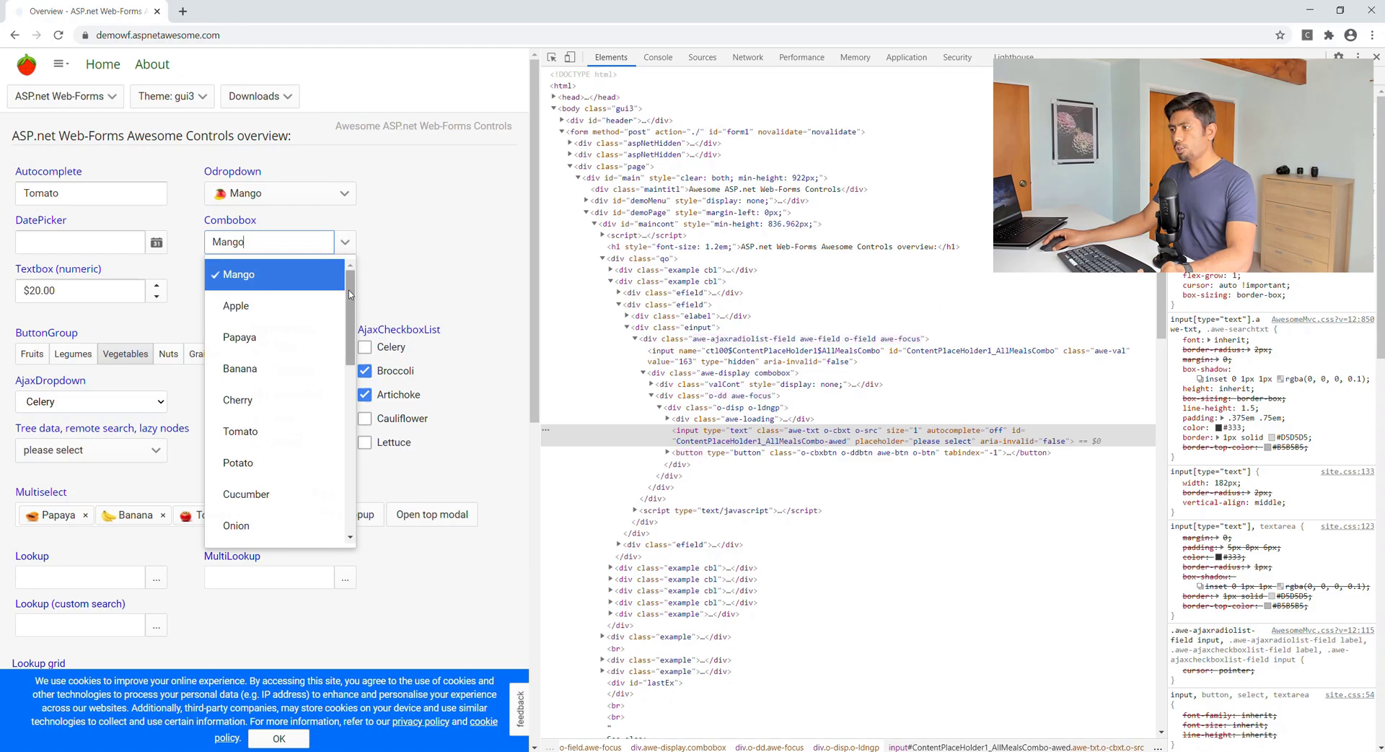
{"action": "scroll", "scroll_direction": "down", "scroll_amount": 3}
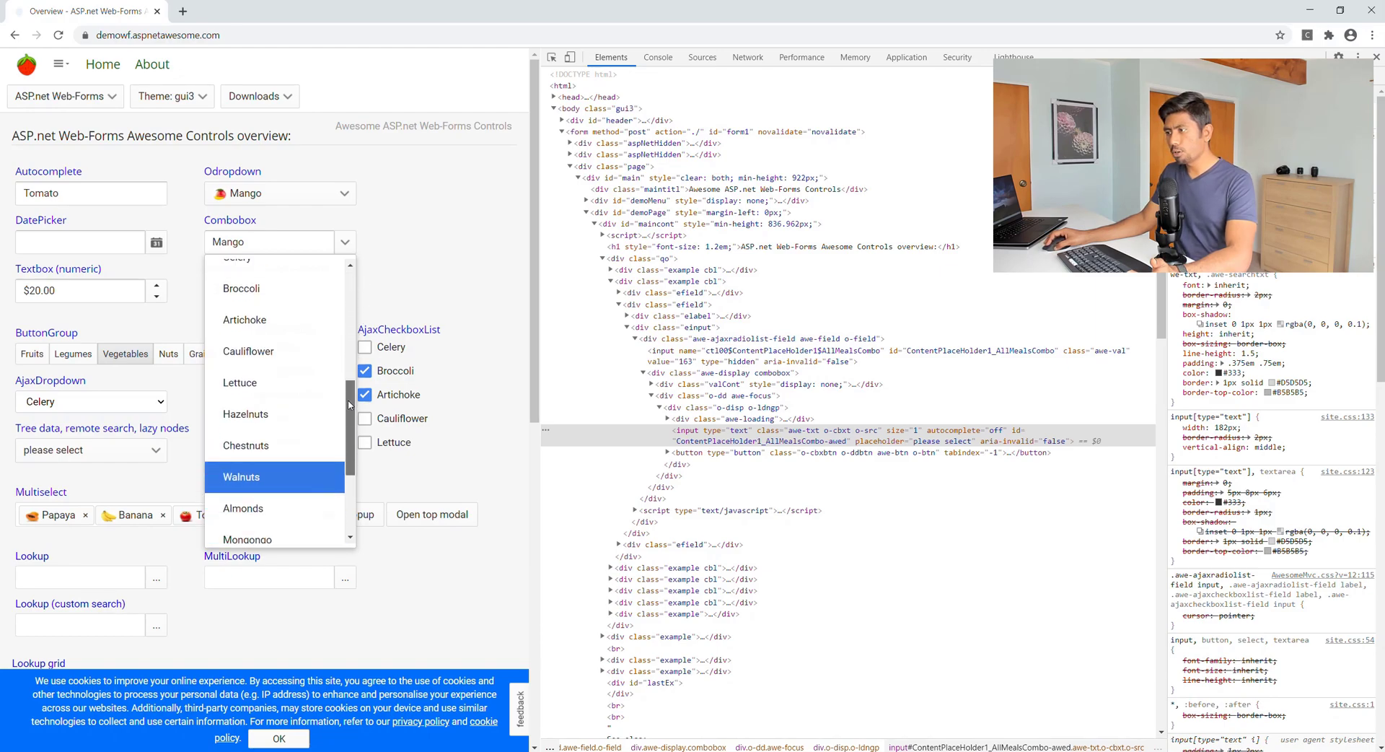
{"action": "scroll", "scroll_direction": "down", "scroll_amount": 3}
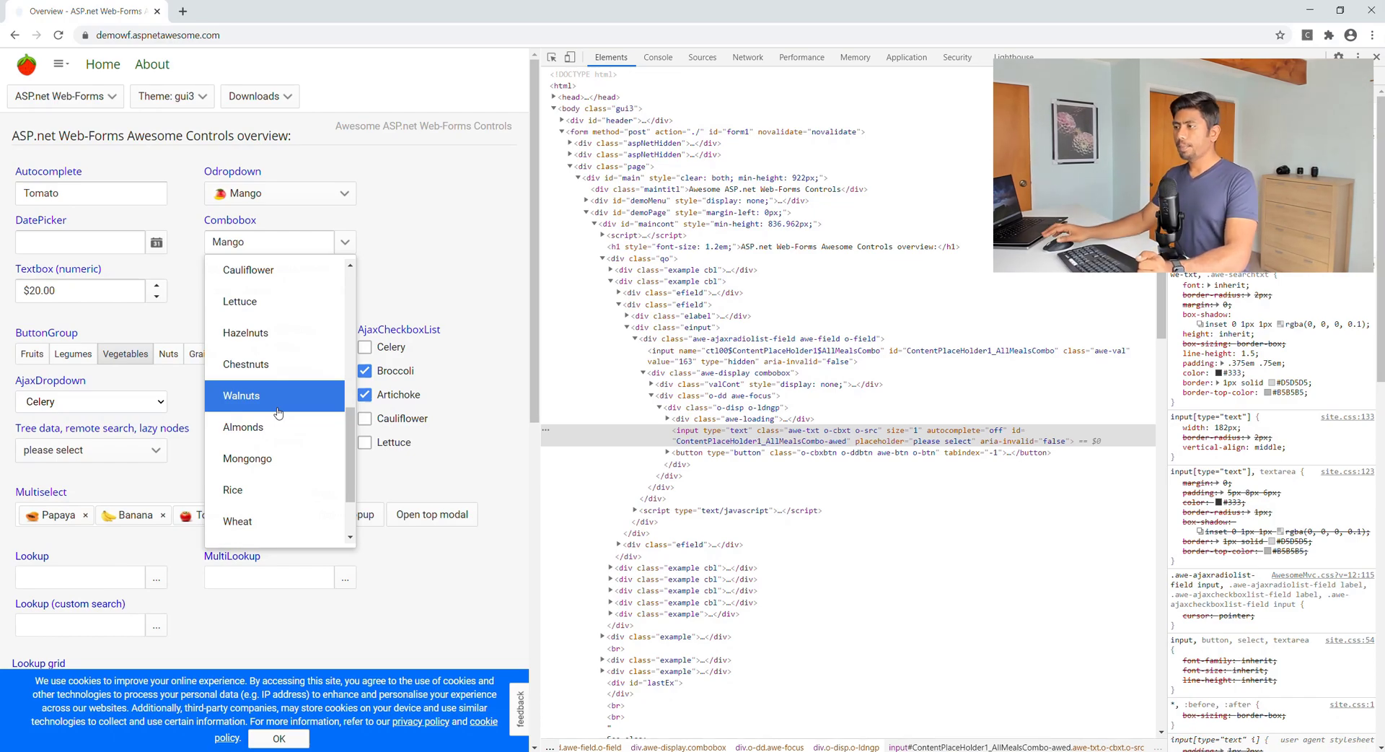
{"action": "mouse_move", "coordinate": [265, 270]}
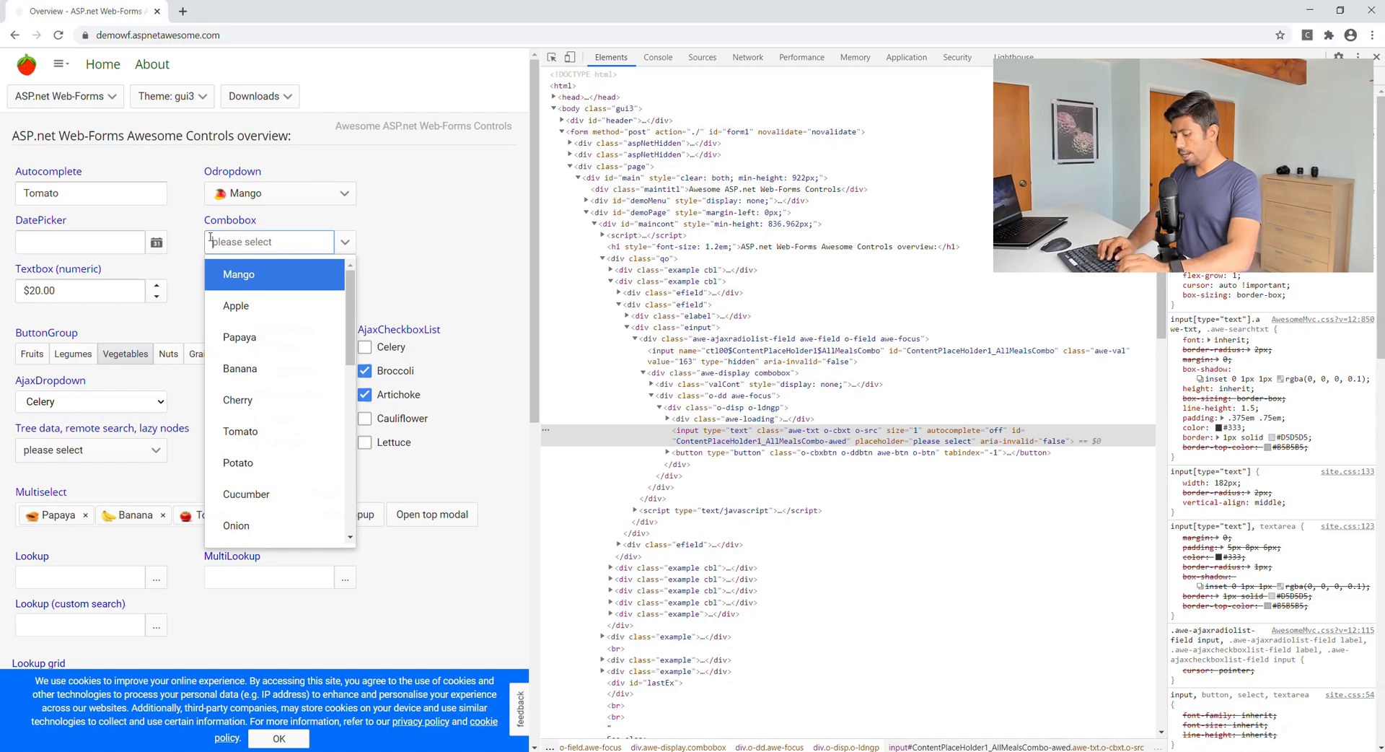
Enter 'Almon' in the Combobox and pick Almonds from the filtered matches.
{"action": "type", "text": "Almon"}
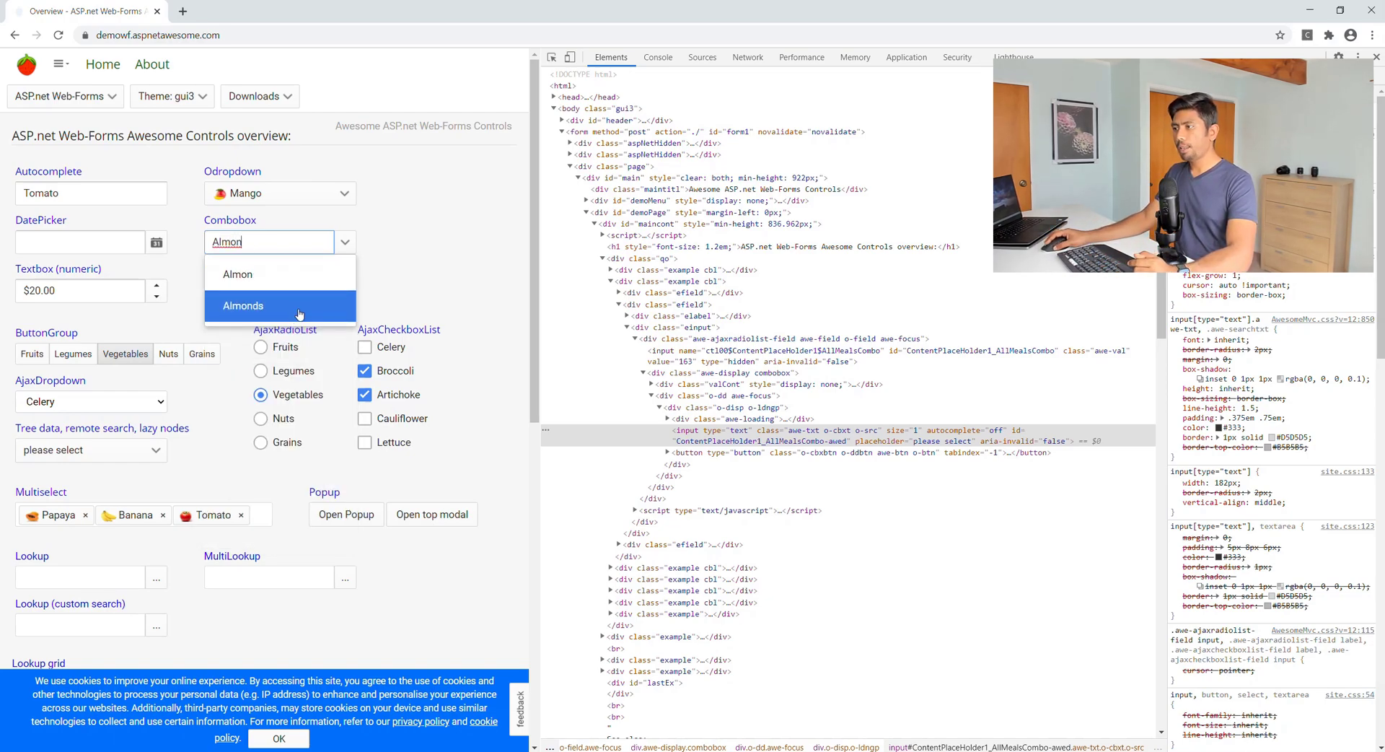
{"action": "left_click", "coordinate": [242, 306]}
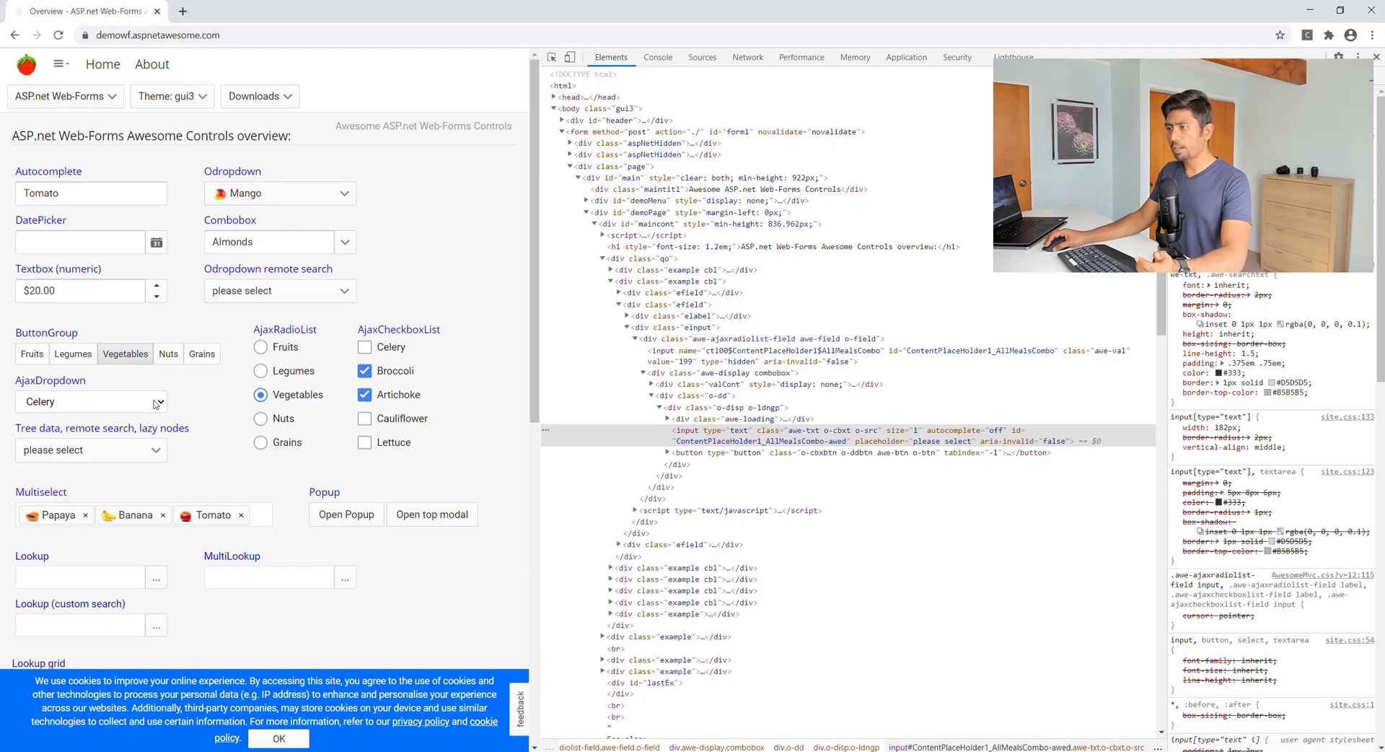
{"action": "left_click", "coordinate": [89, 401]}
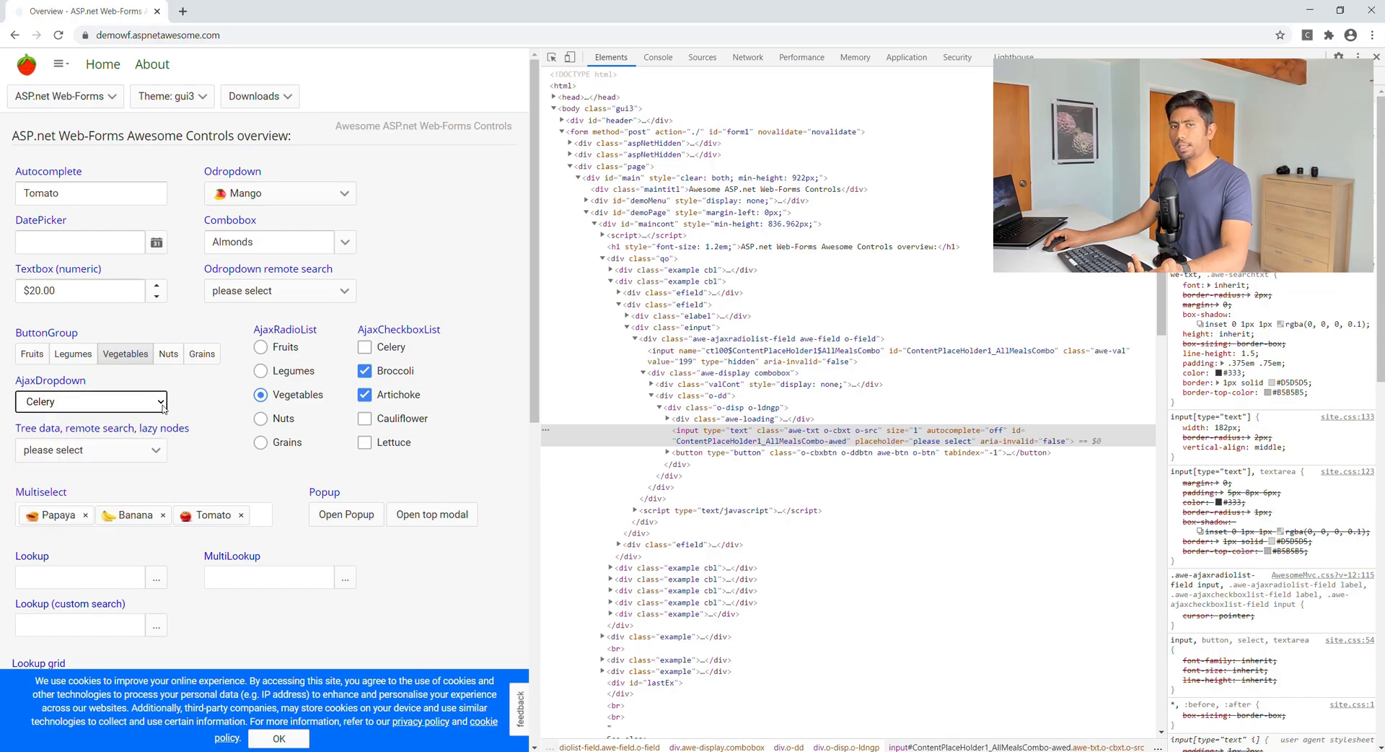
{"action": "left_click", "coordinate": [89, 401]}
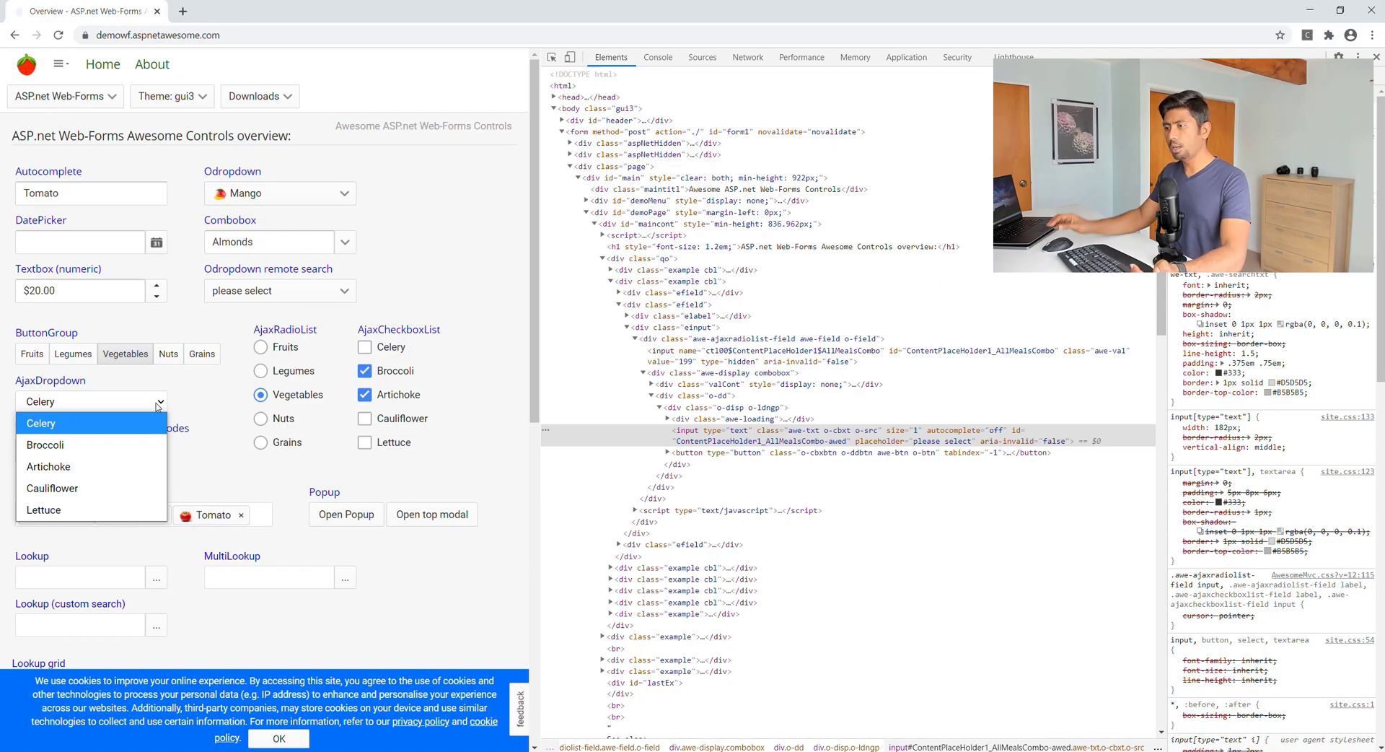
{"action": "mouse_move", "coordinate": [116, 487]}
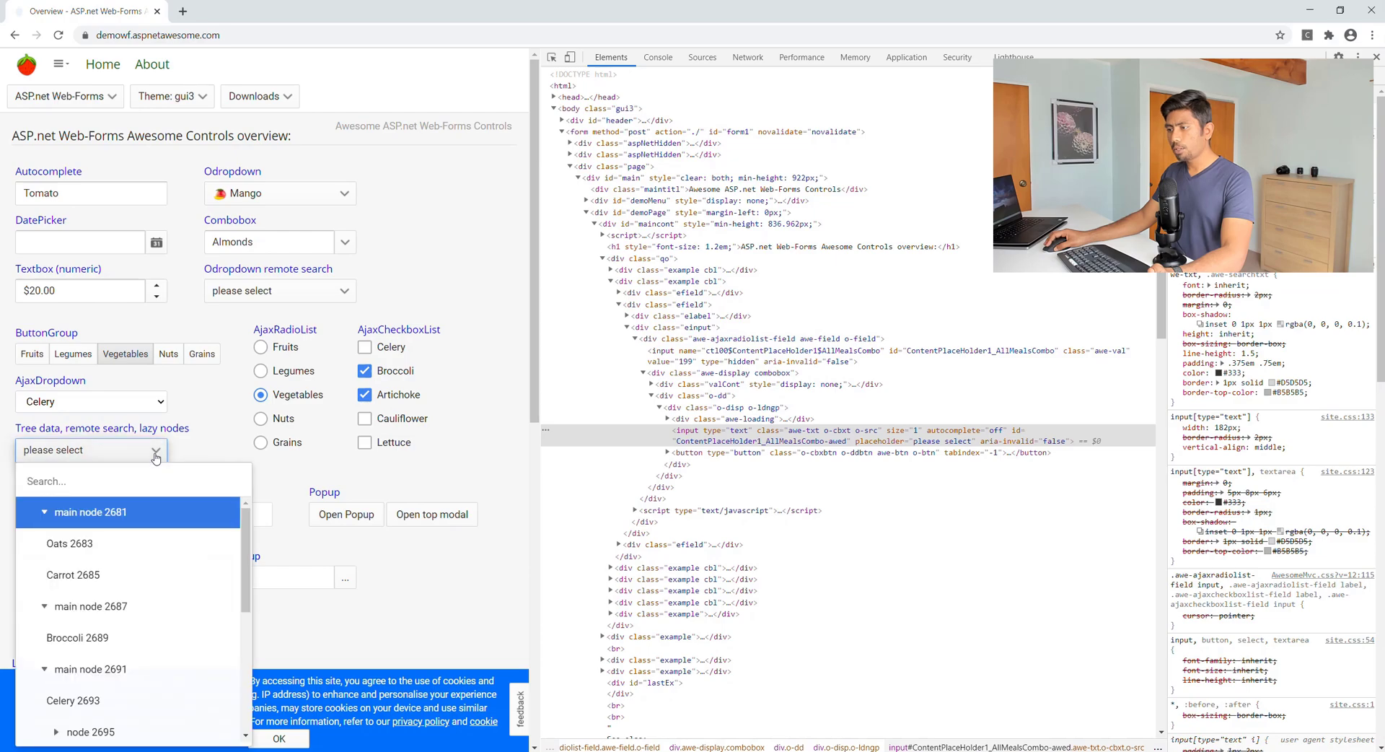
{"action": "left_click", "coordinate": [155, 451]}
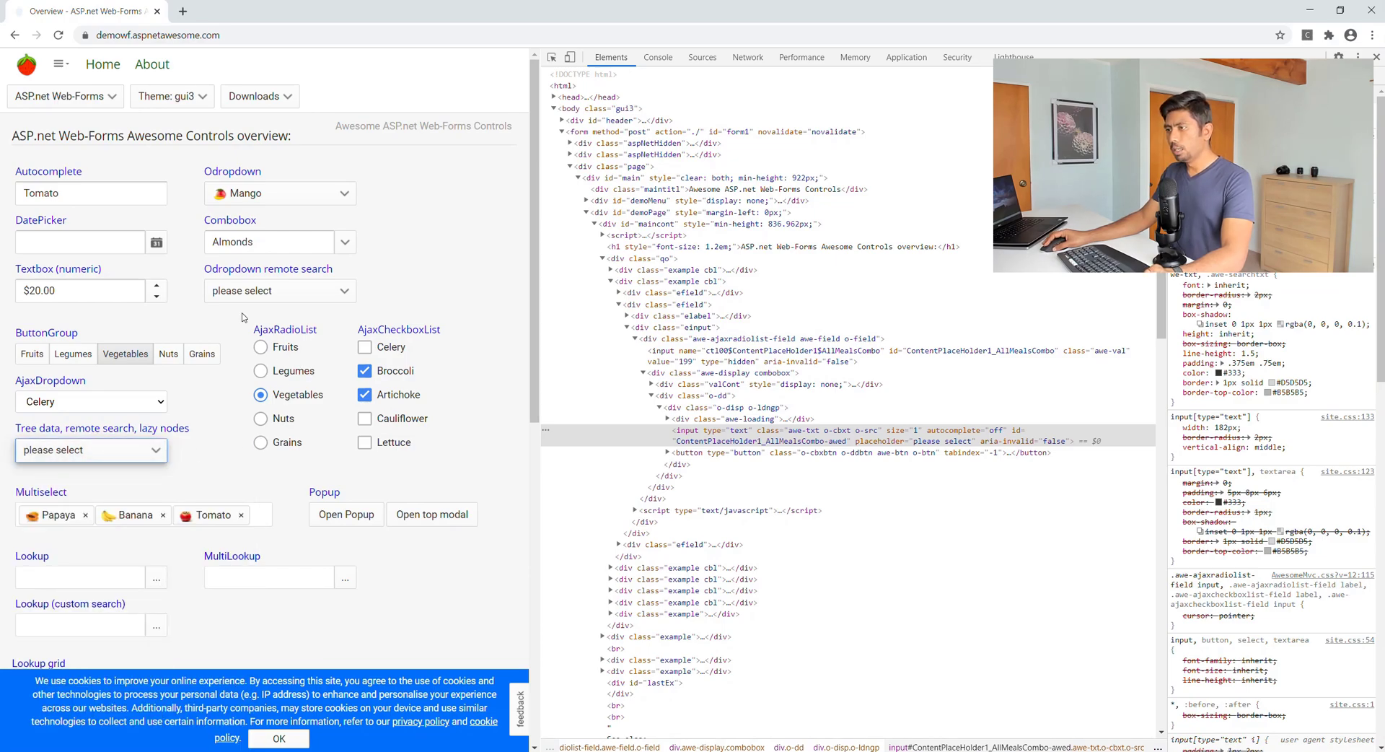
{"action": "mouse_move", "coordinate": [346, 252]}
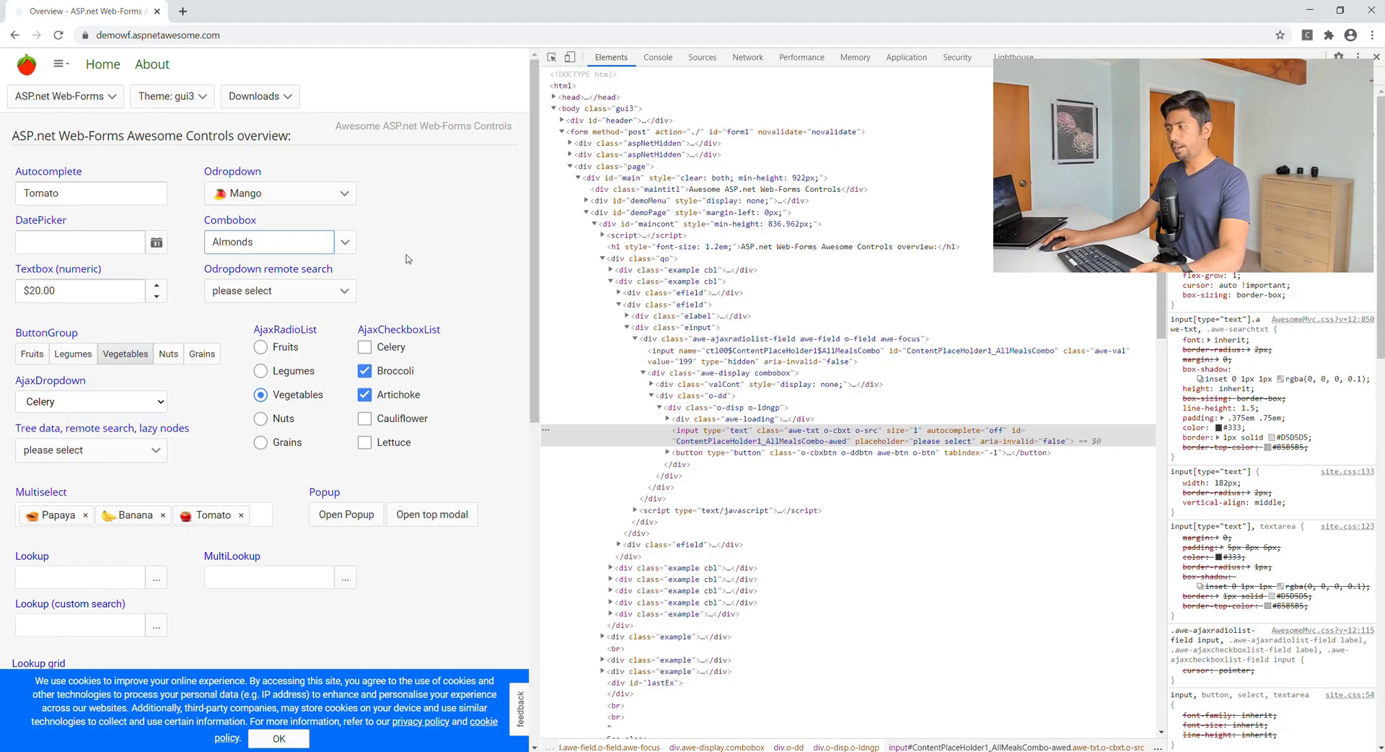
{"action": "mouse_move", "coordinate": [552, 57]}
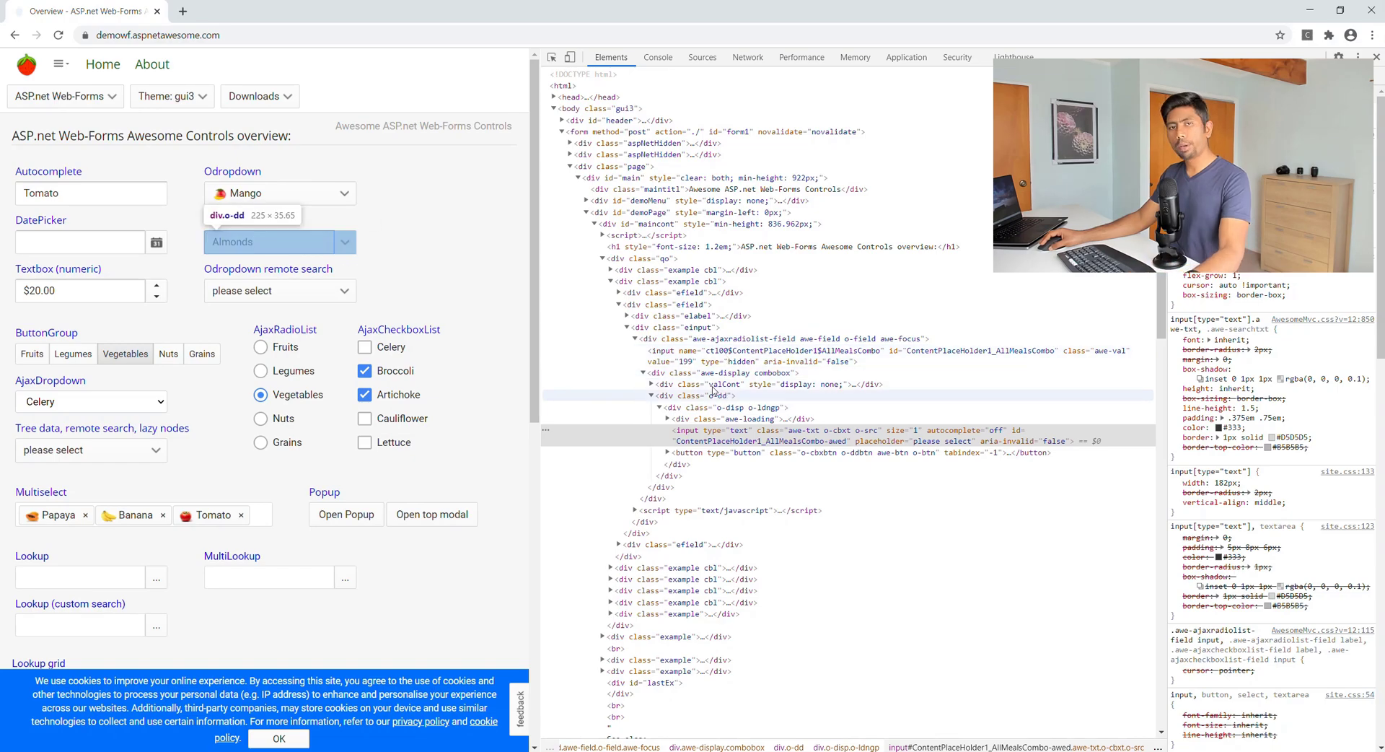
{"action": "mouse_move", "coordinate": [679, 338]}
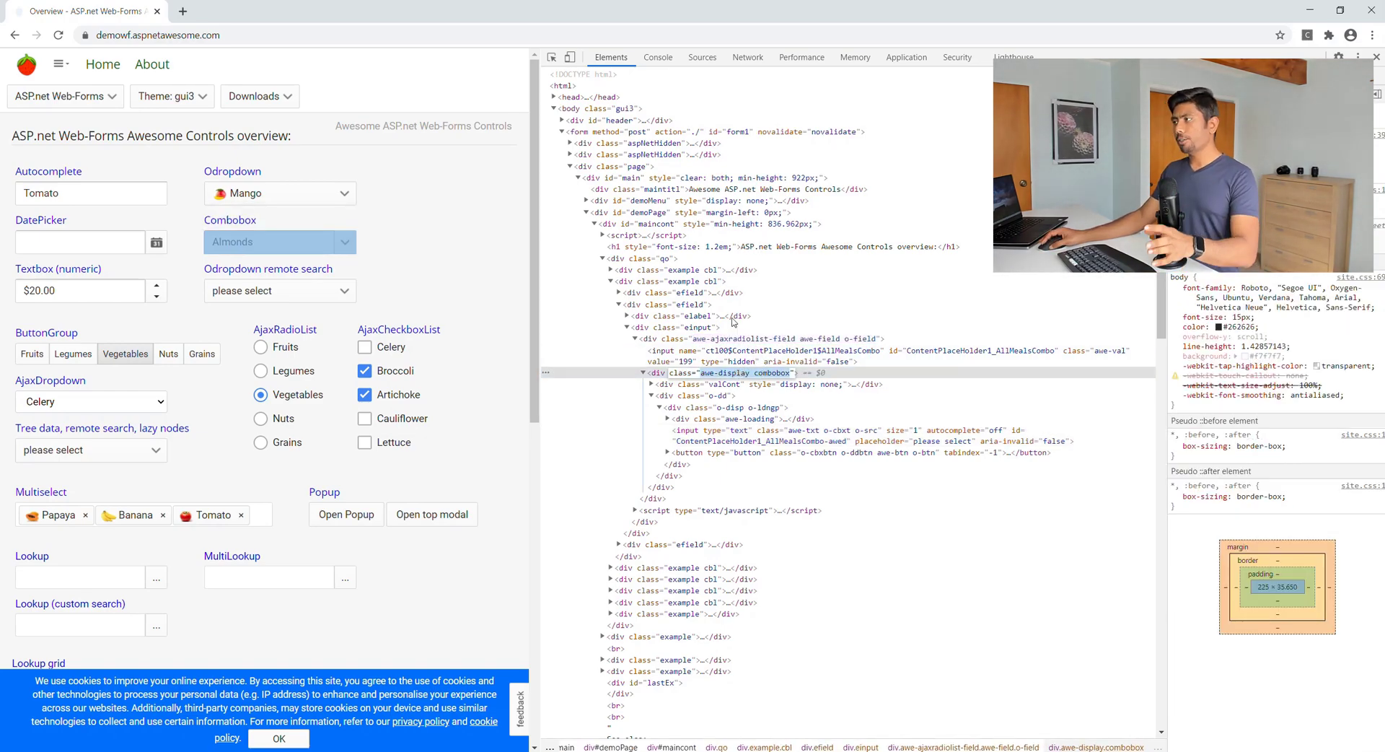
Switch DevTools to the Console for writing an XPath query.
{"action": "left_click", "coordinate": [658, 56]}
{"action": "type", "text": "$x(\"//"}
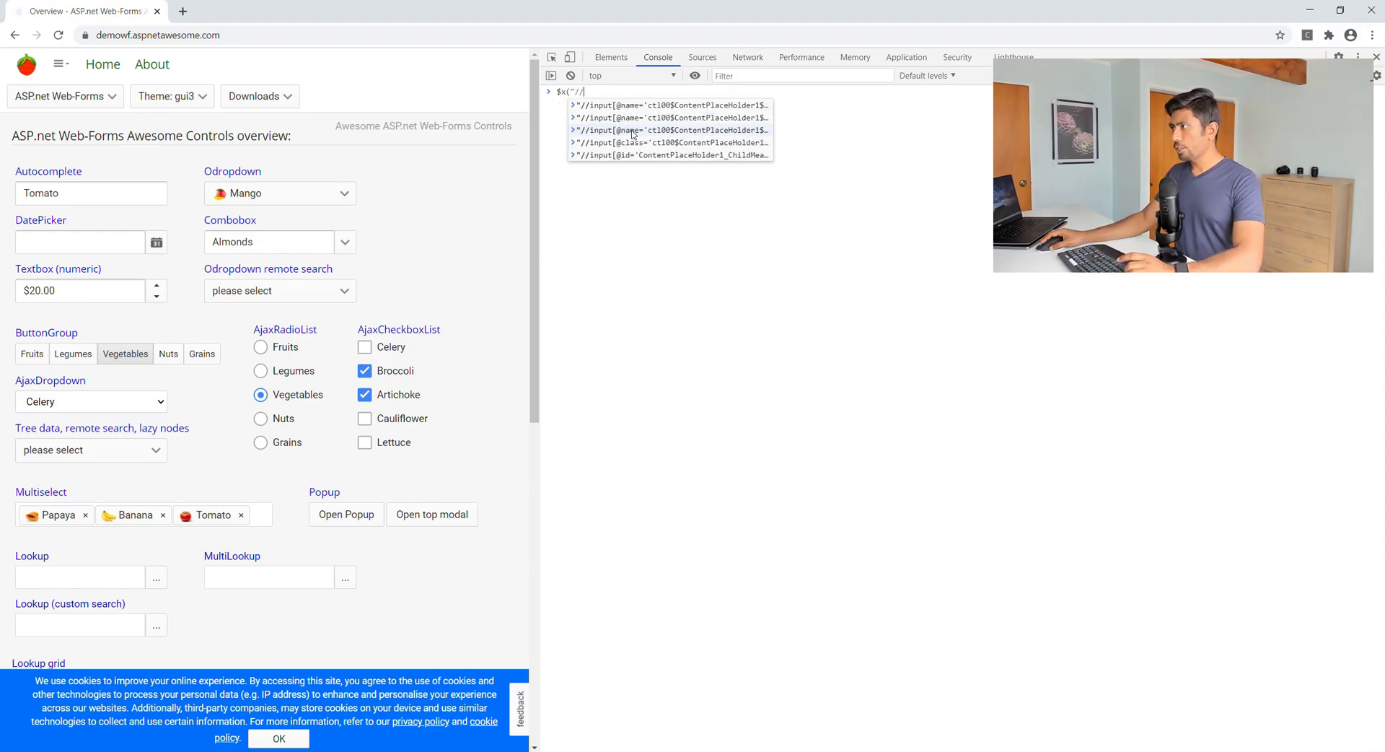
{"action": "left_click", "coordinate": [611, 56]}
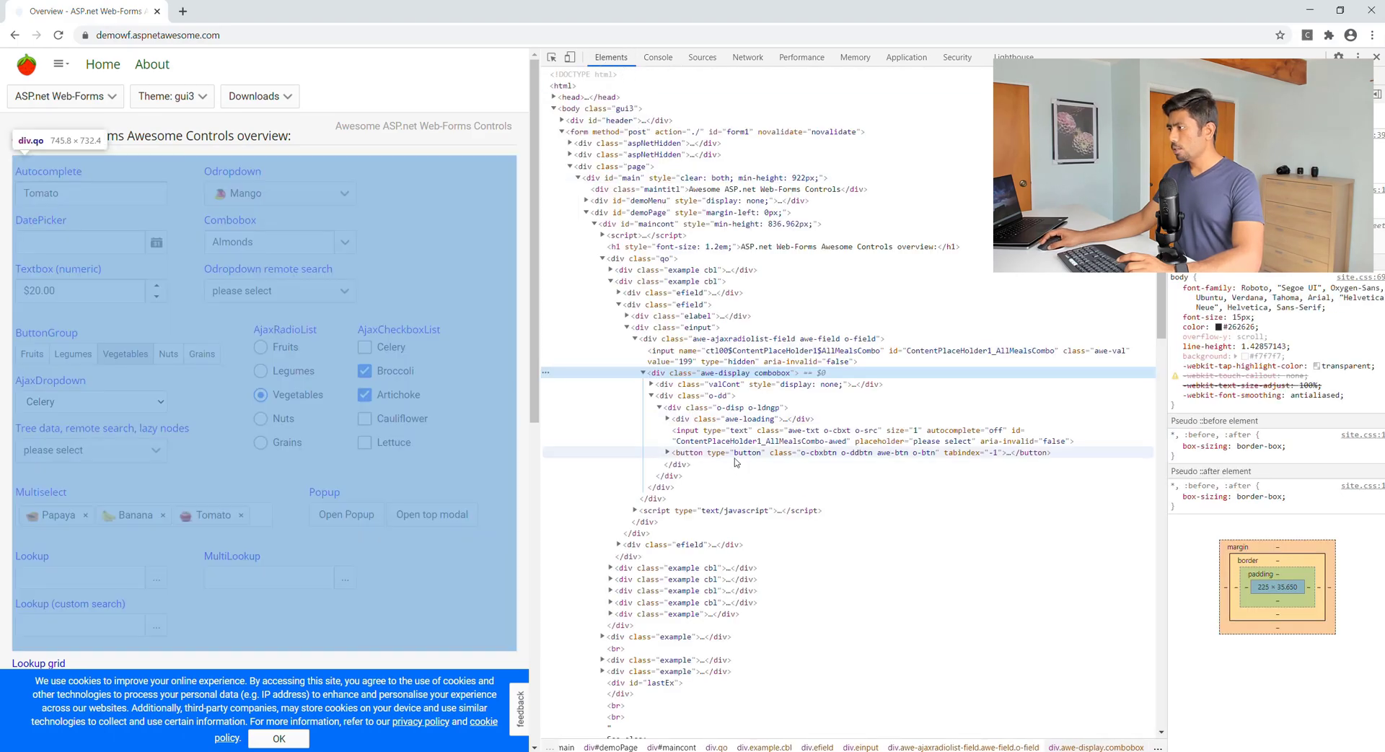
{"action": "left_click", "coordinate": [658, 56]}
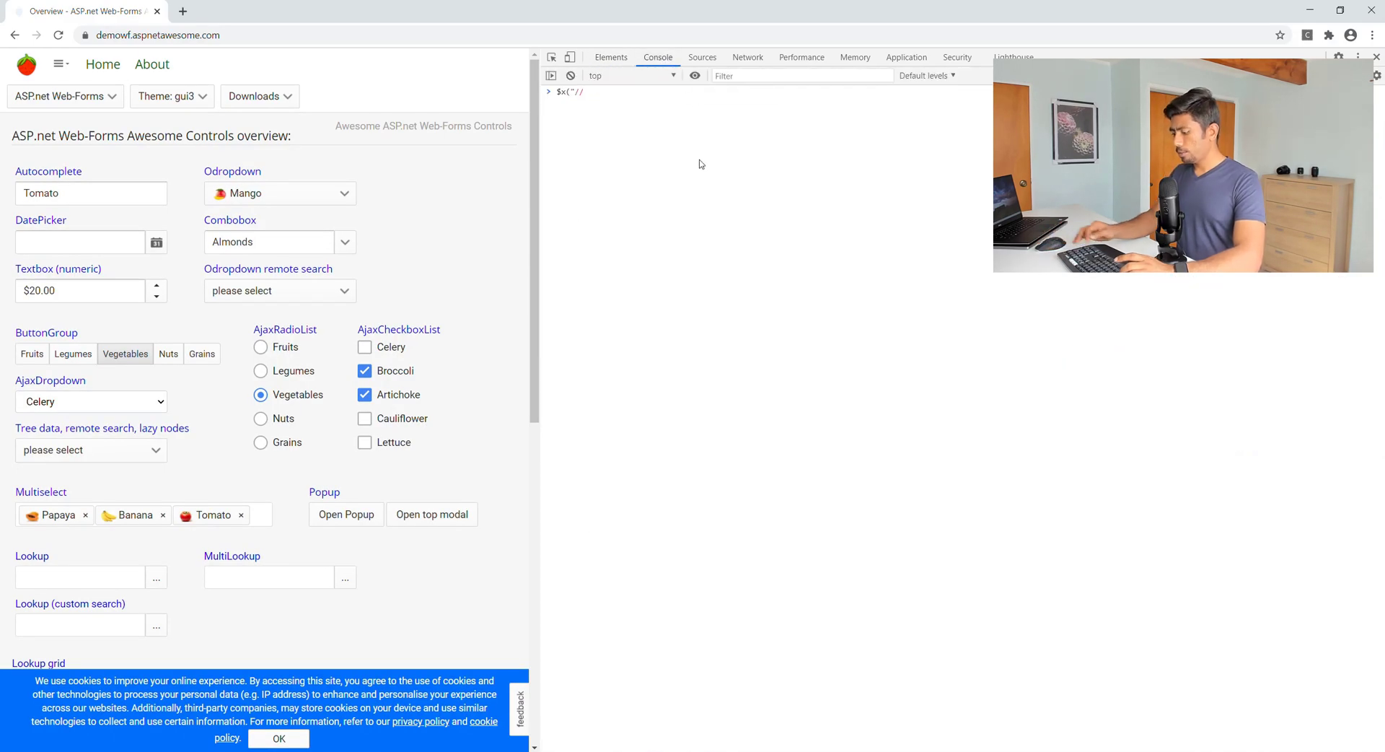
{"action": "type", "text": "div[@"}
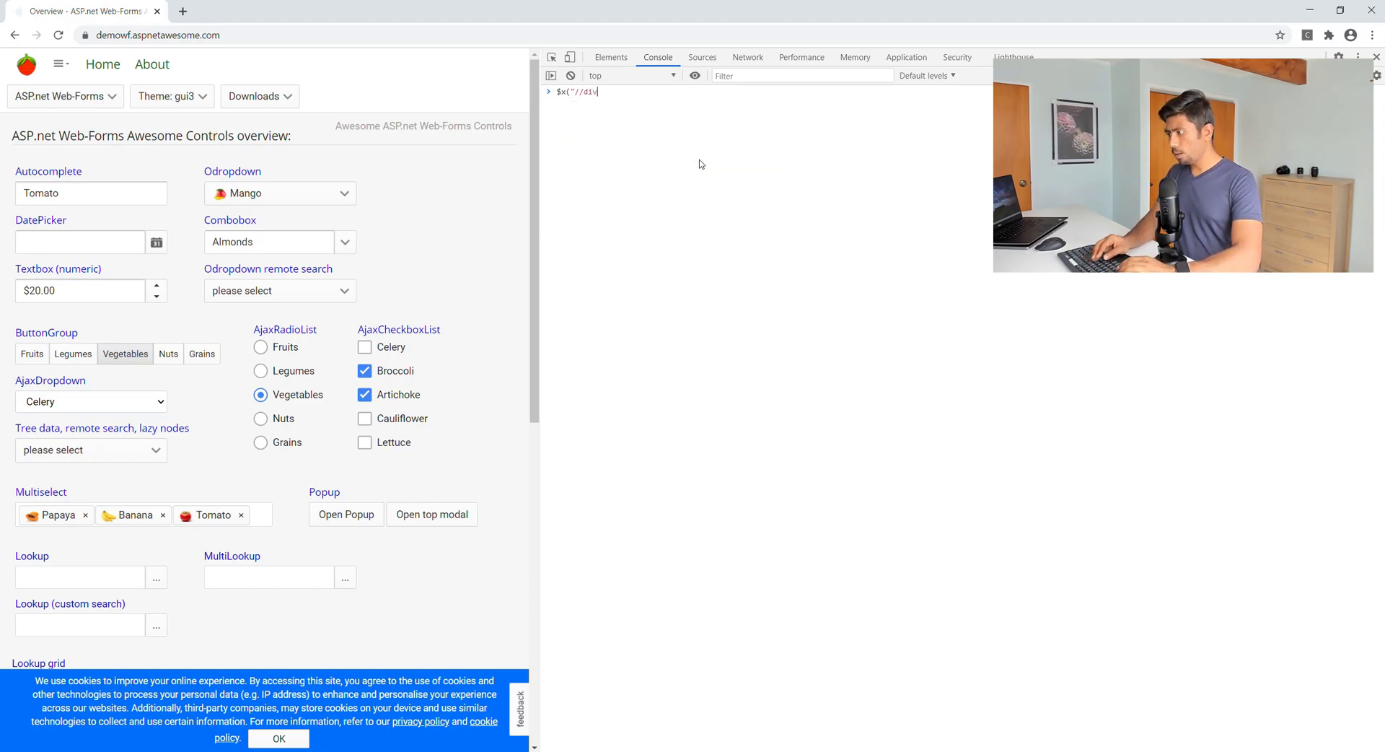
{"action": "key", "text": "Enter"}
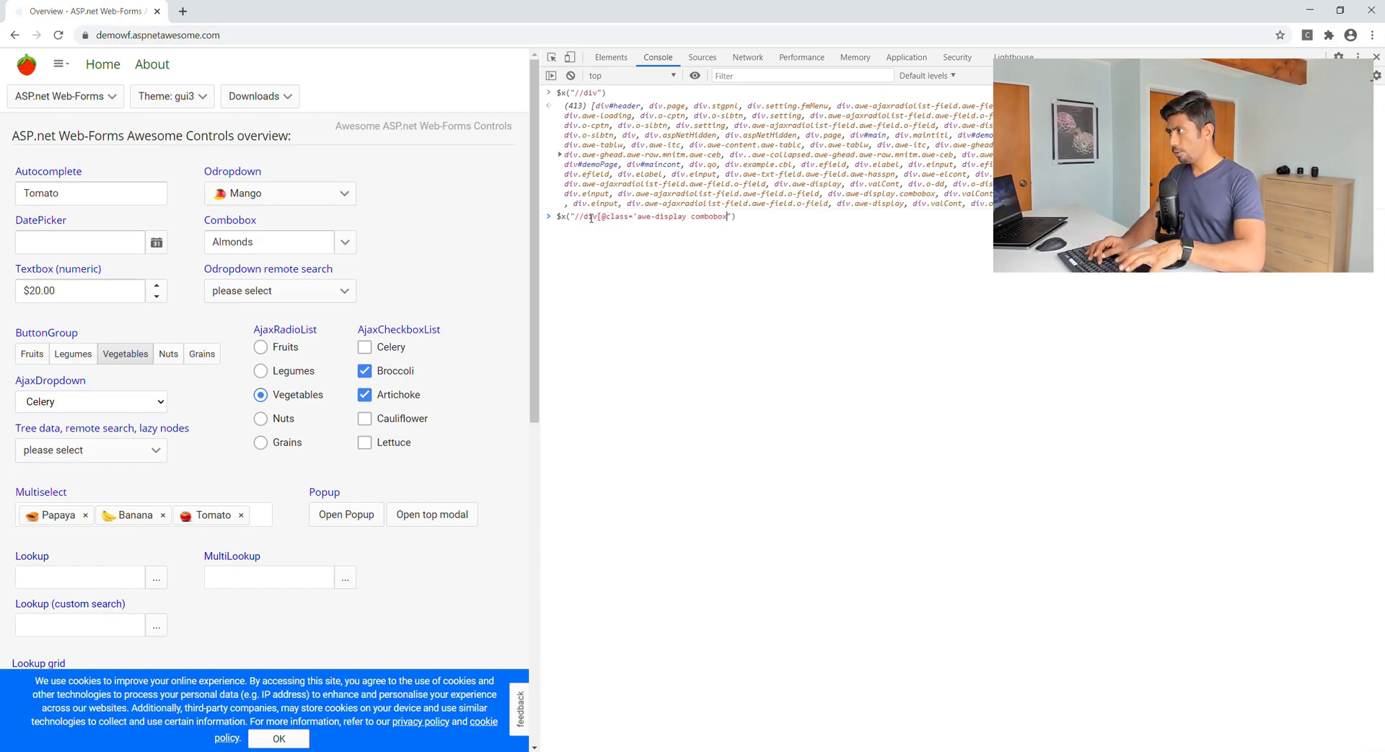
{"action": "key", "text": "Enter"}
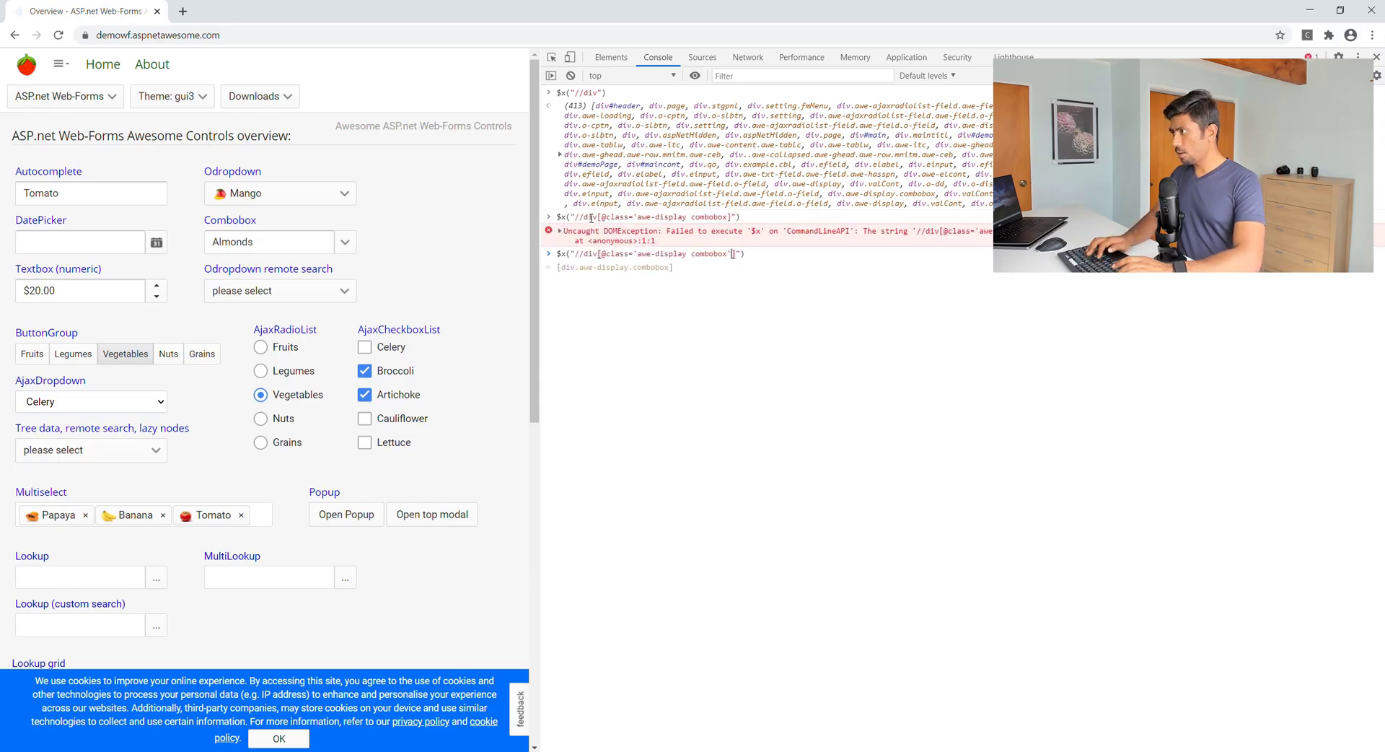
{"action": "key", "text": "Enter"}
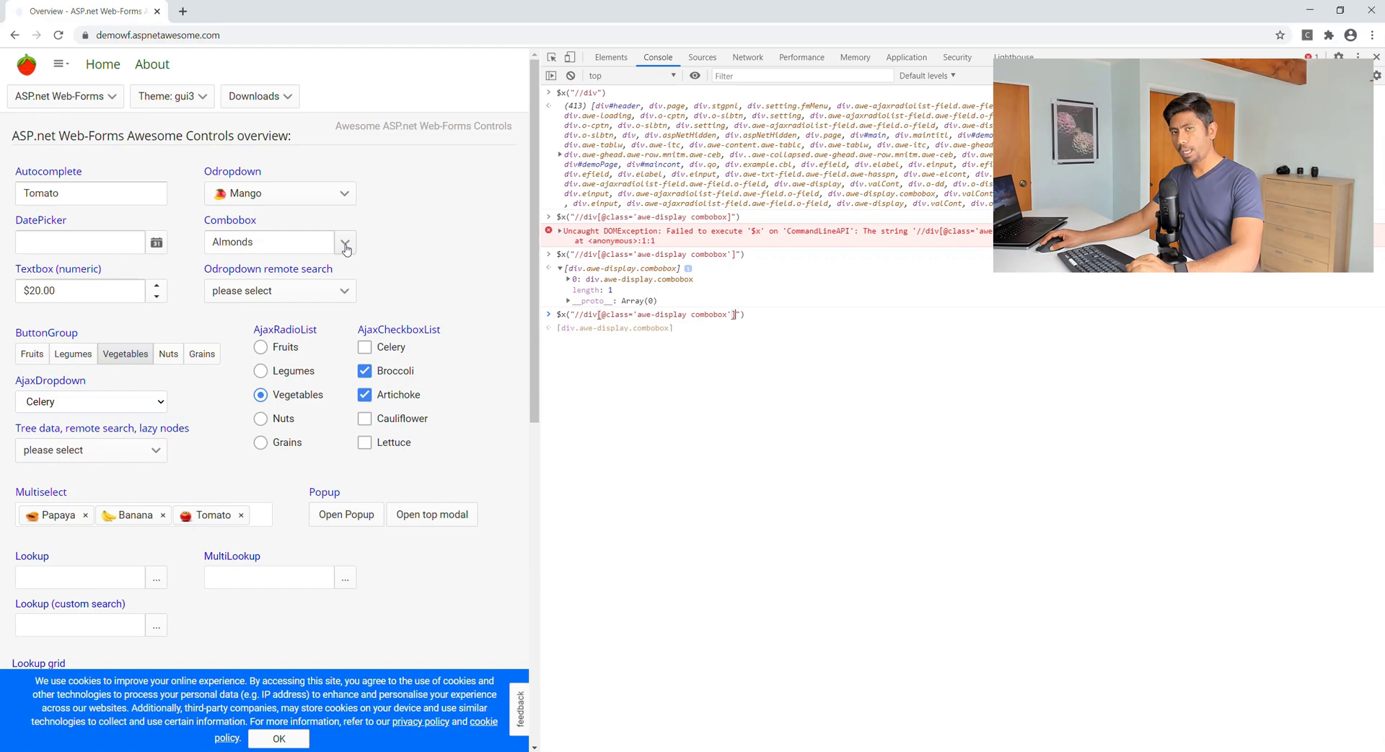
{"action": "left_click", "coordinate": [610, 56]}
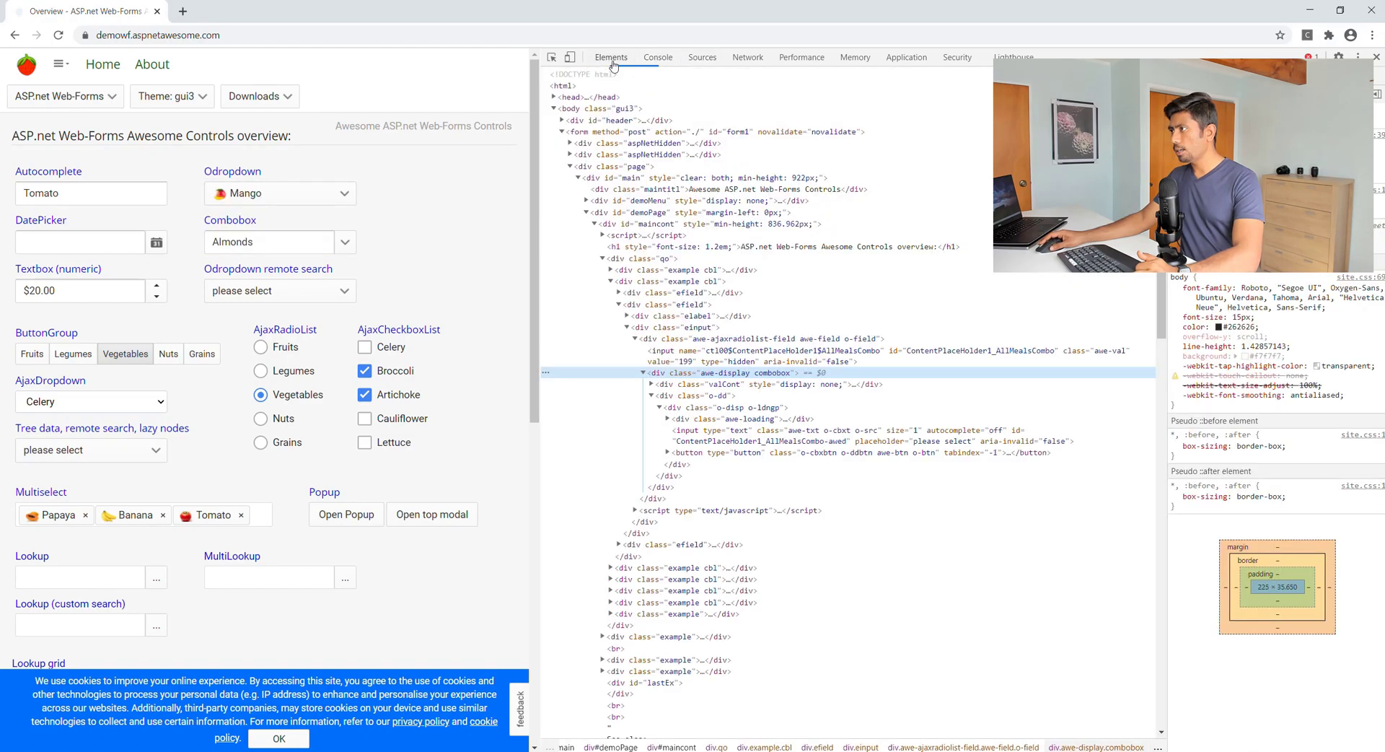
{"action": "mouse_move", "coordinate": [781, 440]}
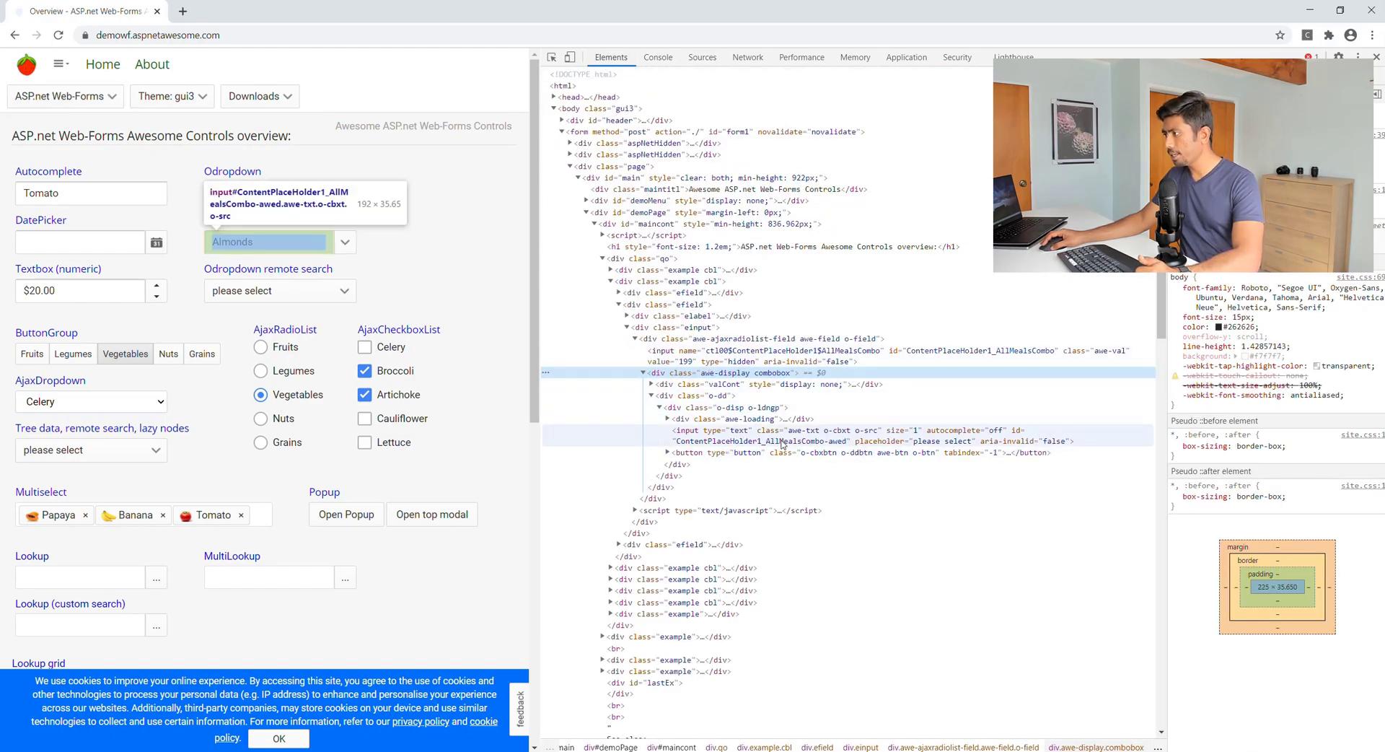
{"action": "mouse_move", "coordinate": [836, 444]}
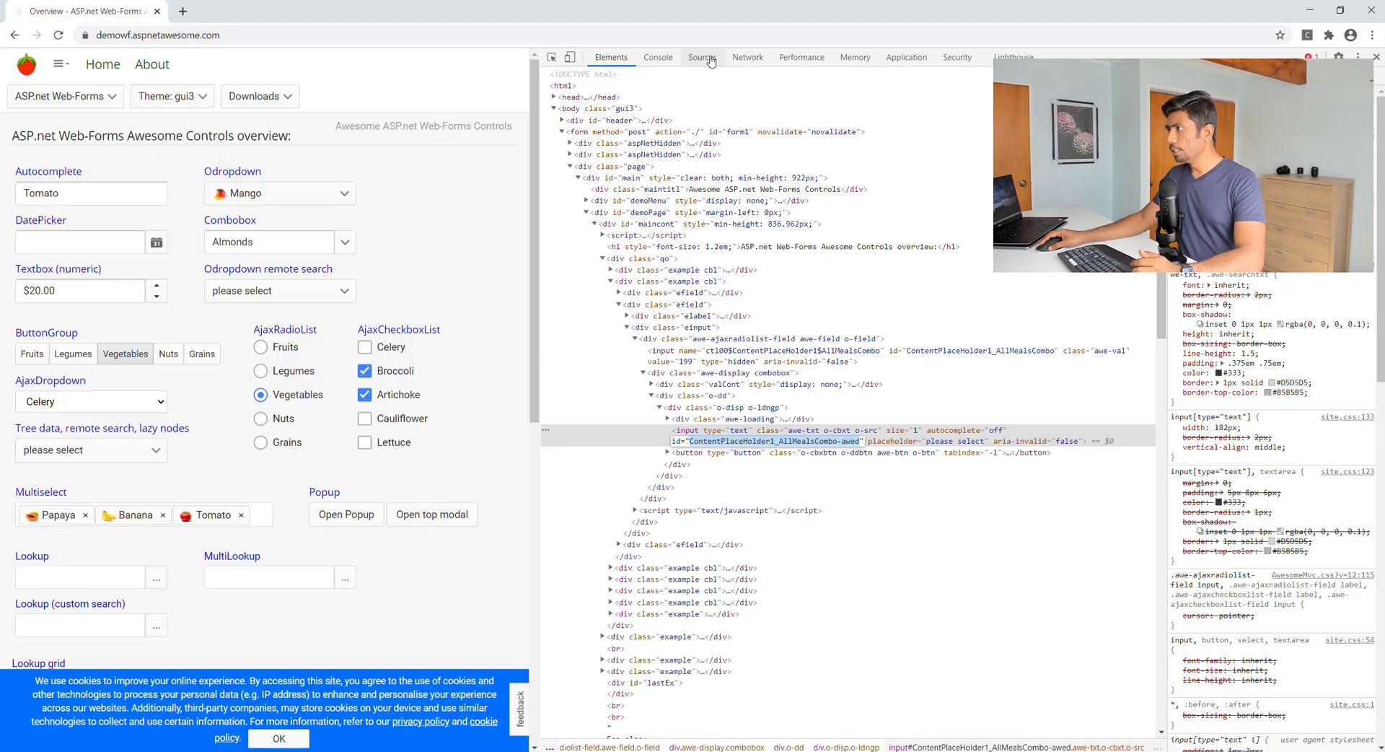
Return to the Console to query inputs by the combobox wrapper class.
{"action": "left_click", "coordinate": [658, 57]}
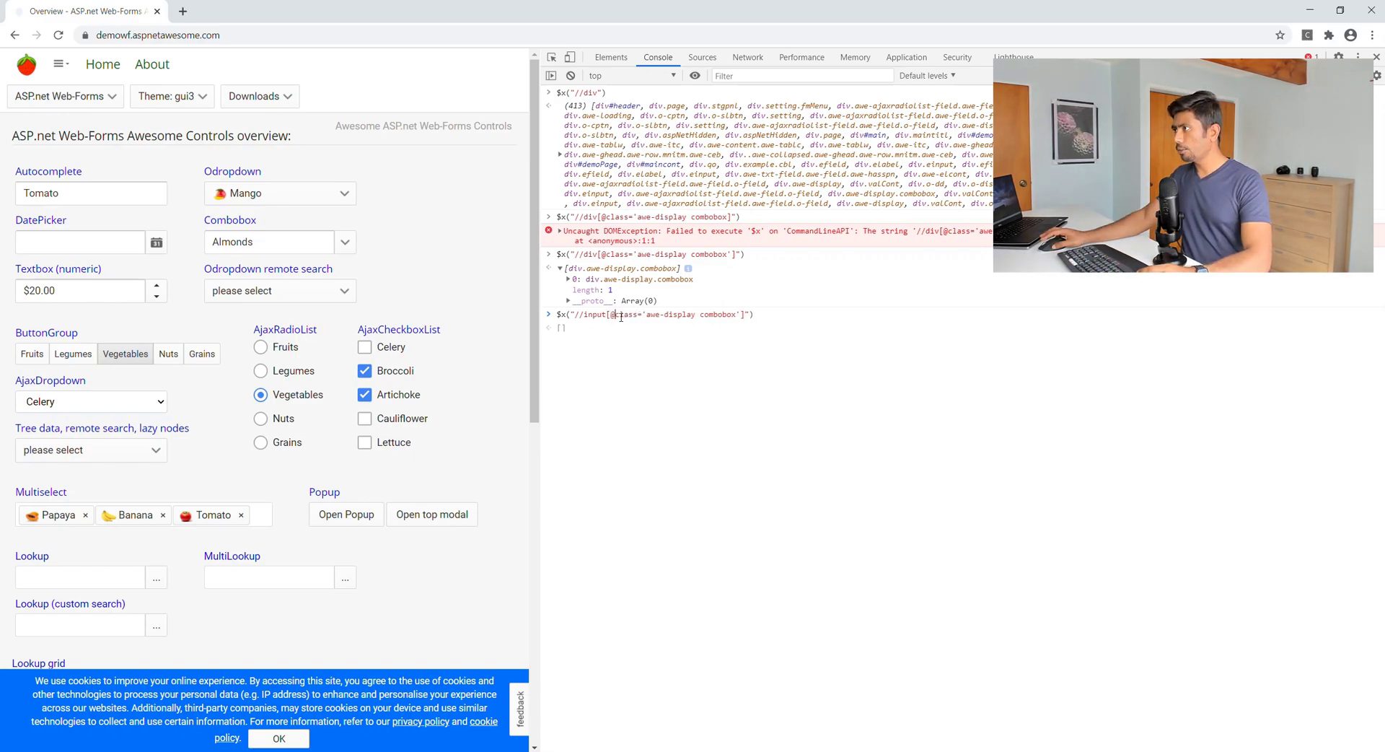
Check the input's id in Elements, then return to the Console to query it by id.
{"action": "left_click", "coordinate": [612, 56]}
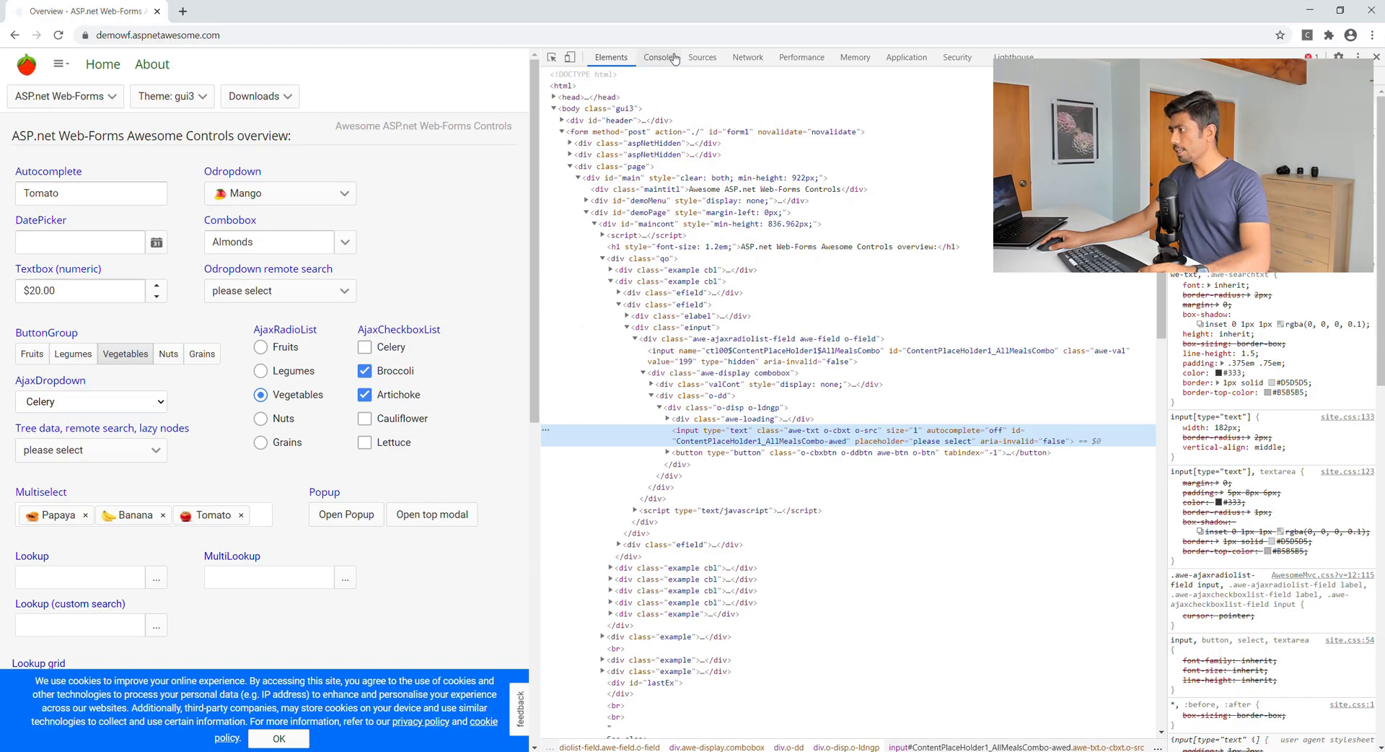
{"action": "left_click", "coordinate": [658, 56]}
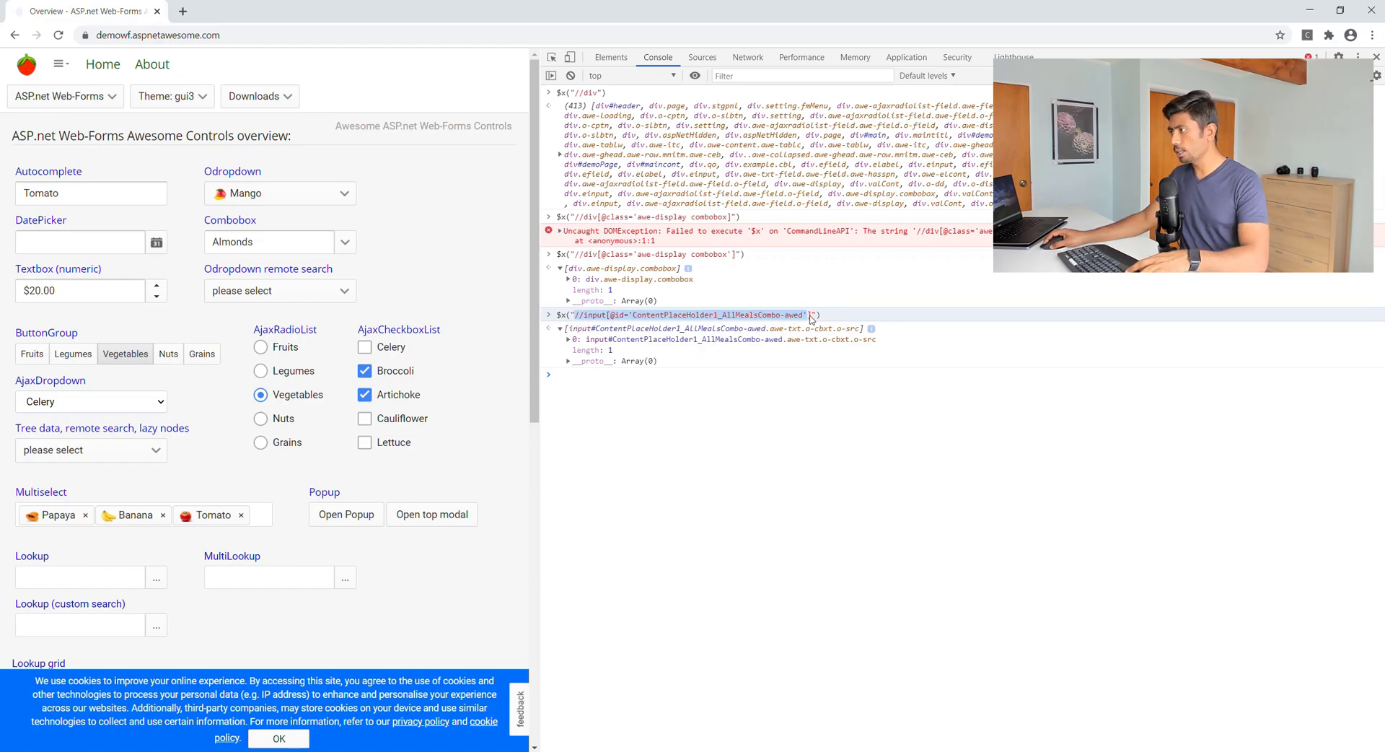
{"action": "mouse_move", "coordinate": [794, 327]}
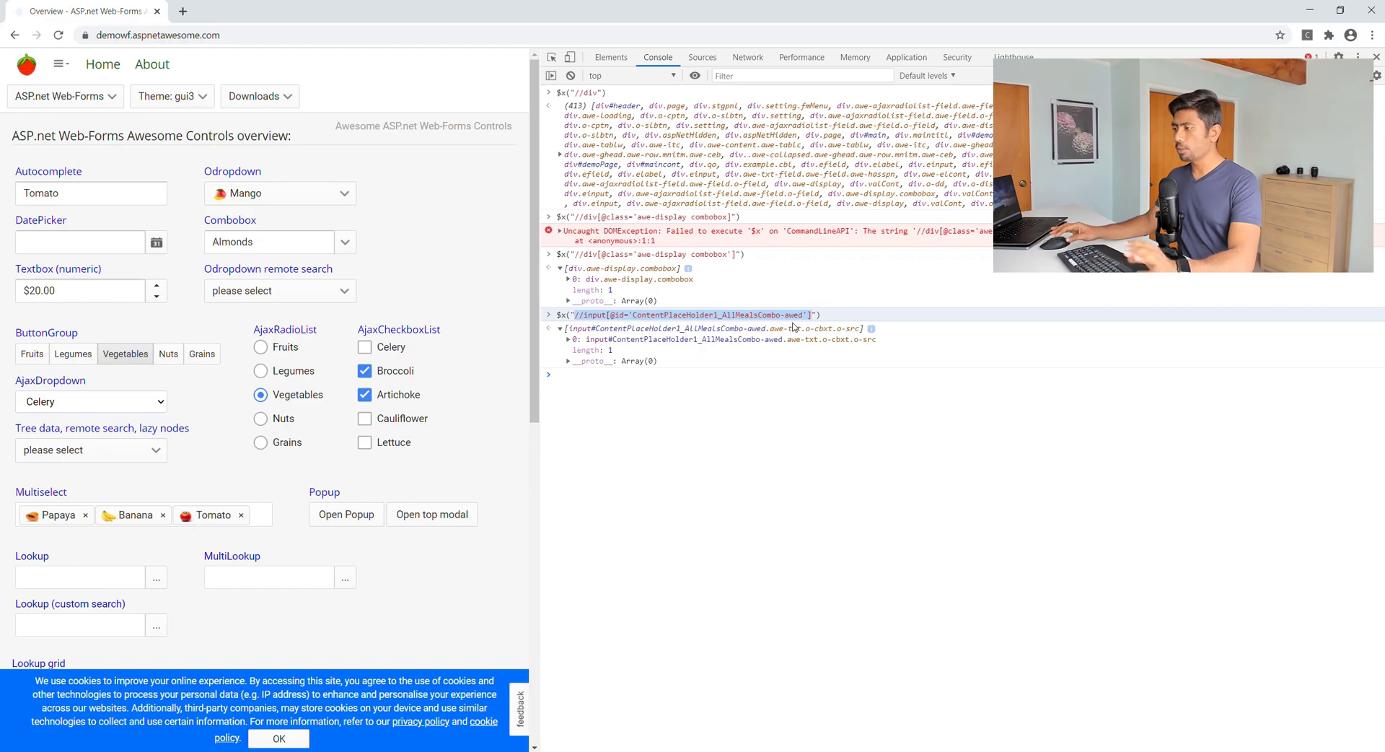
{"action": "mouse_move", "coordinate": [690, 374]}
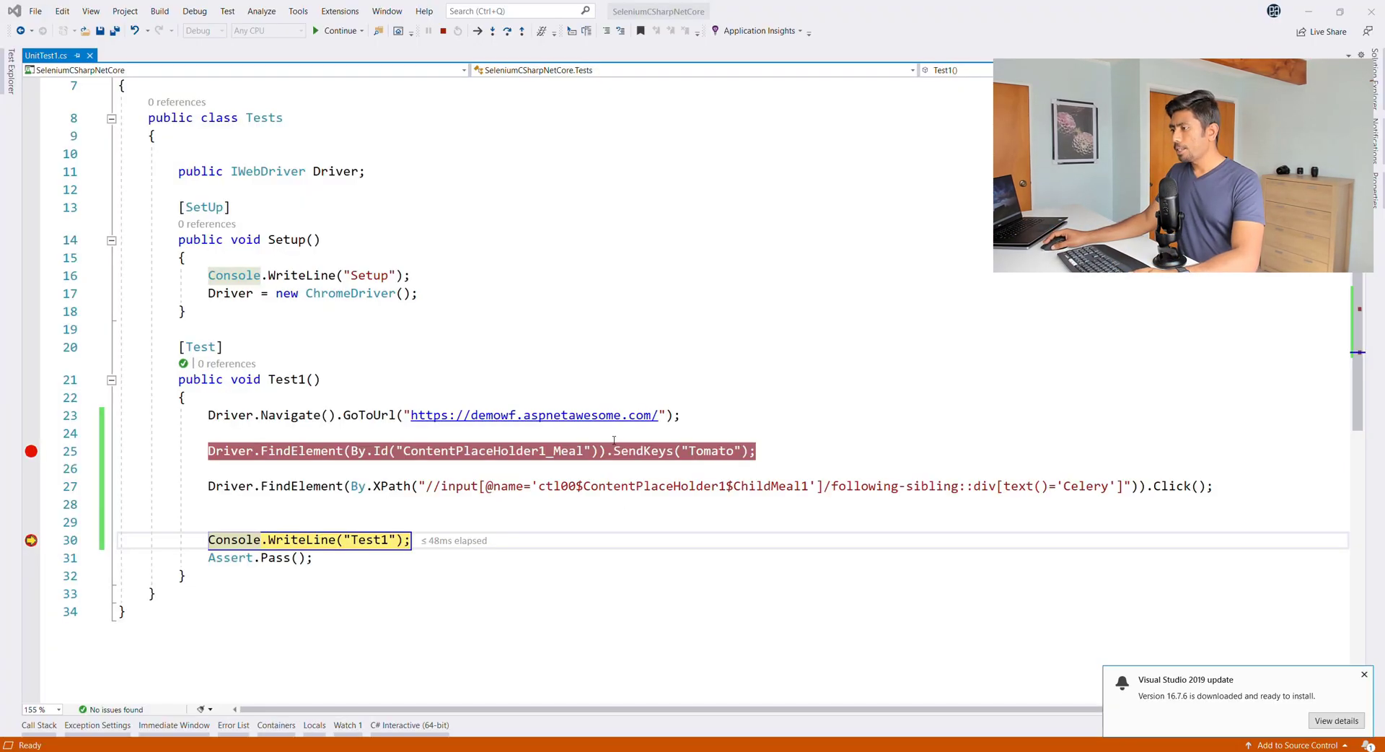
Begin a Driver.FindElement(By.XPath(...)) call with IntelliSense for the combobox input.
{"action": "type", "text": "D"}
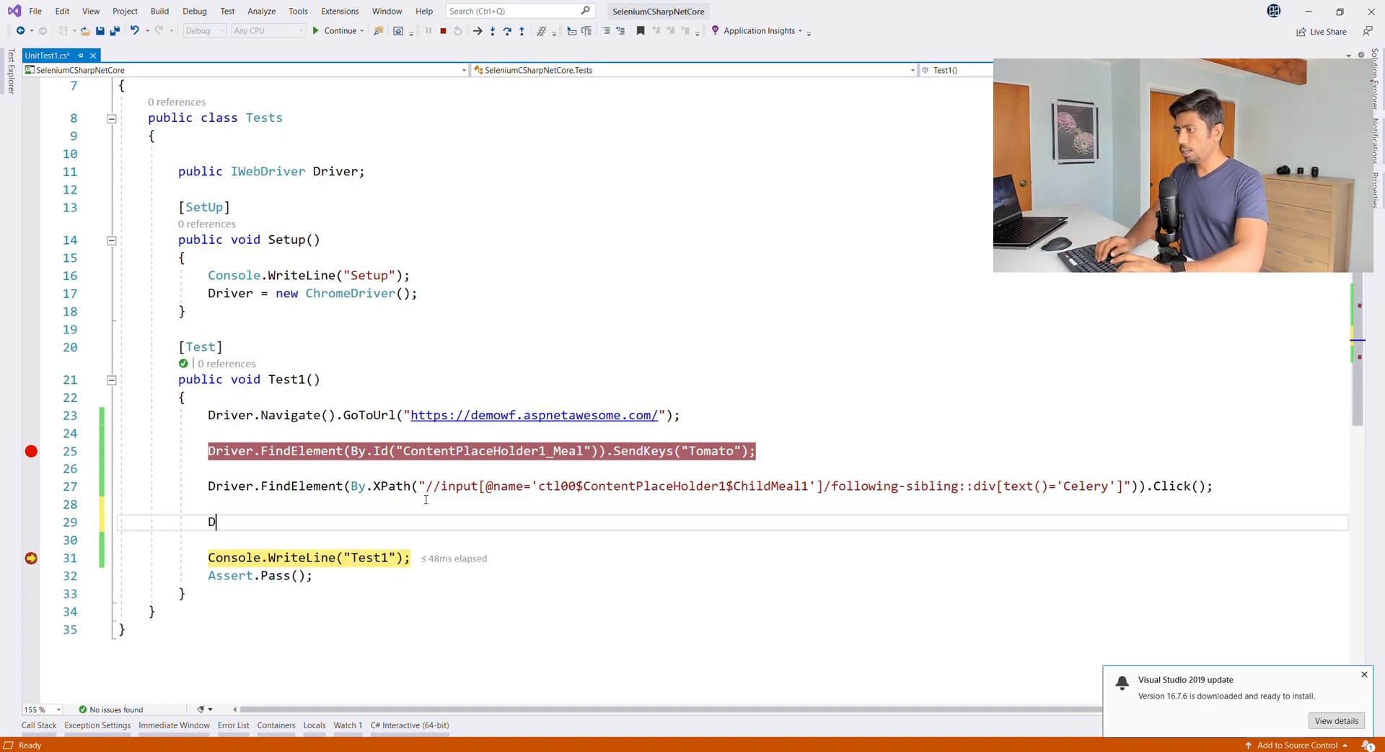
{"action": "type", "text": "river.FindElement"}
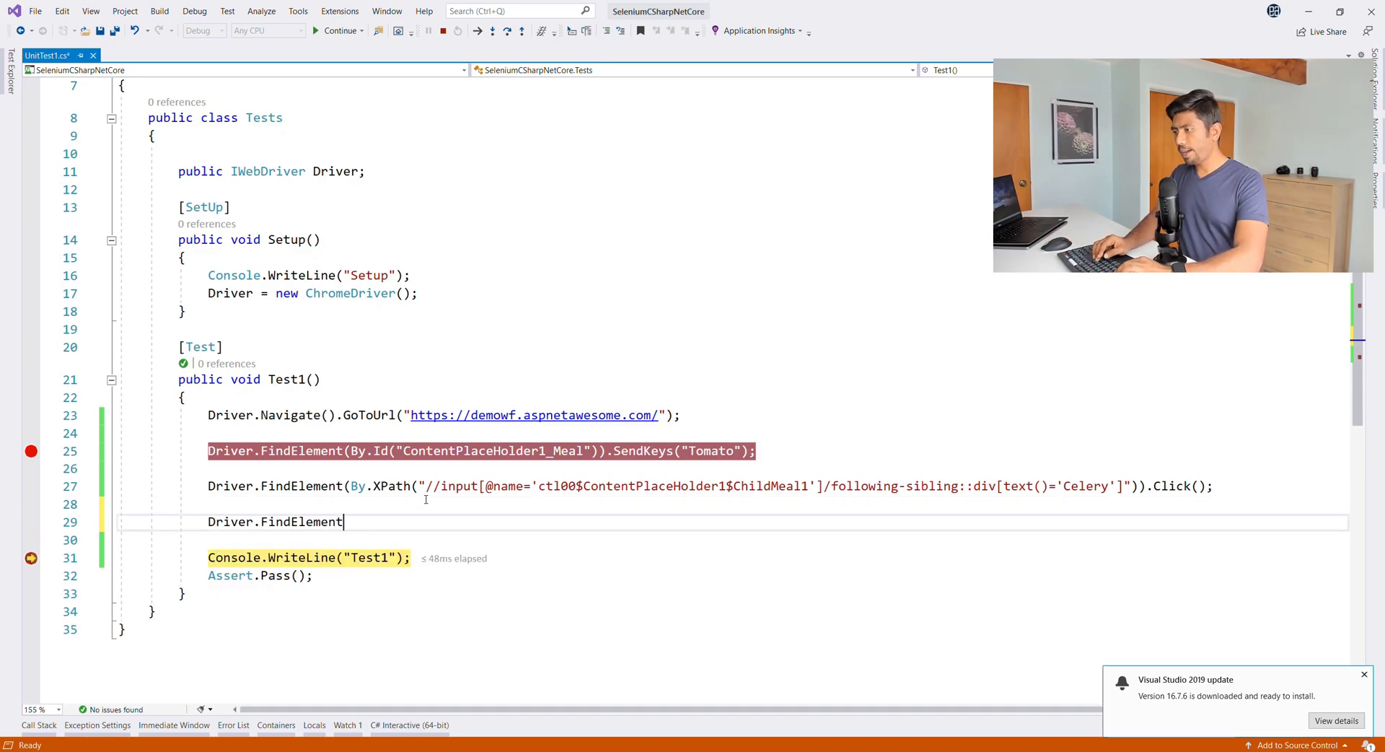
{"action": "type", "text": "(By.Xp"}
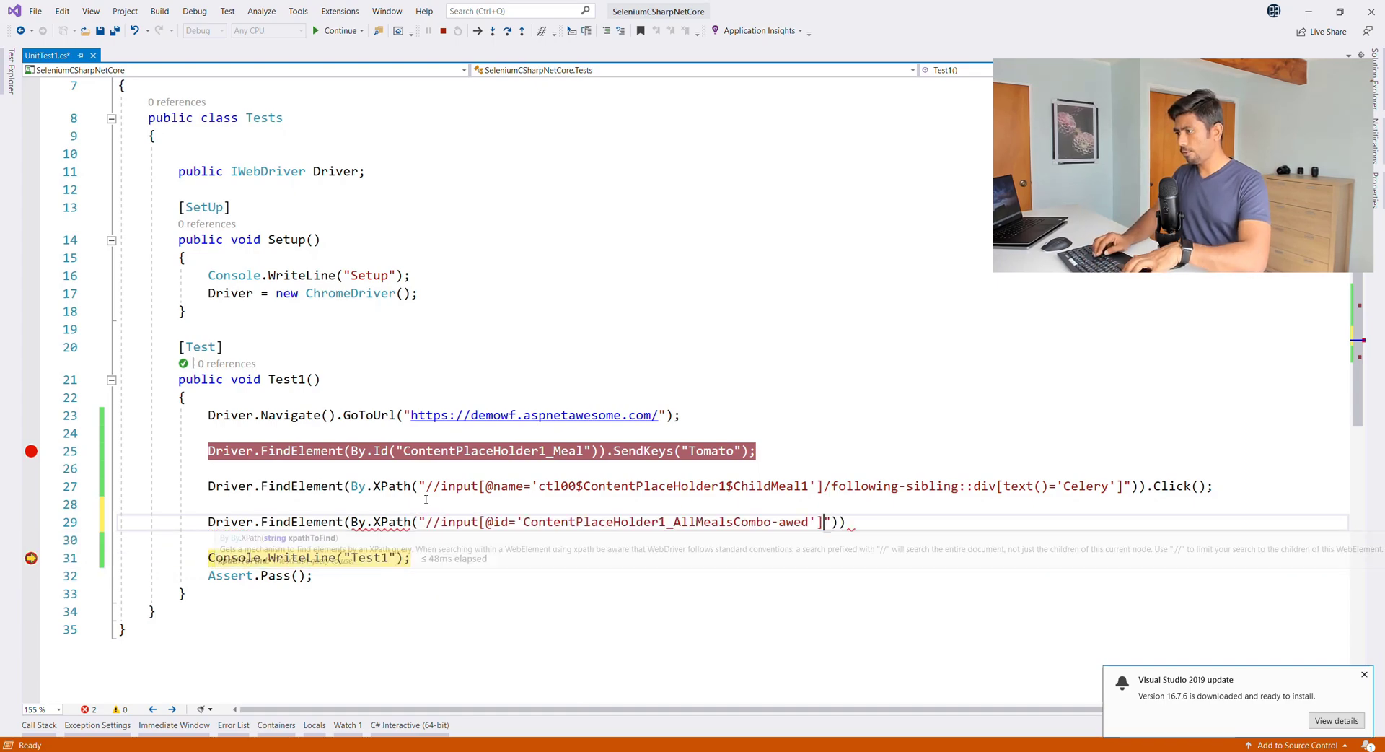
{"action": "type", "text": "."}
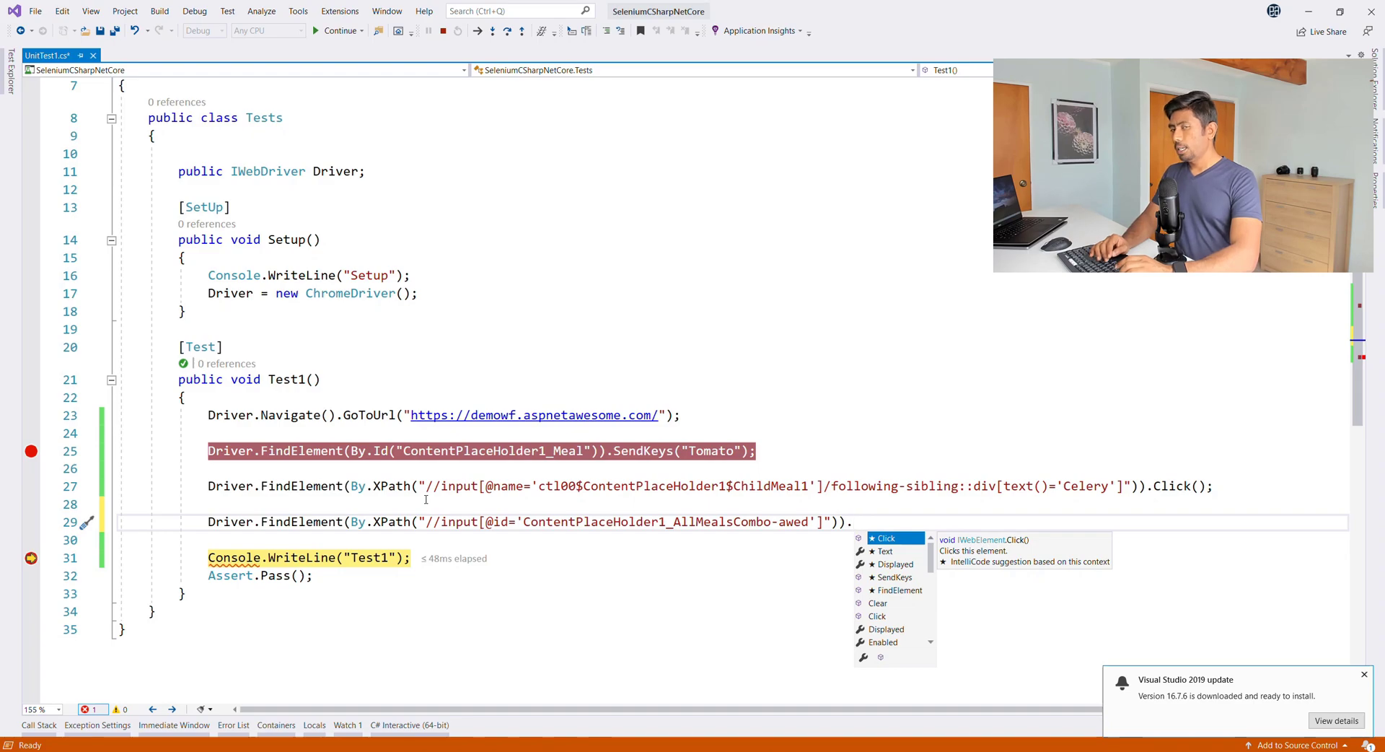
{"action": "key", "text": "Escape"}
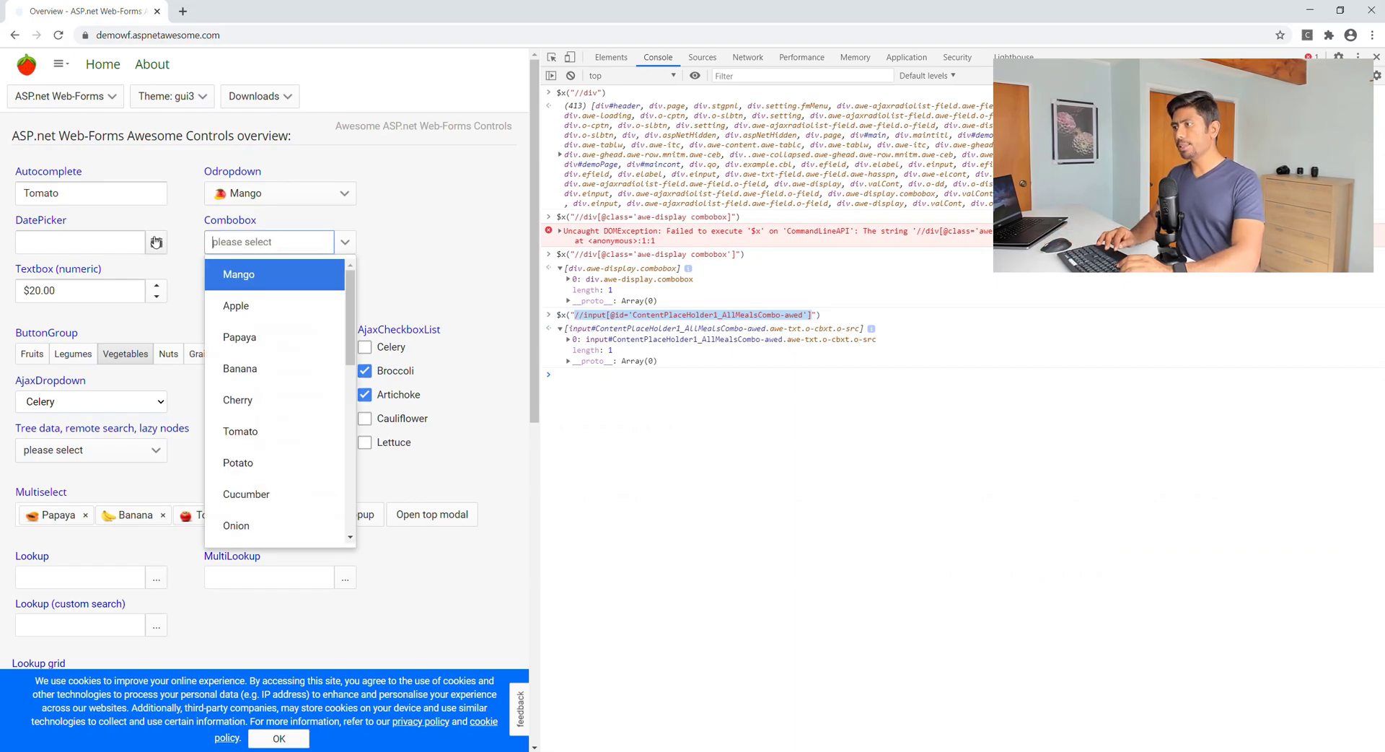
Complete the line with the id XPath 'ContentPlaceHolder1_AllMealsCombo-awed' and .Clear();.
{"action": "type", "text": "Mo"}
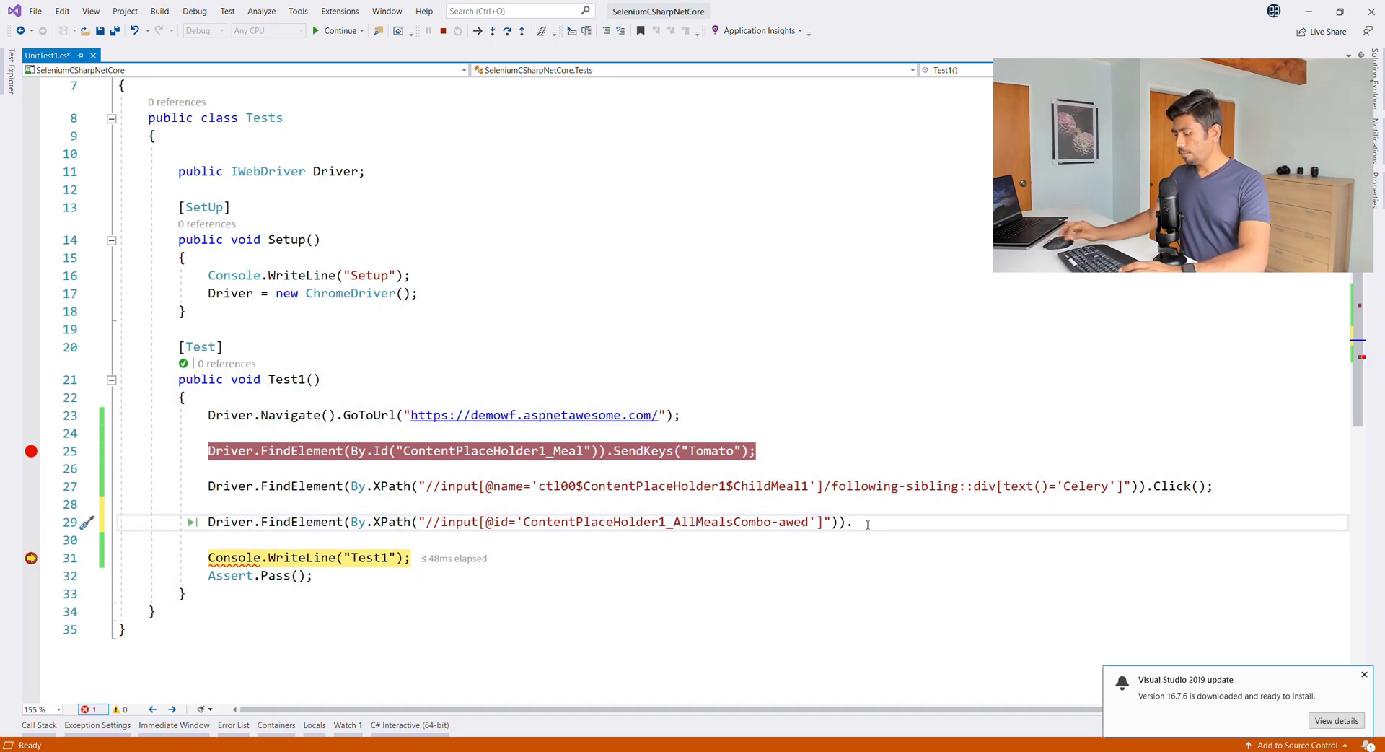
{"action": "type", "text": "."}
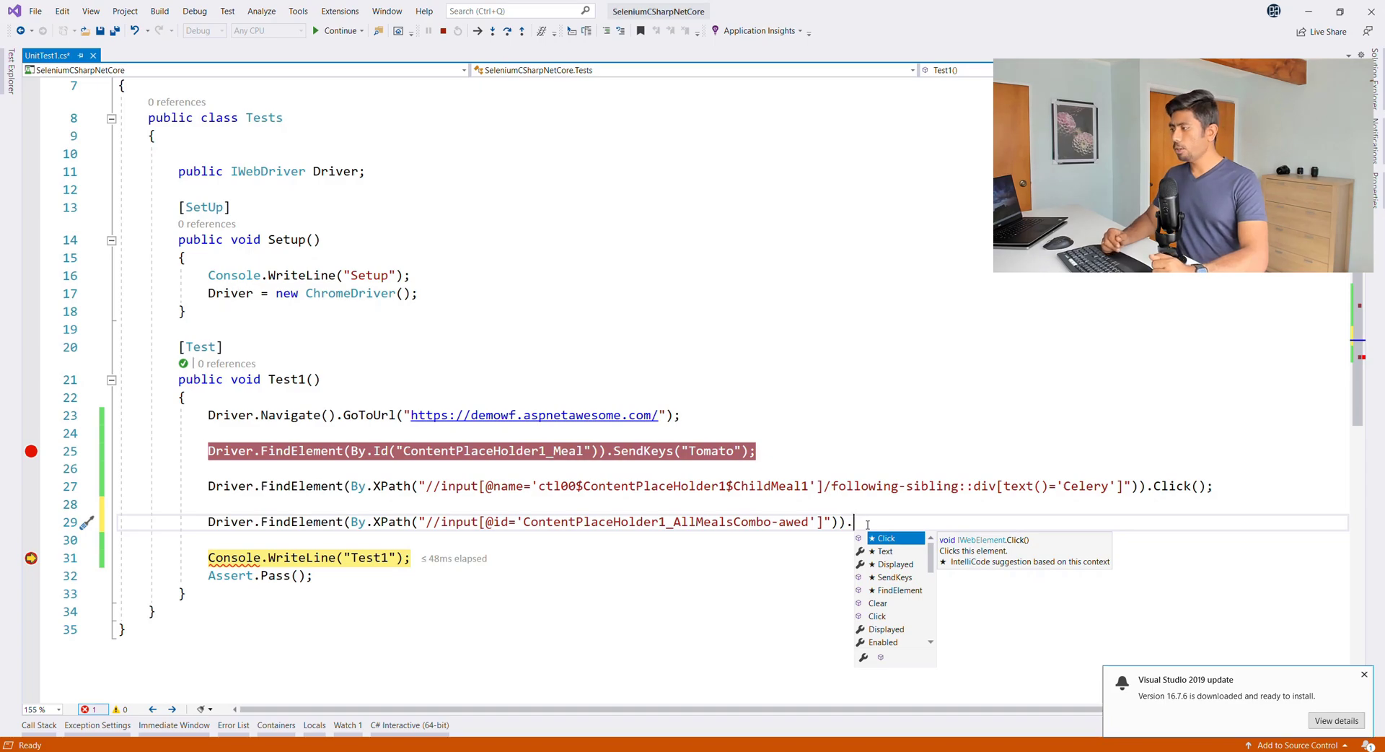
{"action": "type", "text": "C"}
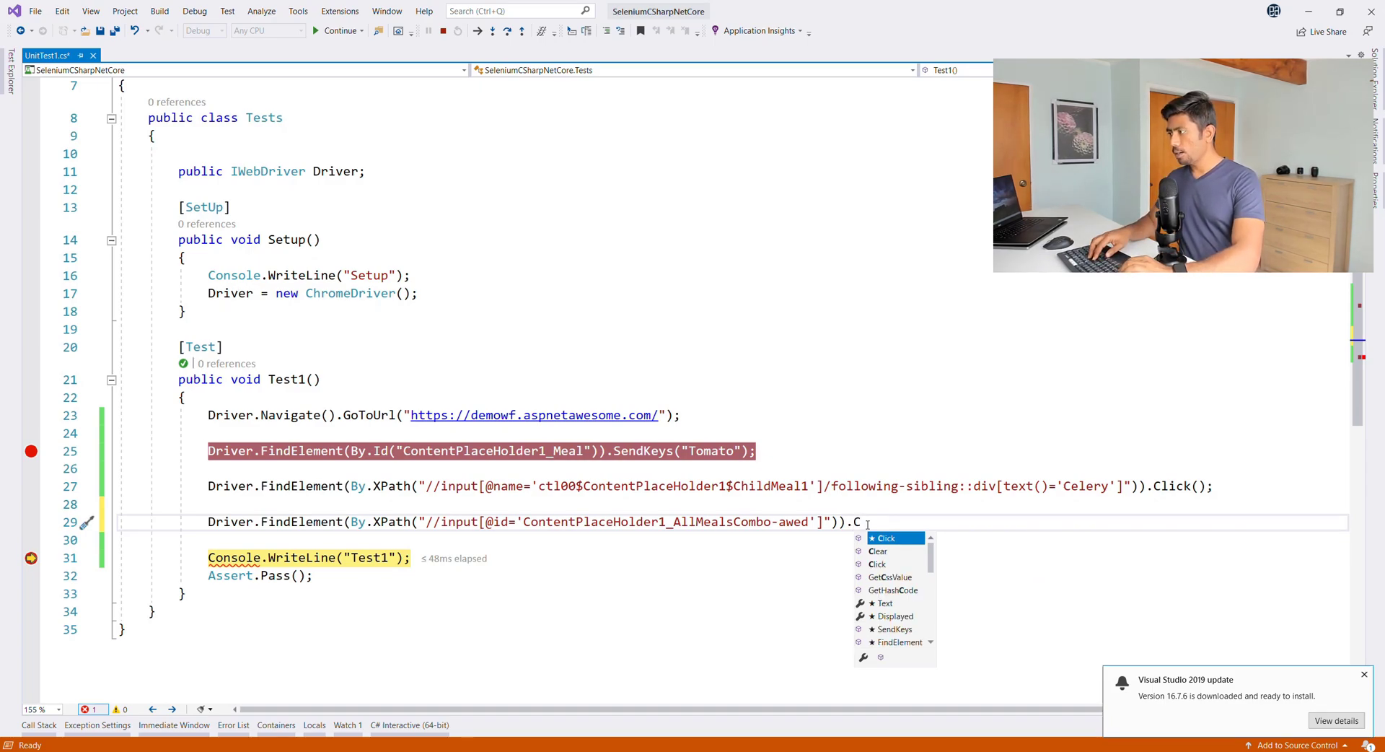
{"action": "type", "text": "lear"}
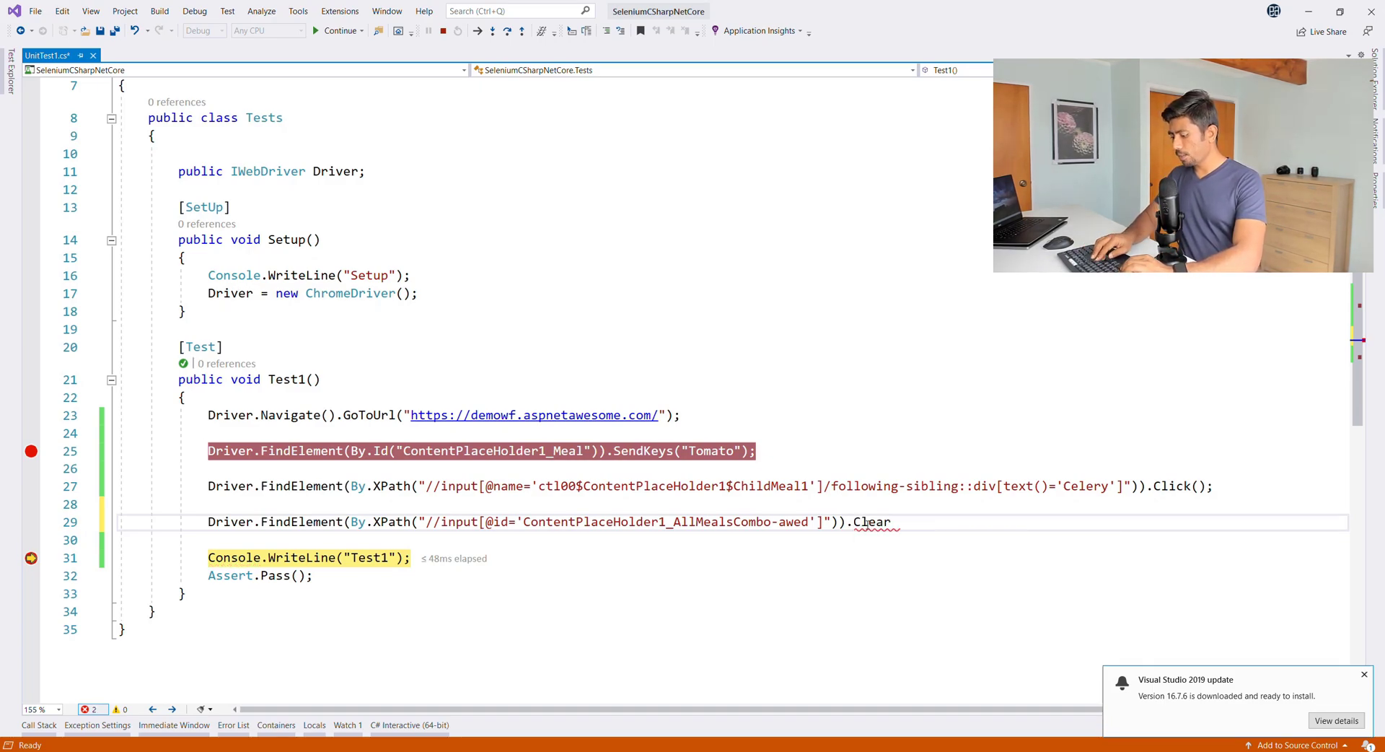
{"action": "type", "text": "();"}
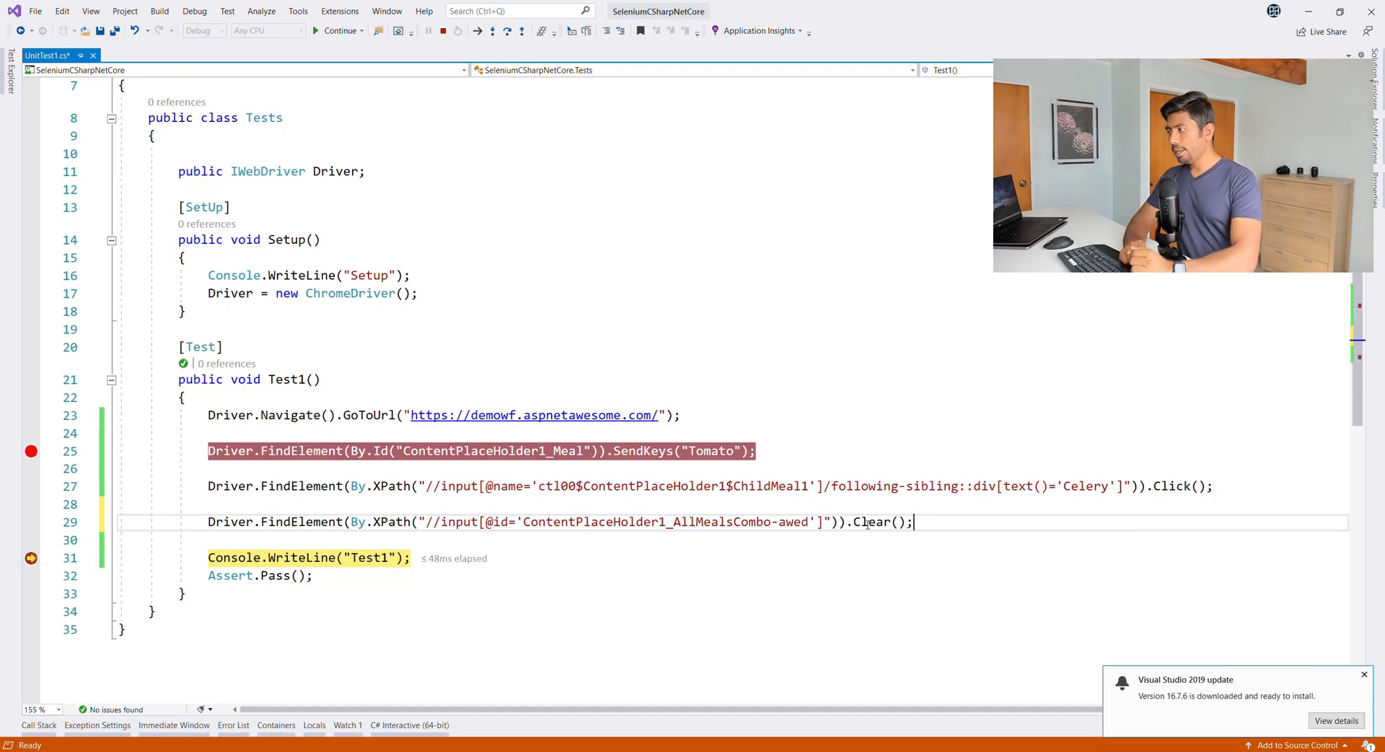
{"action": "type", "text": "."}
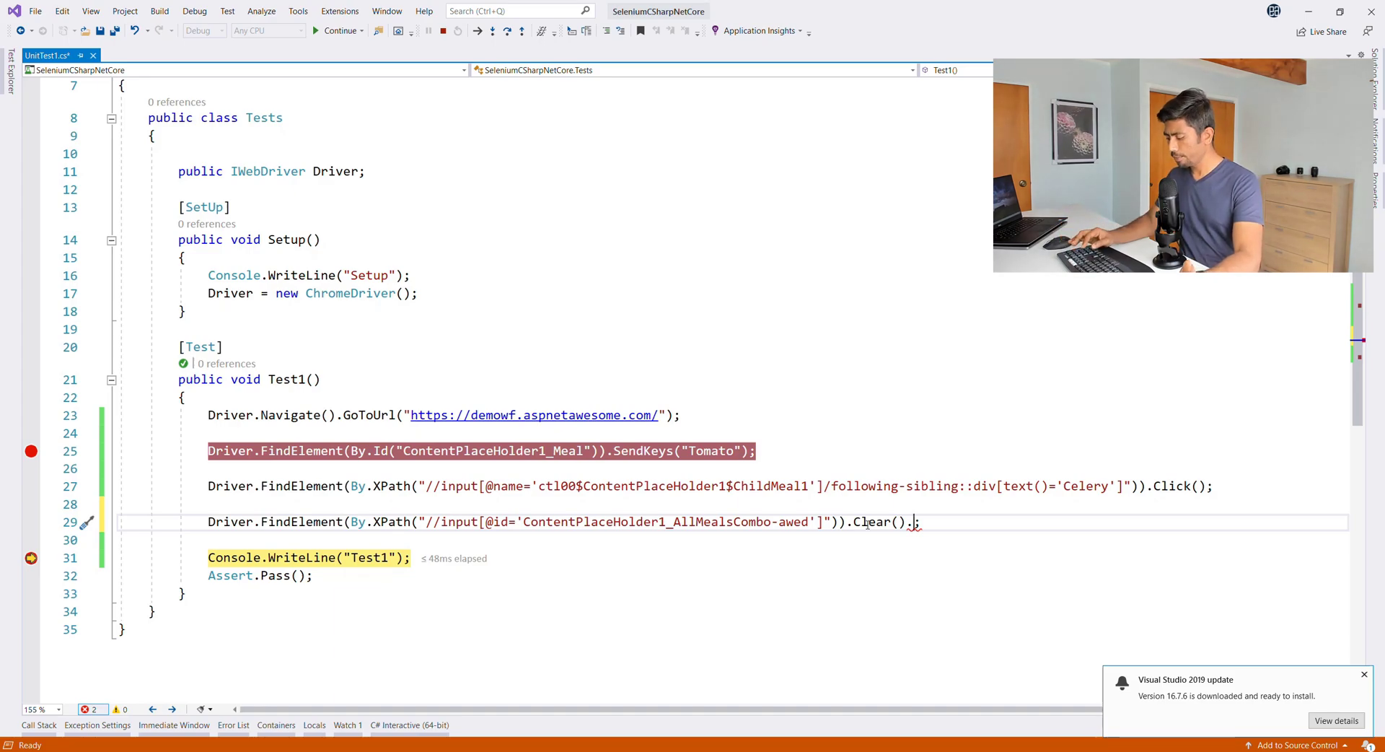
{"action": "key", "text": "Backspace"}
{"action": "type", "text": "var comboControl = "}
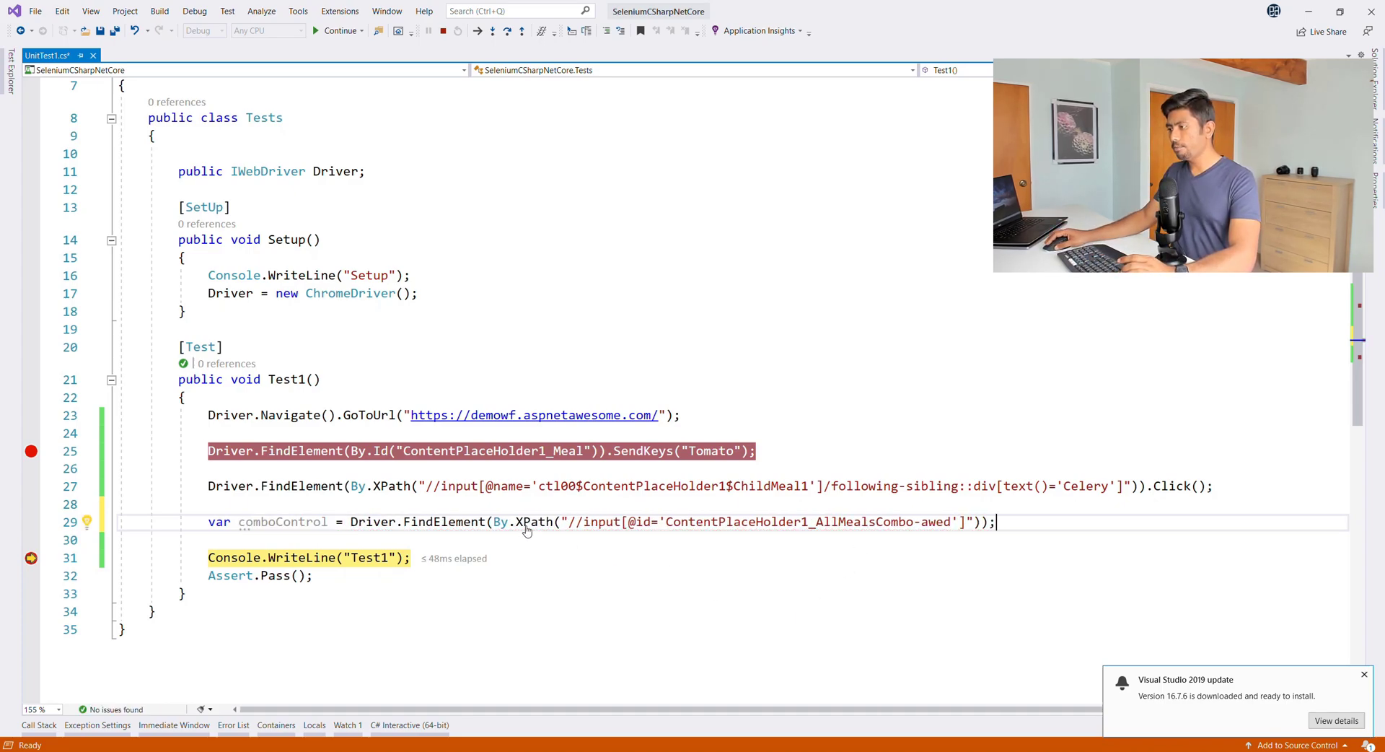
{"action": "mouse_move", "coordinate": [462, 522]}
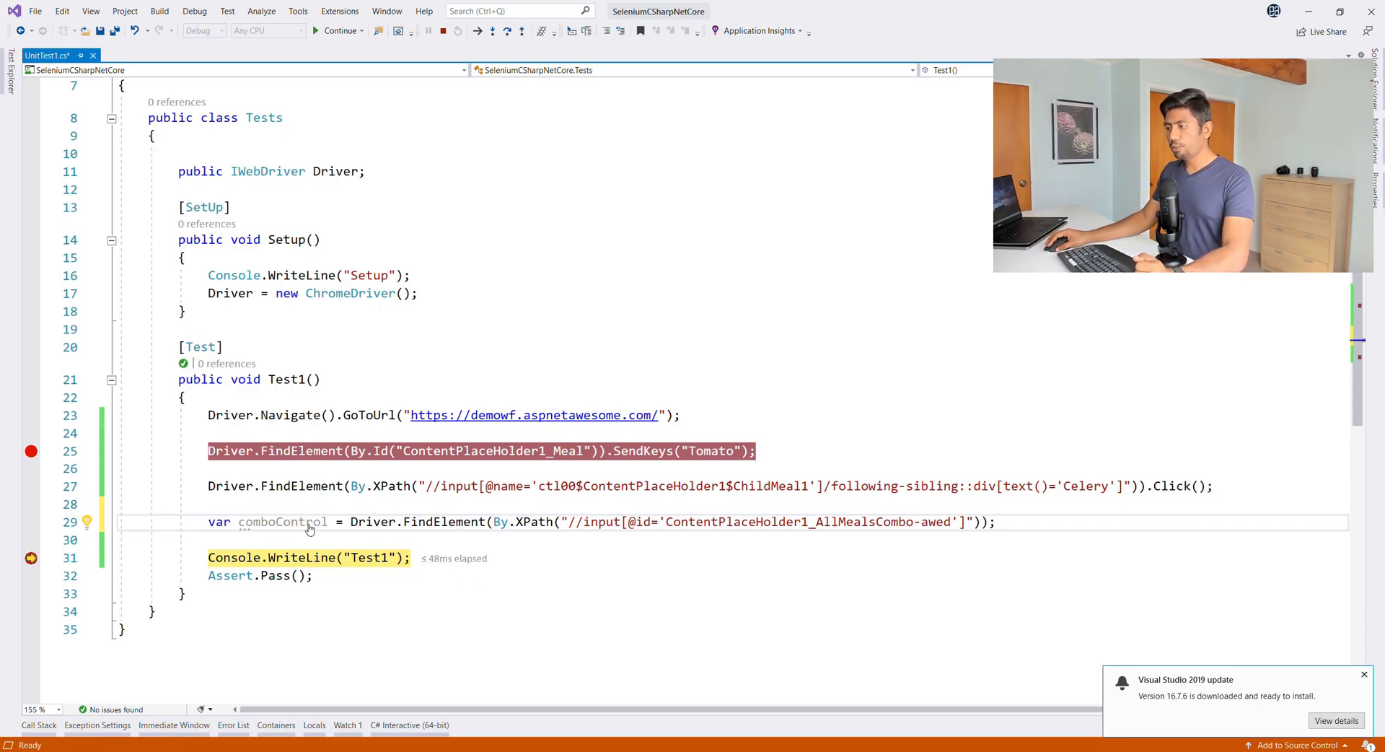
Replace 'var' on line 29 with IWebElement for the comboControl declaration.
{"action": "double_click", "coordinate": [218, 521]}
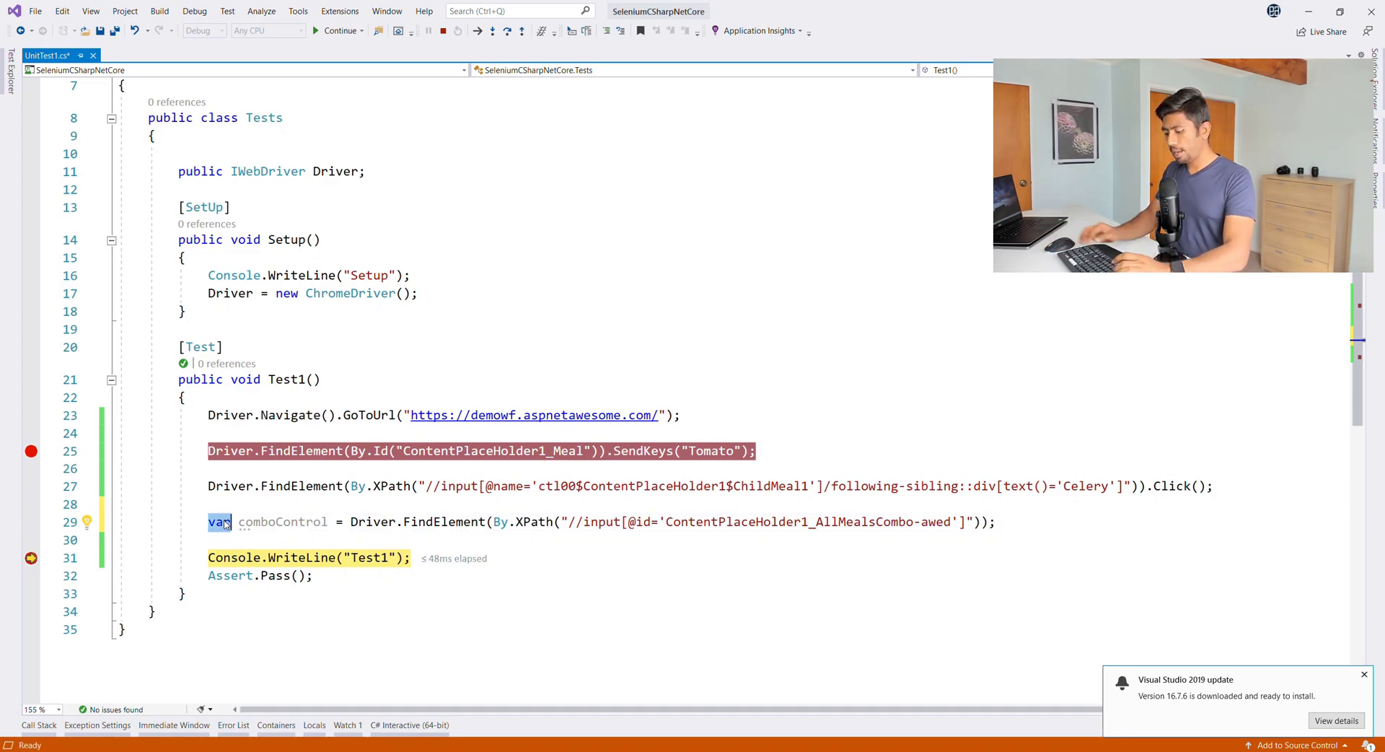
{"action": "type", "text": "IWebElement"}
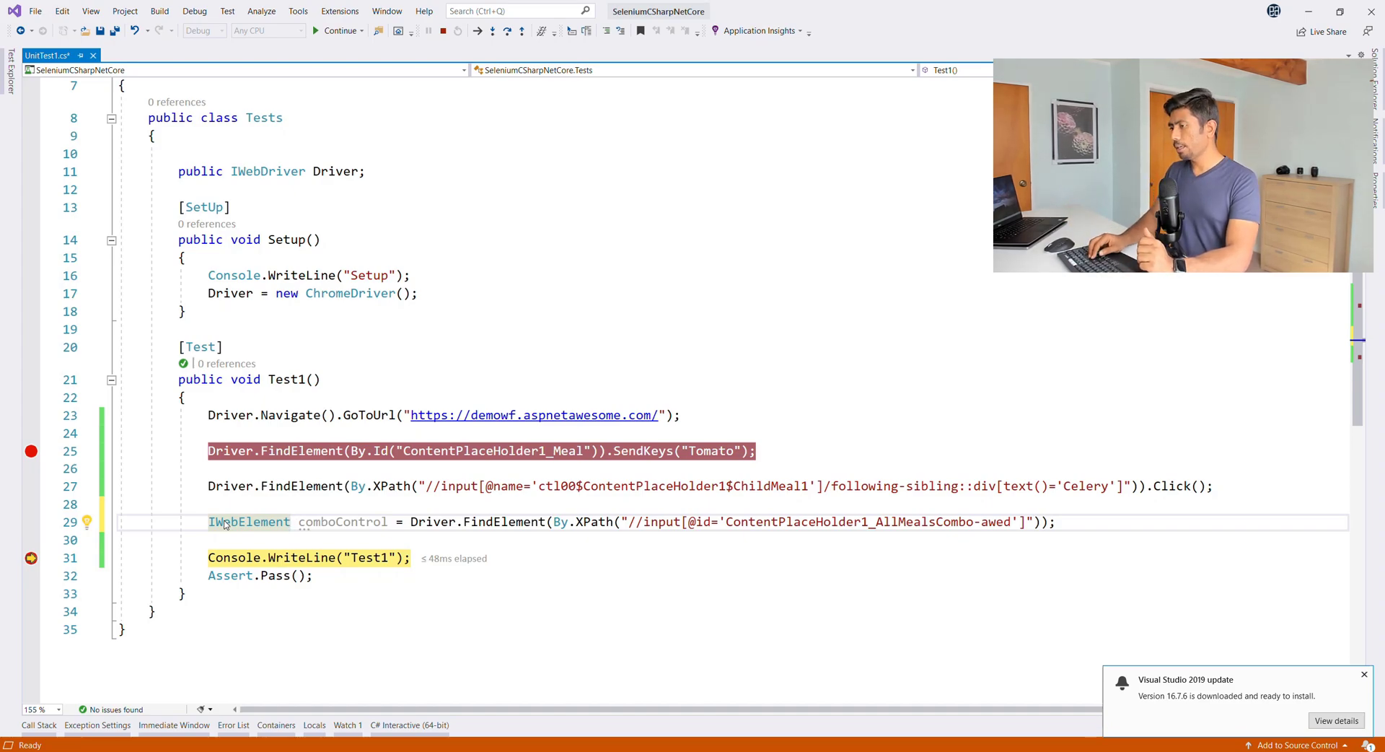
Write comboControl.Clear(); then comboControl.SendKeys("Almond"); completing members from IntelliSense.
{"action": "type", "text": "comboControl."}
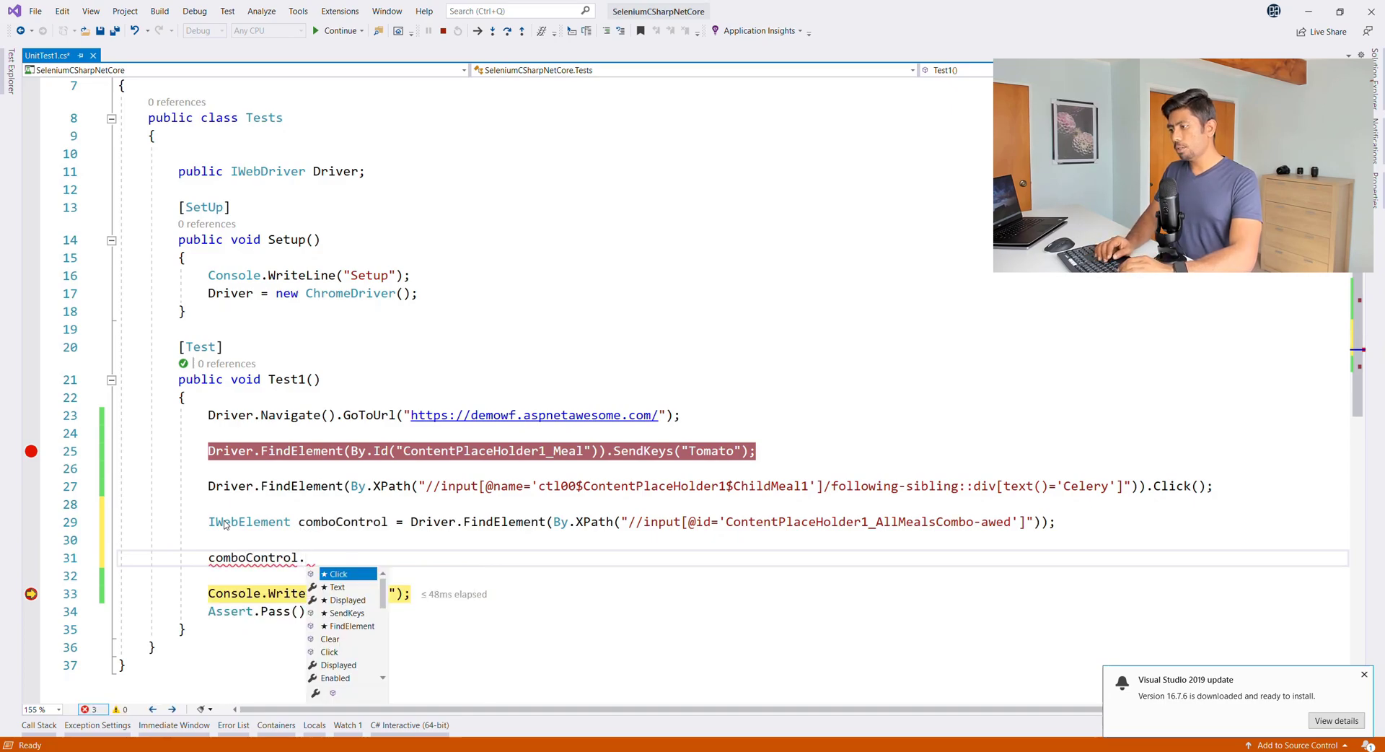
{"action": "type", "text": "c"}
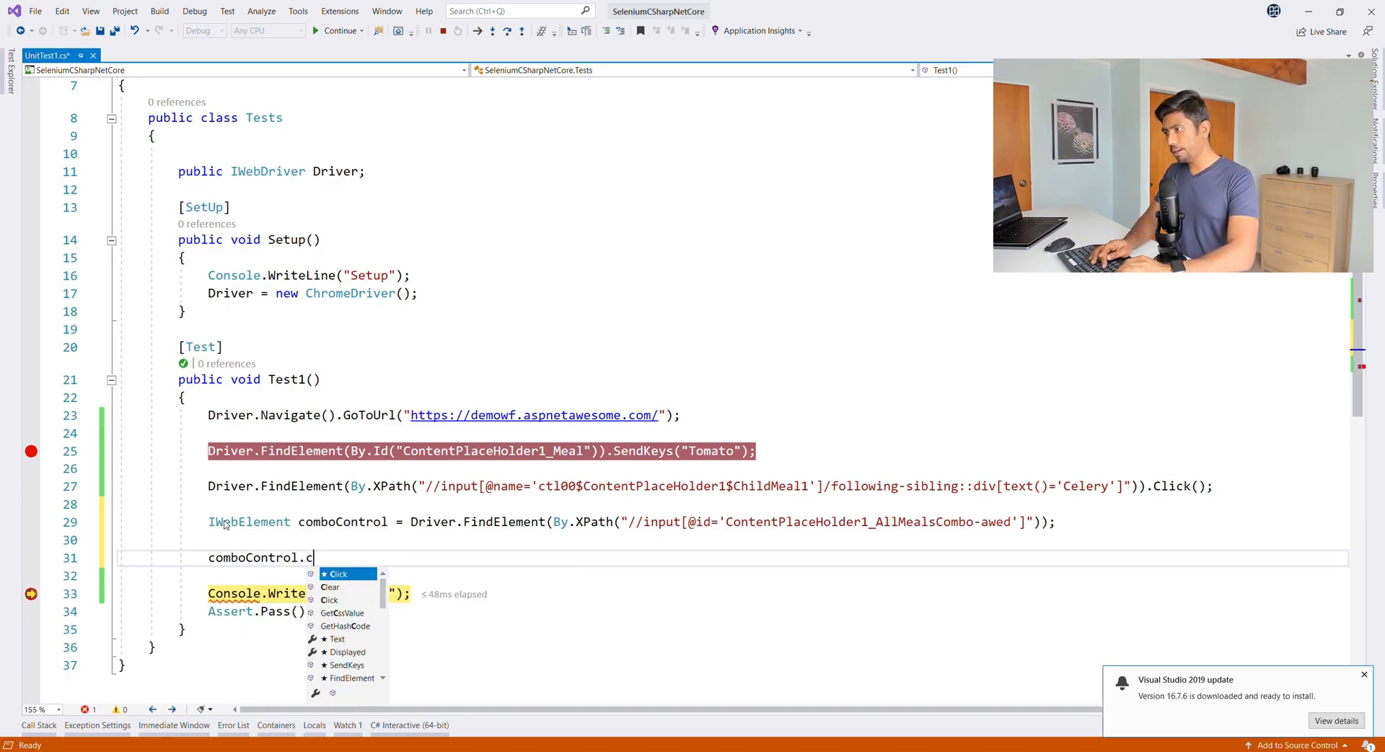
{"action": "type", "text": "Clear"}
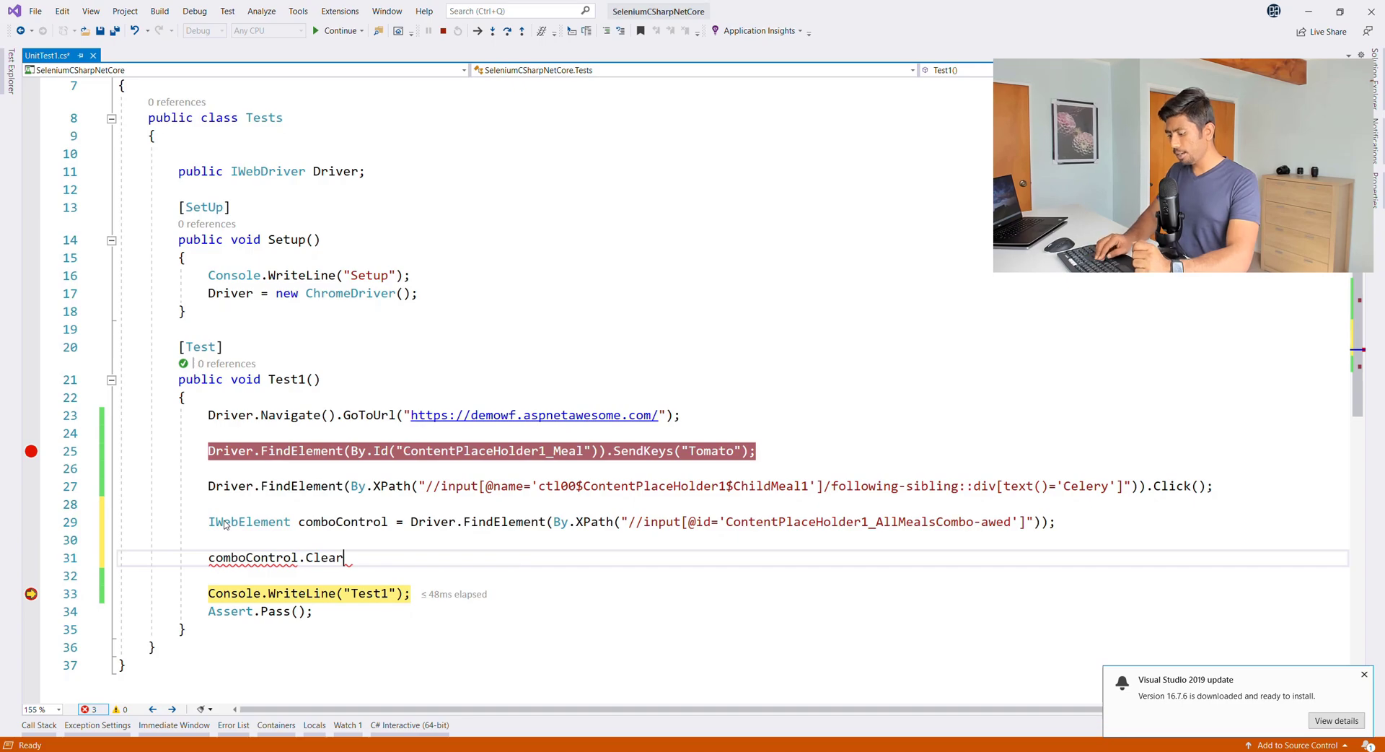
{"action": "type", "text": "();"}
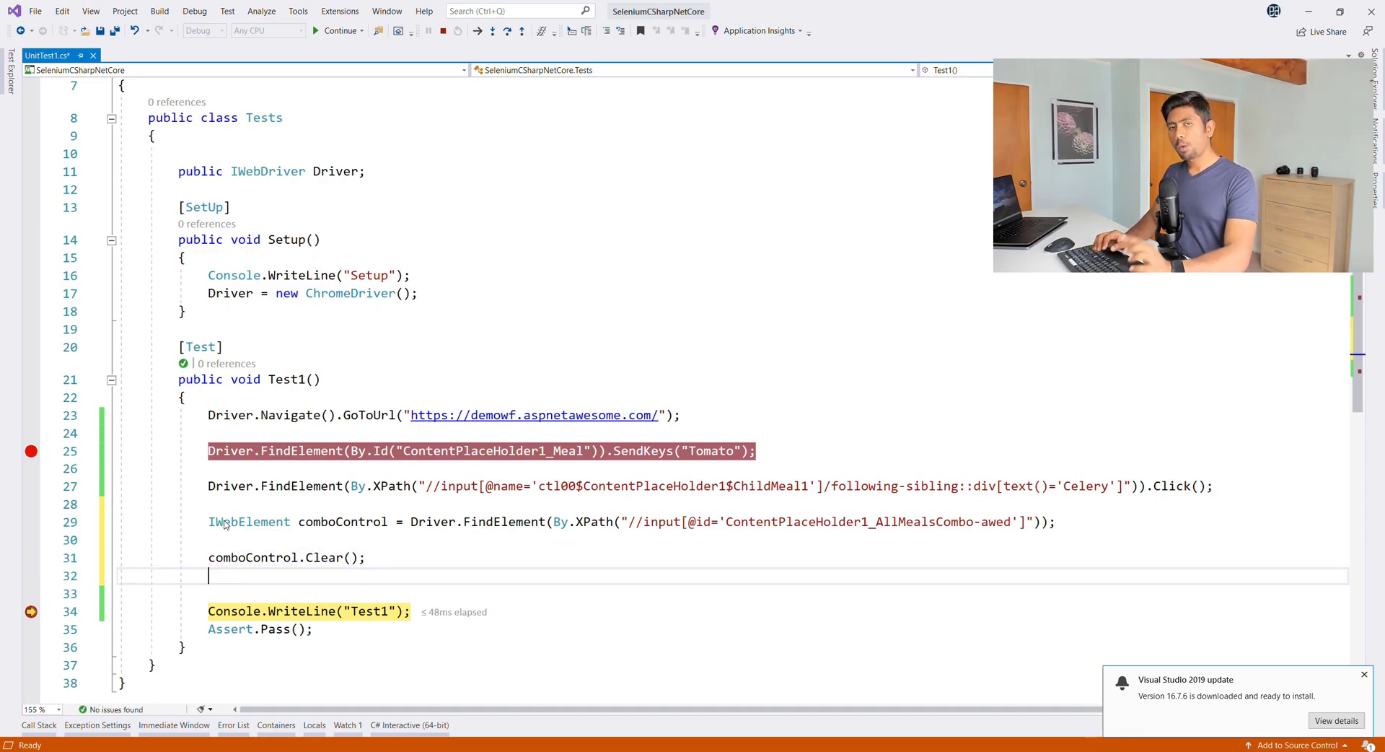
{"action": "type", "text": "c"}
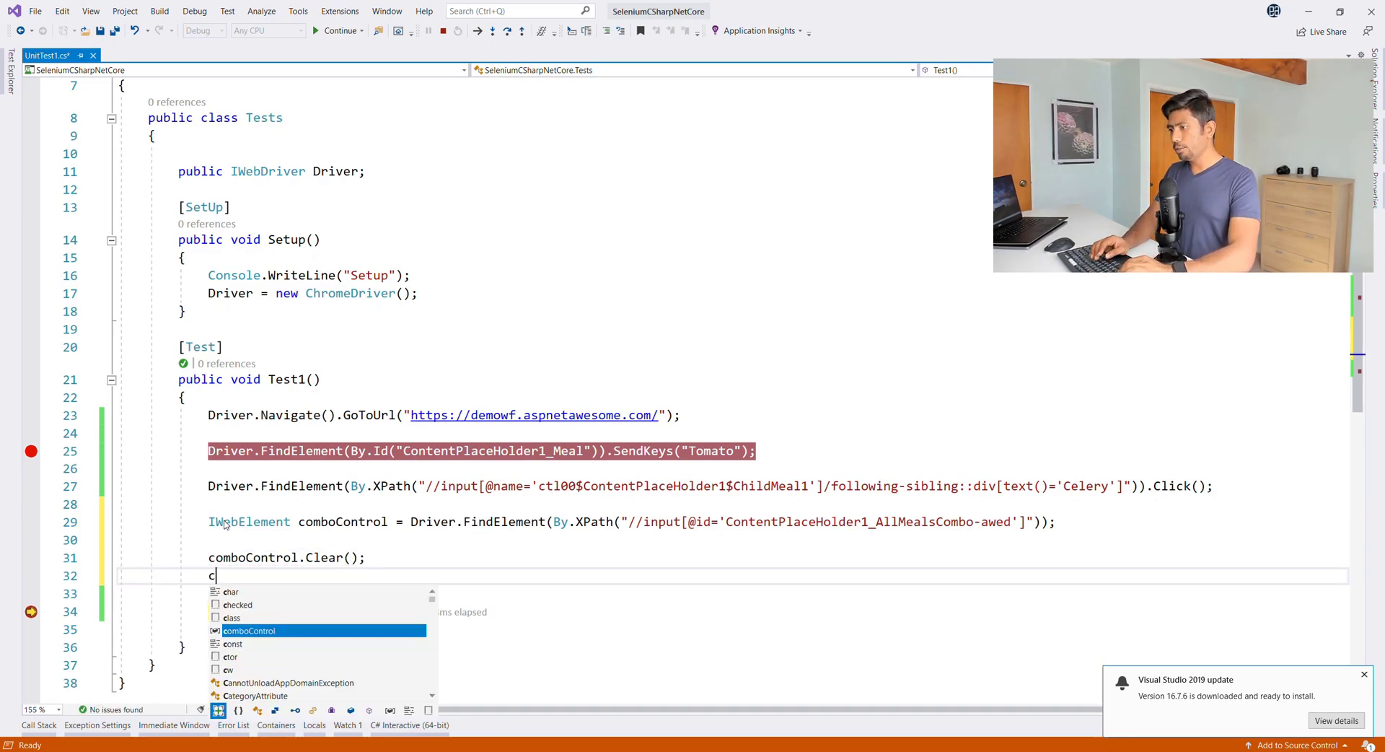
{"action": "type", "text": "comboControl.sendKeys(\""}
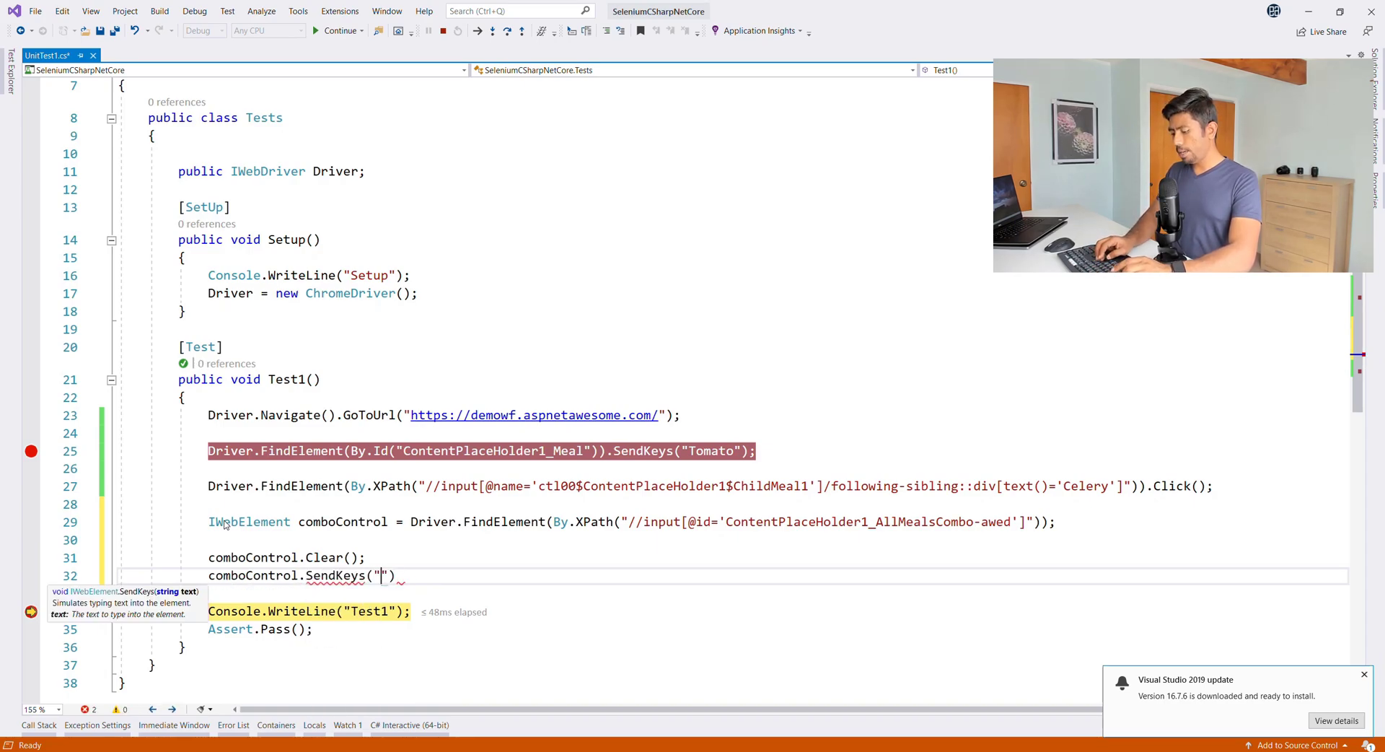
{"action": "type", "text": "Almond"}
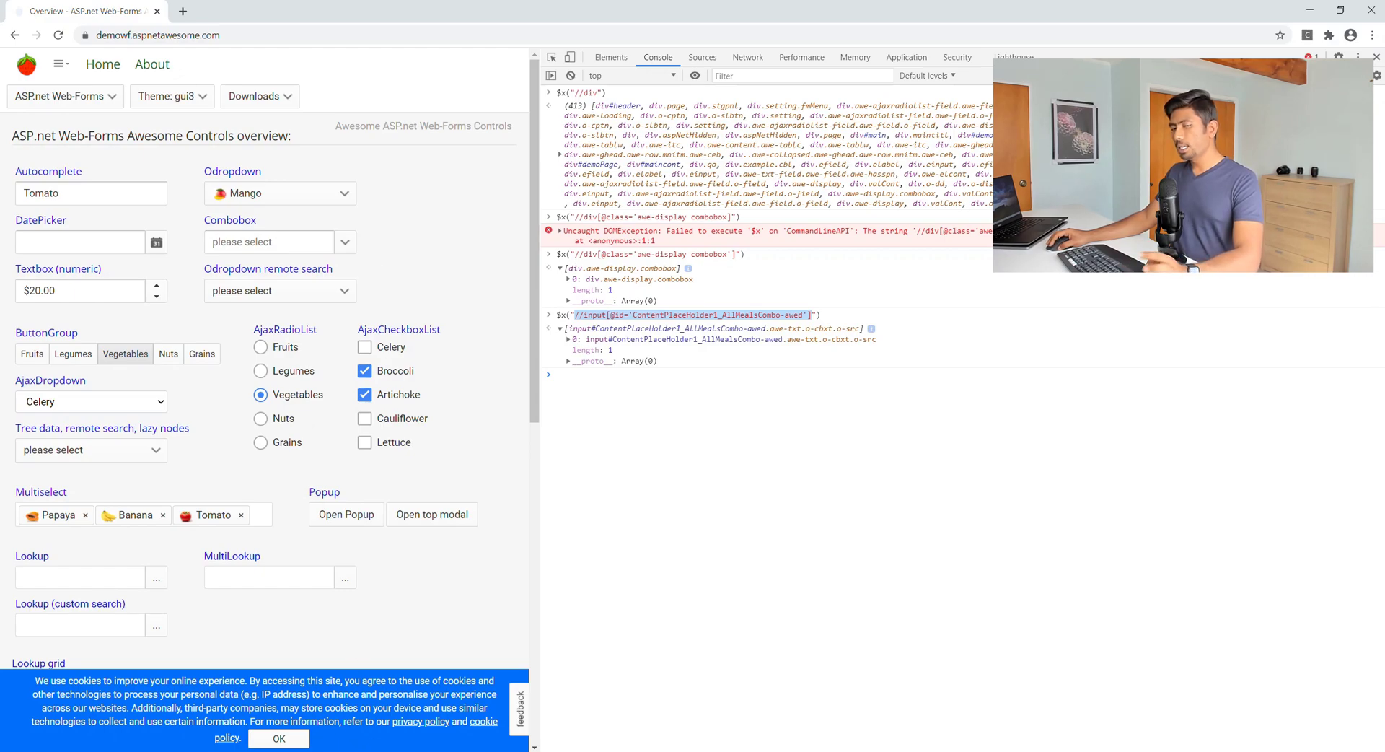
{"action": "mouse_move", "coordinate": [298, 307]}
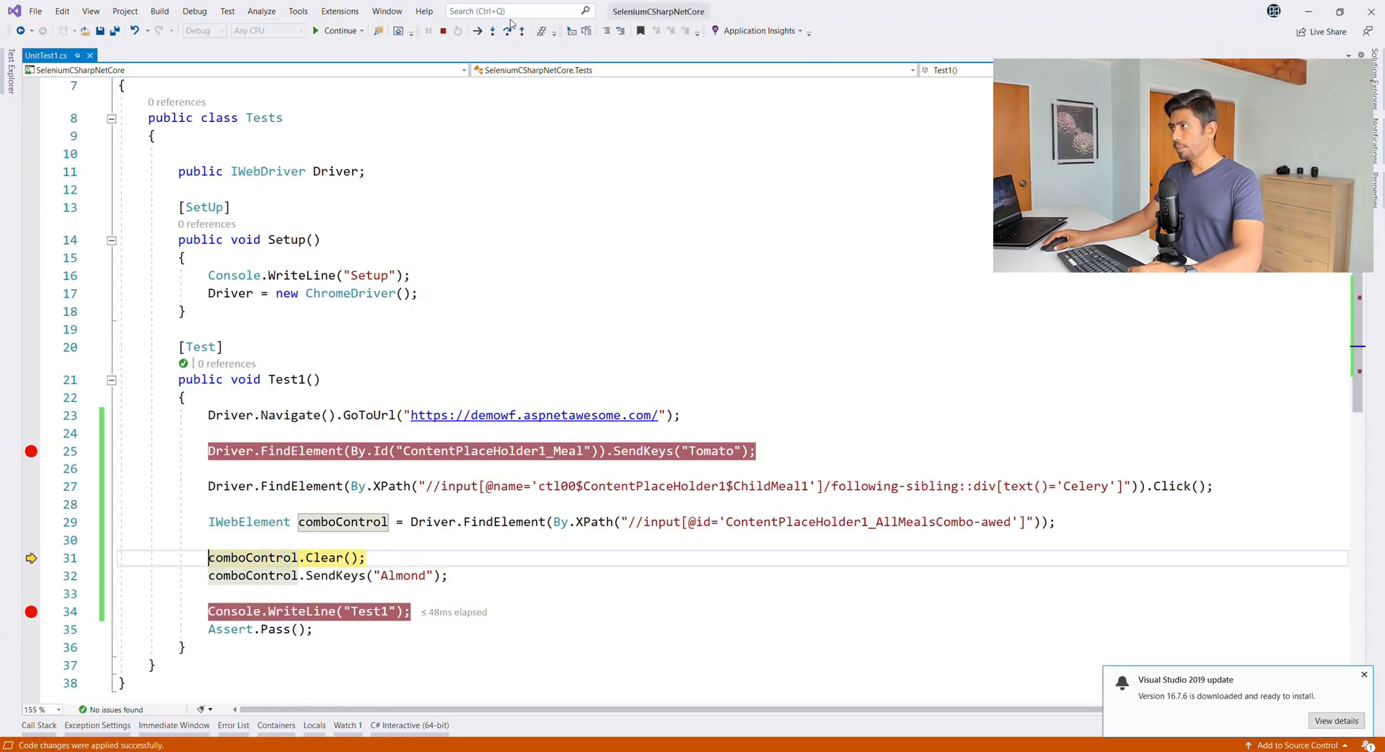
Continue into the NullReferenceException, stop debugging, then rerun and continue to the Clear line breakpoint.
{"action": "left_click", "coordinate": [507, 31]}
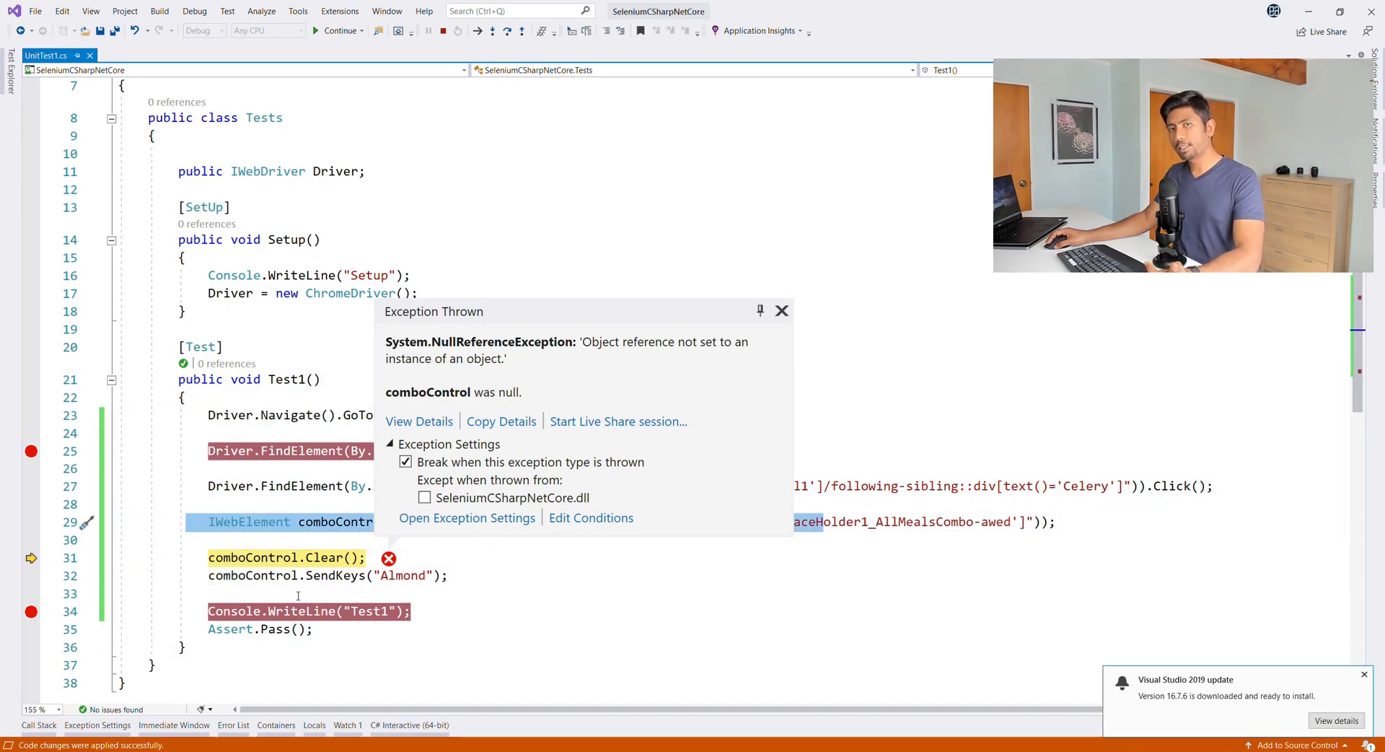
{"action": "mouse_move", "coordinate": [441, 30]}
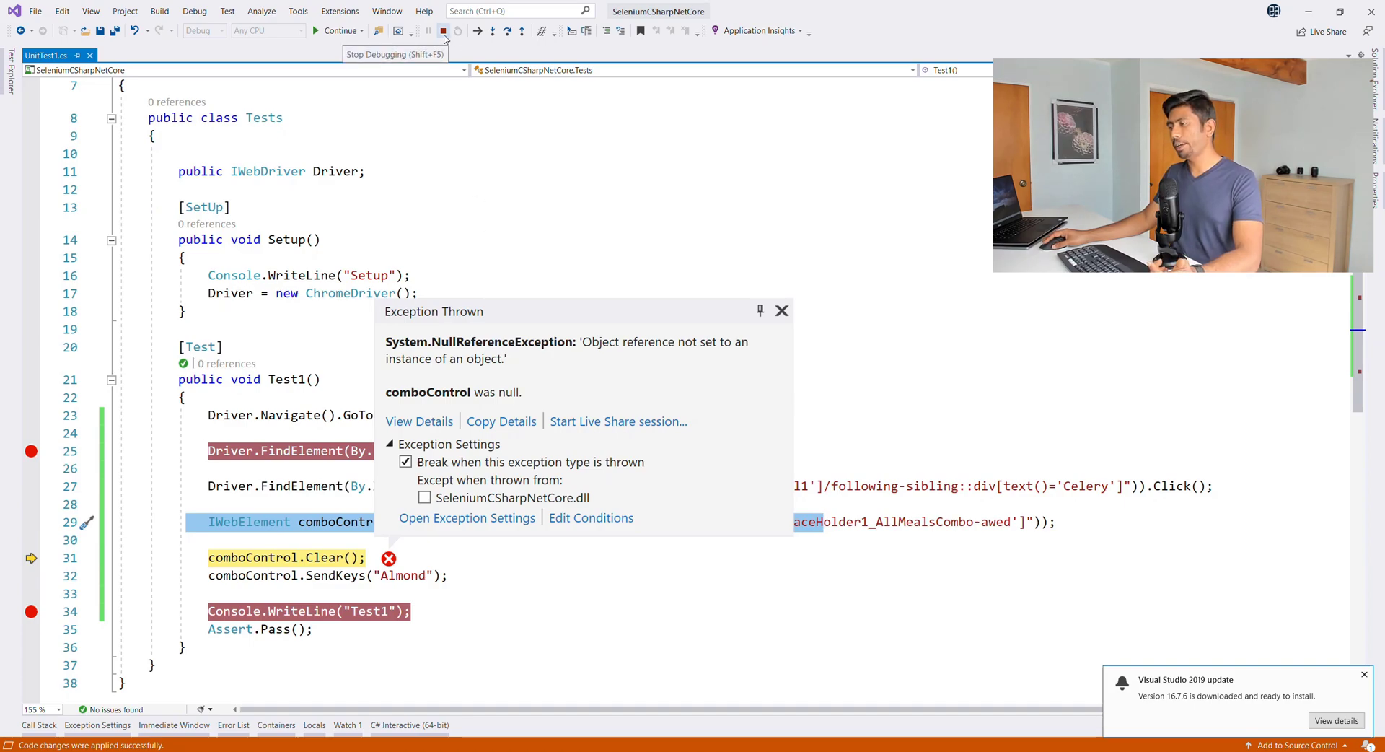
{"action": "left_click", "coordinate": [442, 30]}
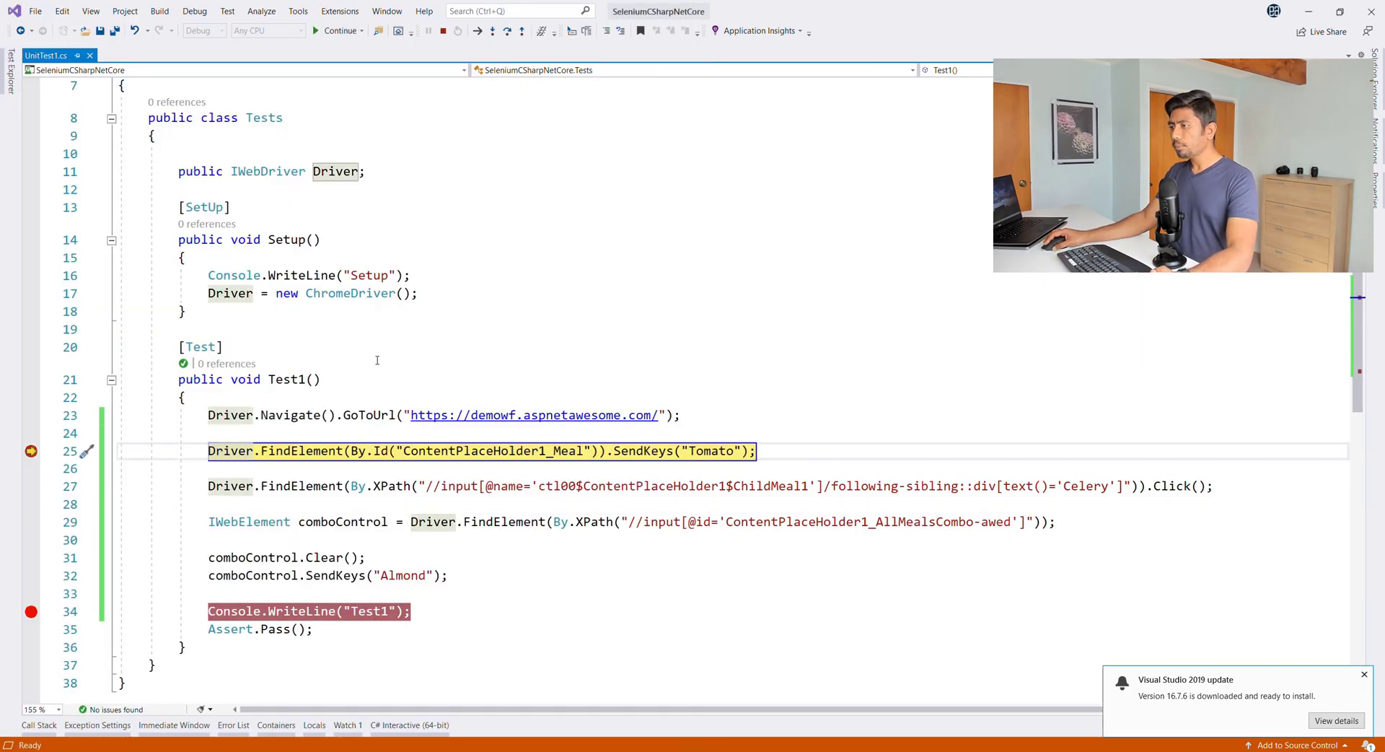
{"action": "mouse_move", "coordinate": [12, 579]}
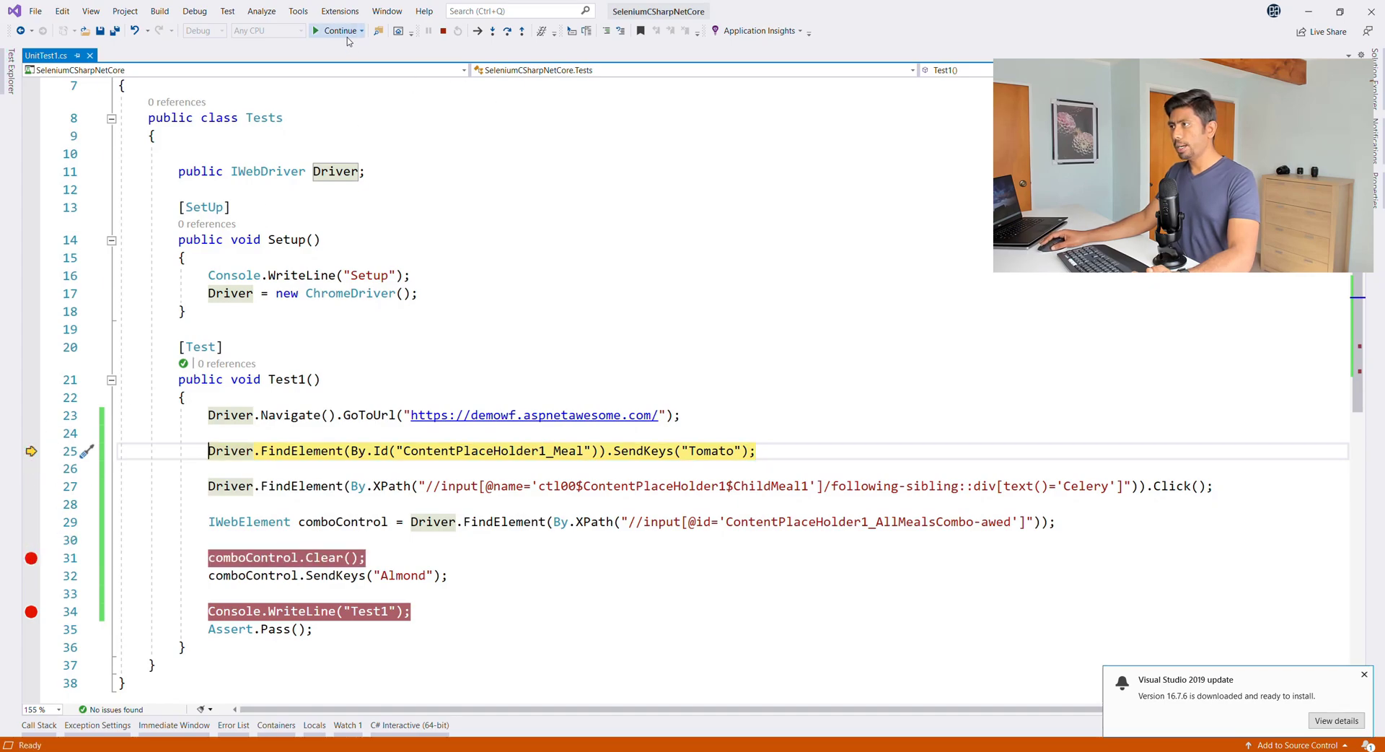
{"action": "left_click", "coordinate": [338, 30]}
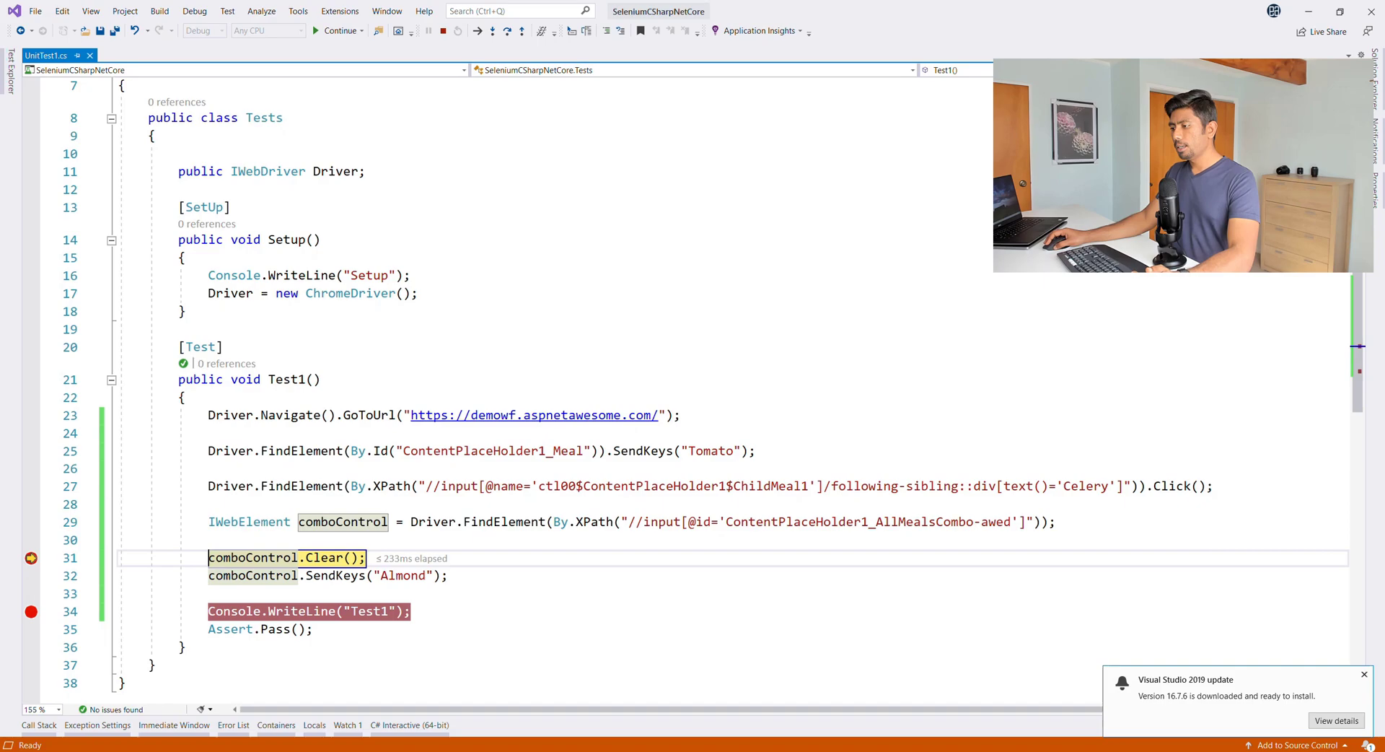
{"action": "mouse_move", "coordinate": [344, 521]}
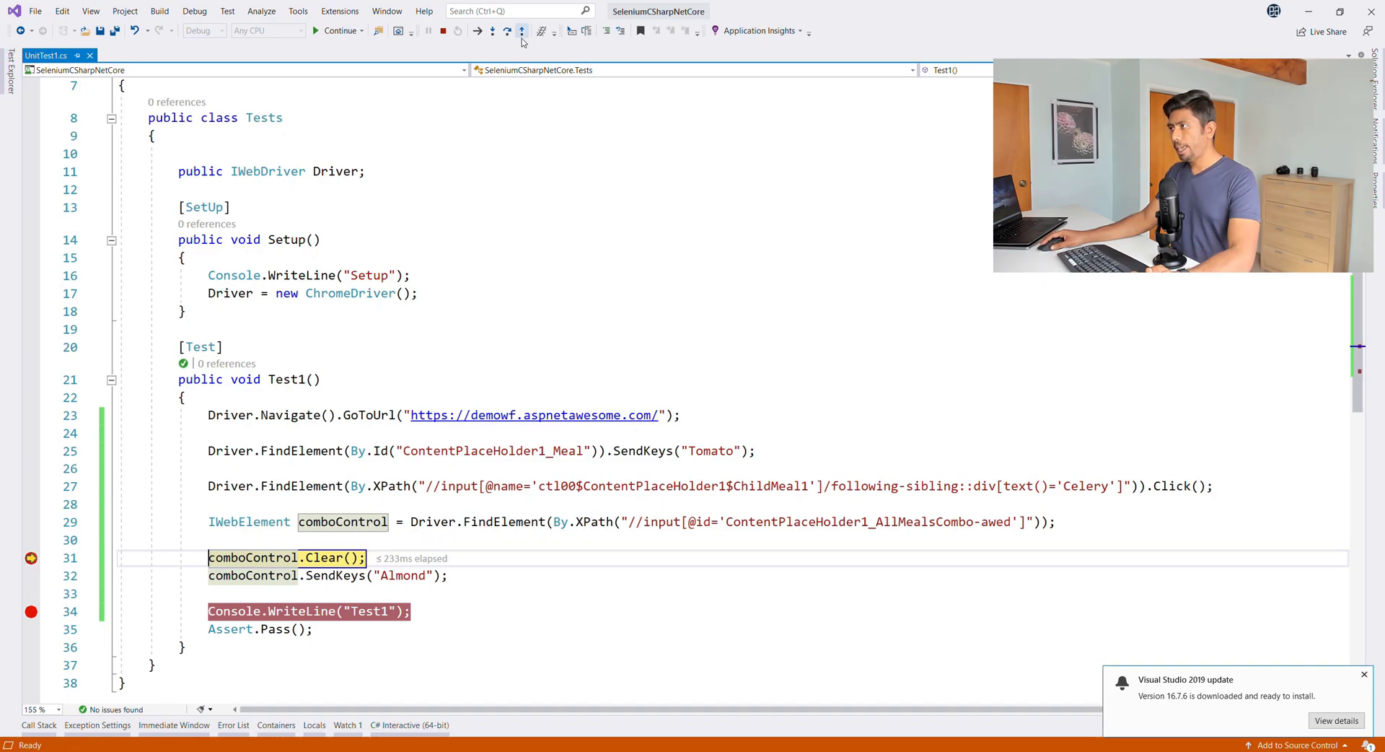
Step over Clear and SendKeys so the Chrome Combobox holds Almond with suggestions shown.
{"action": "left_click", "coordinate": [508, 30]}
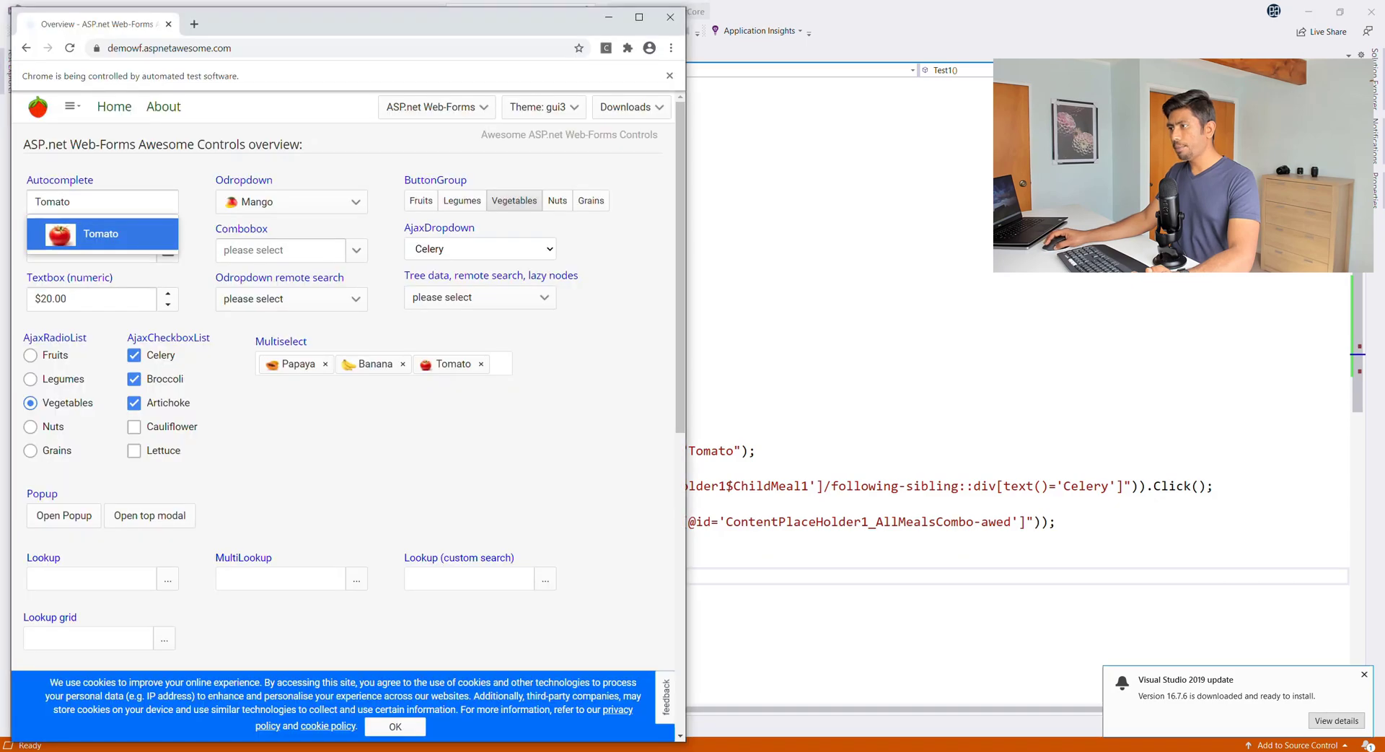
{"action": "left_click", "coordinate": [280, 250]}
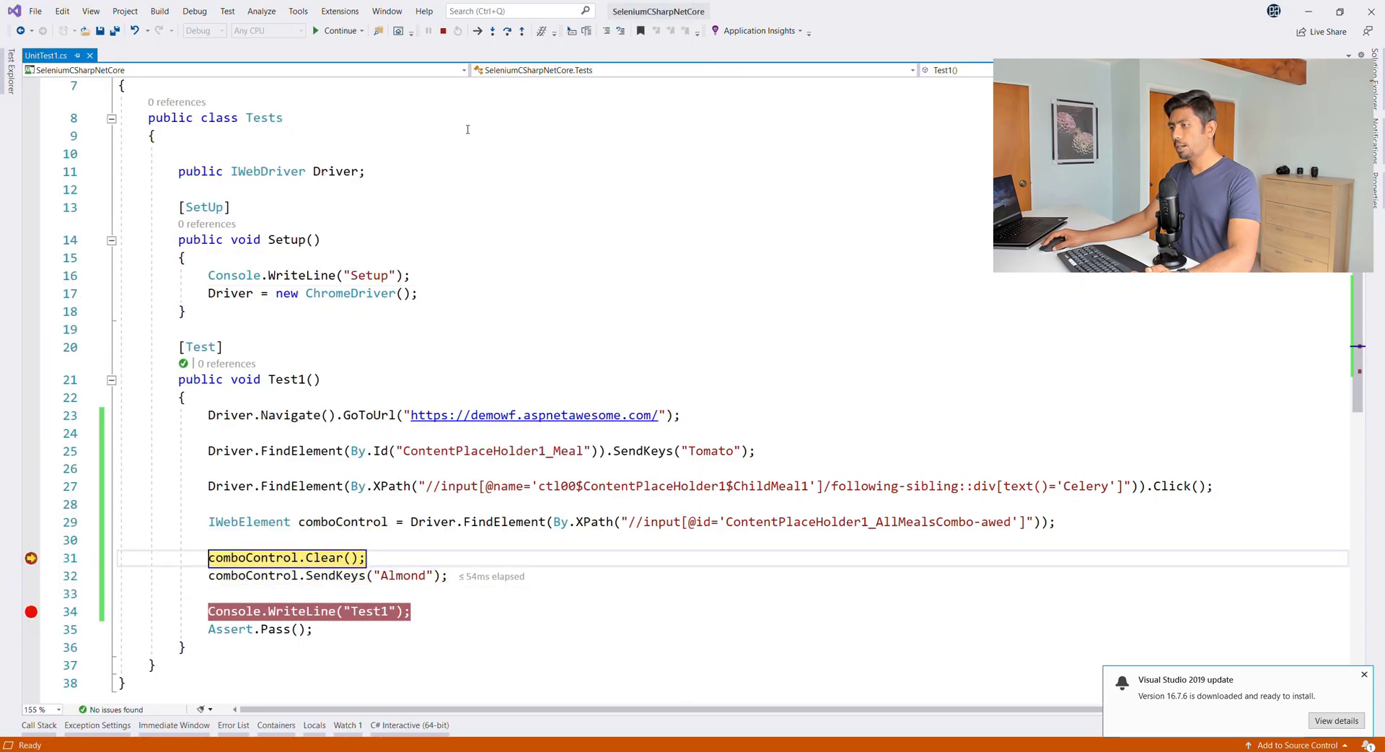
{"action": "key", "text": "F10"}
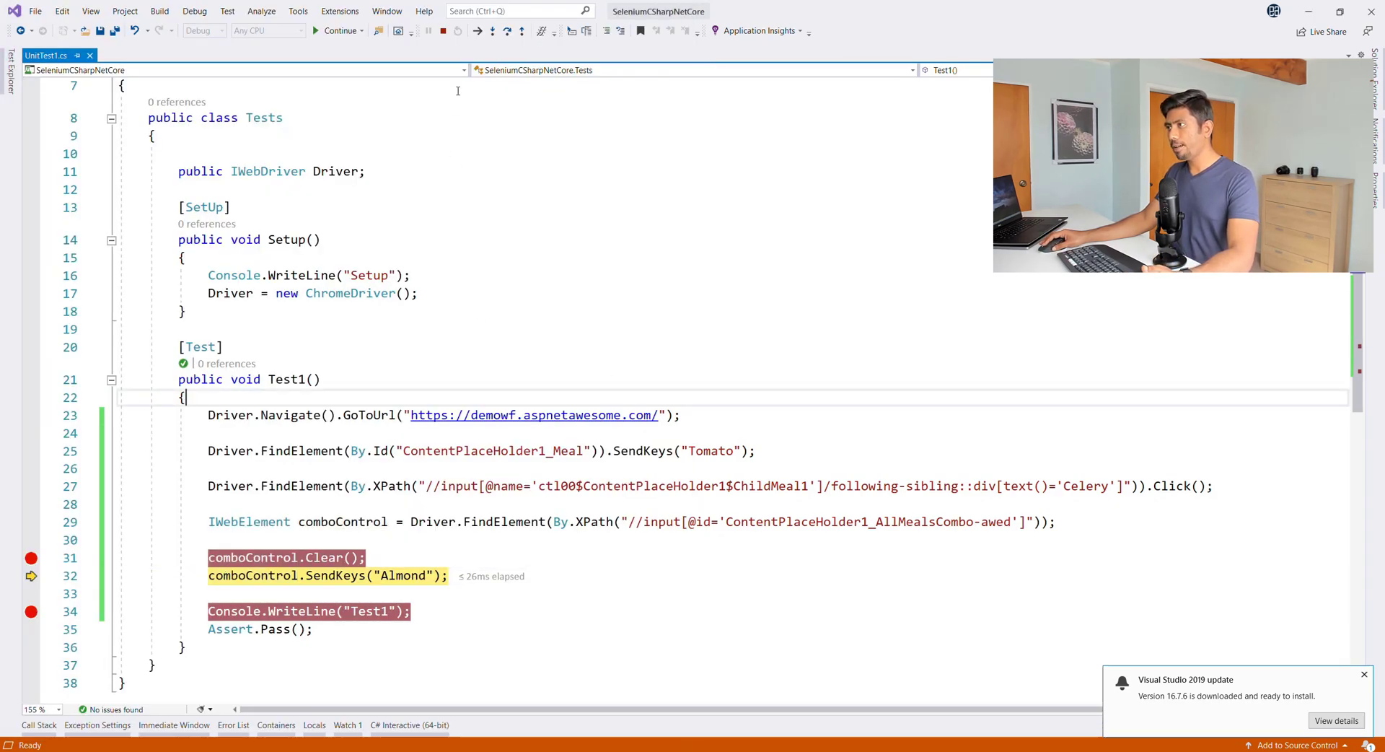
{"action": "key", "text": "F10"}
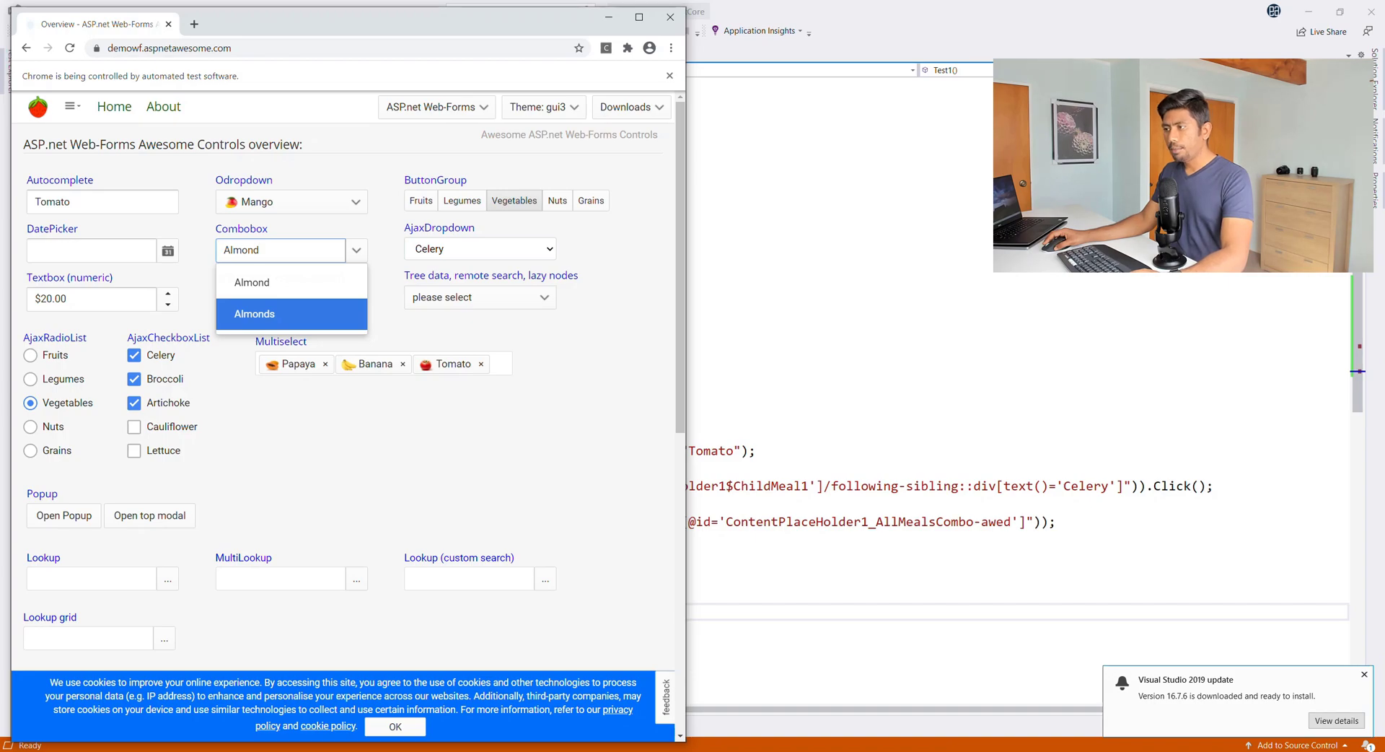
{"action": "mouse_move", "coordinate": [320, 320]}
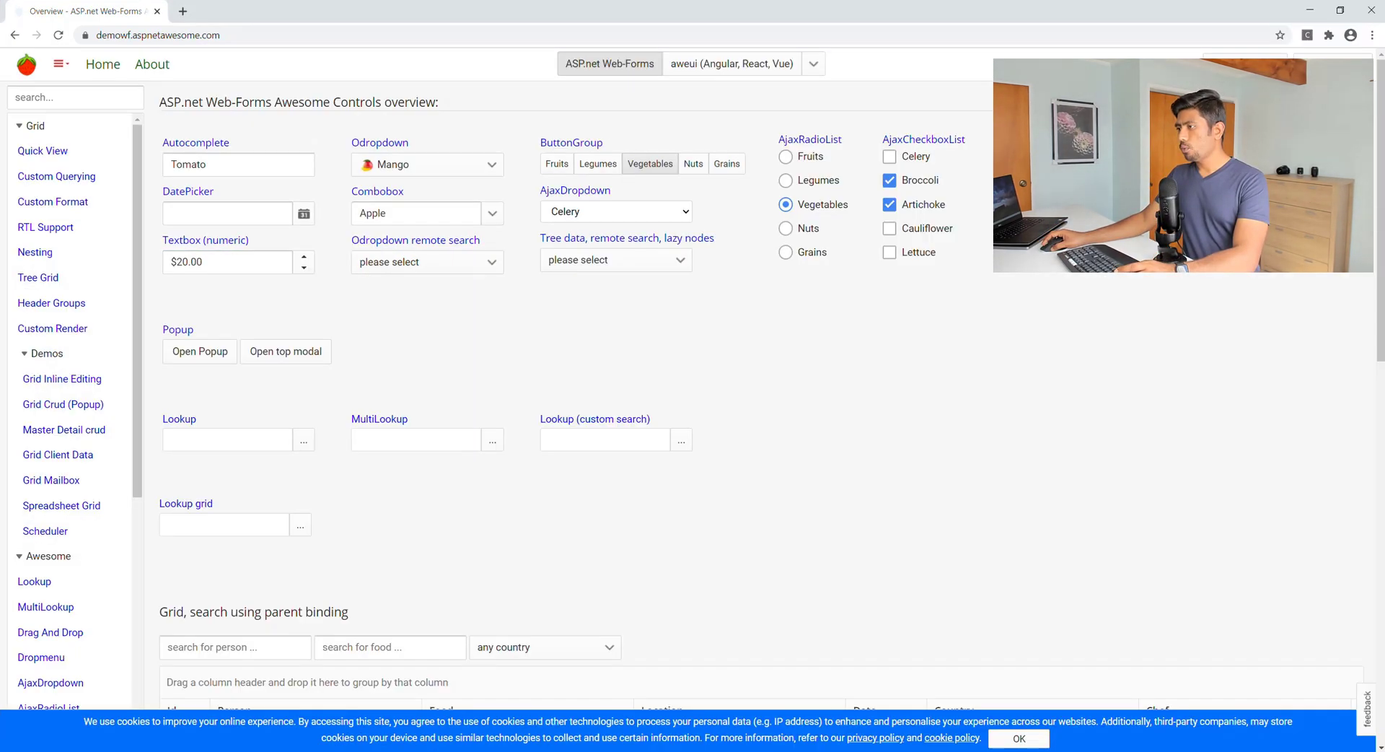
Enter Almond in the demo page's Combobox and right-click the Almond suggestion.
{"action": "left_click", "coordinate": [494, 212]}
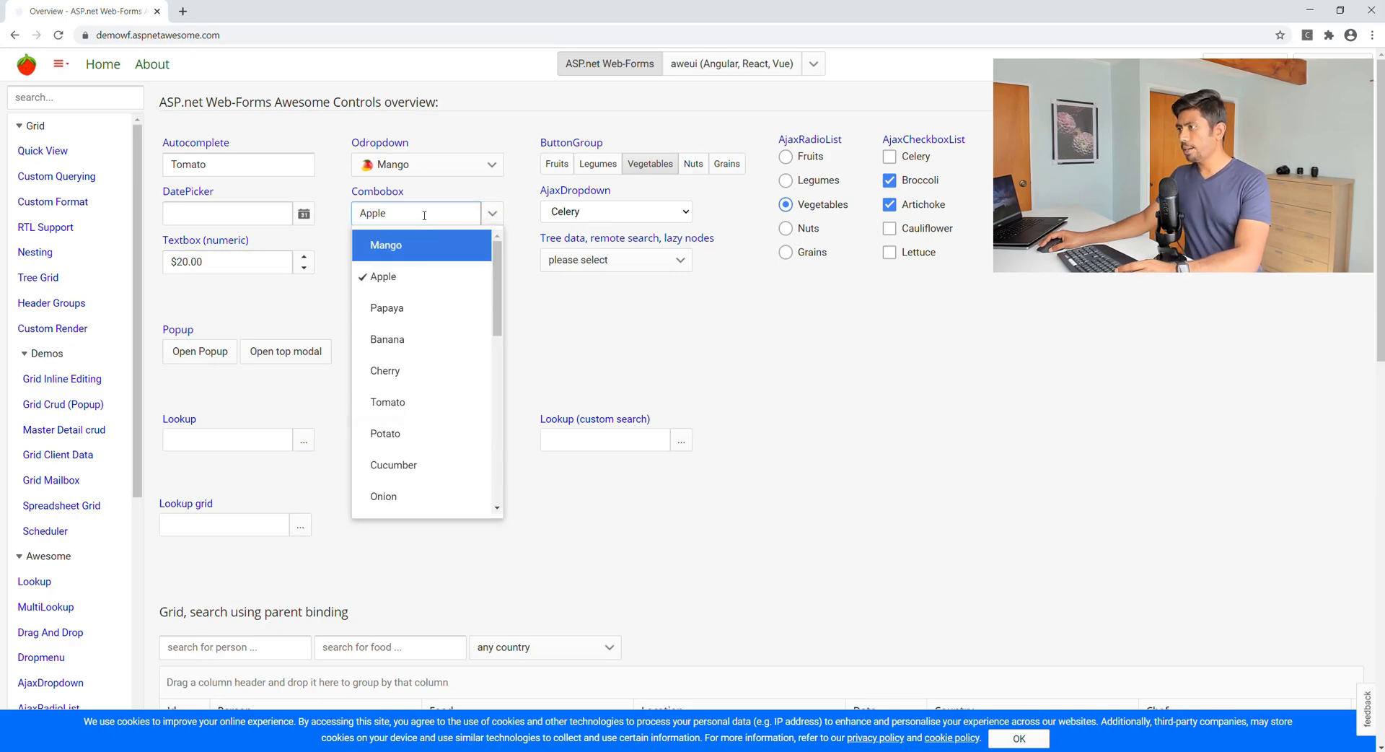
{"action": "type", "text": "Almond"}
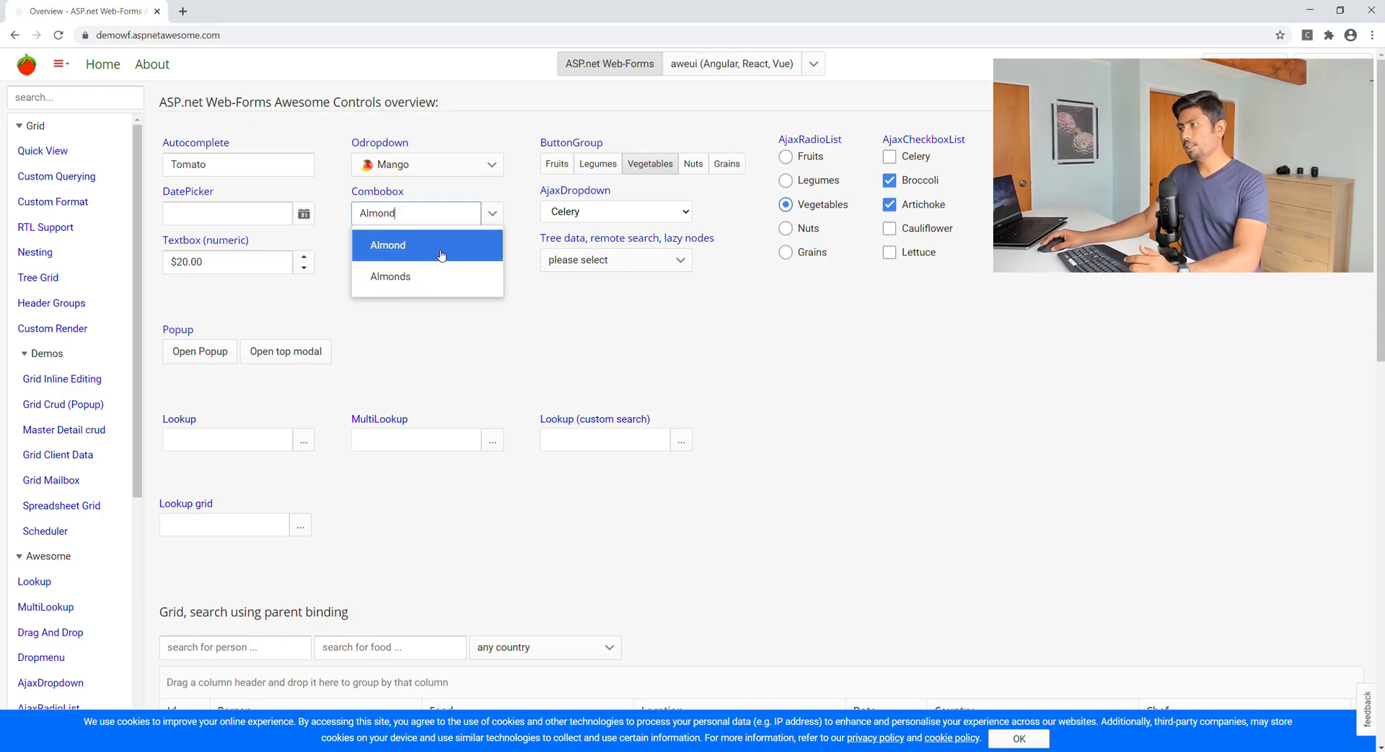
{"action": "mouse_move", "coordinate": [443, 281]}
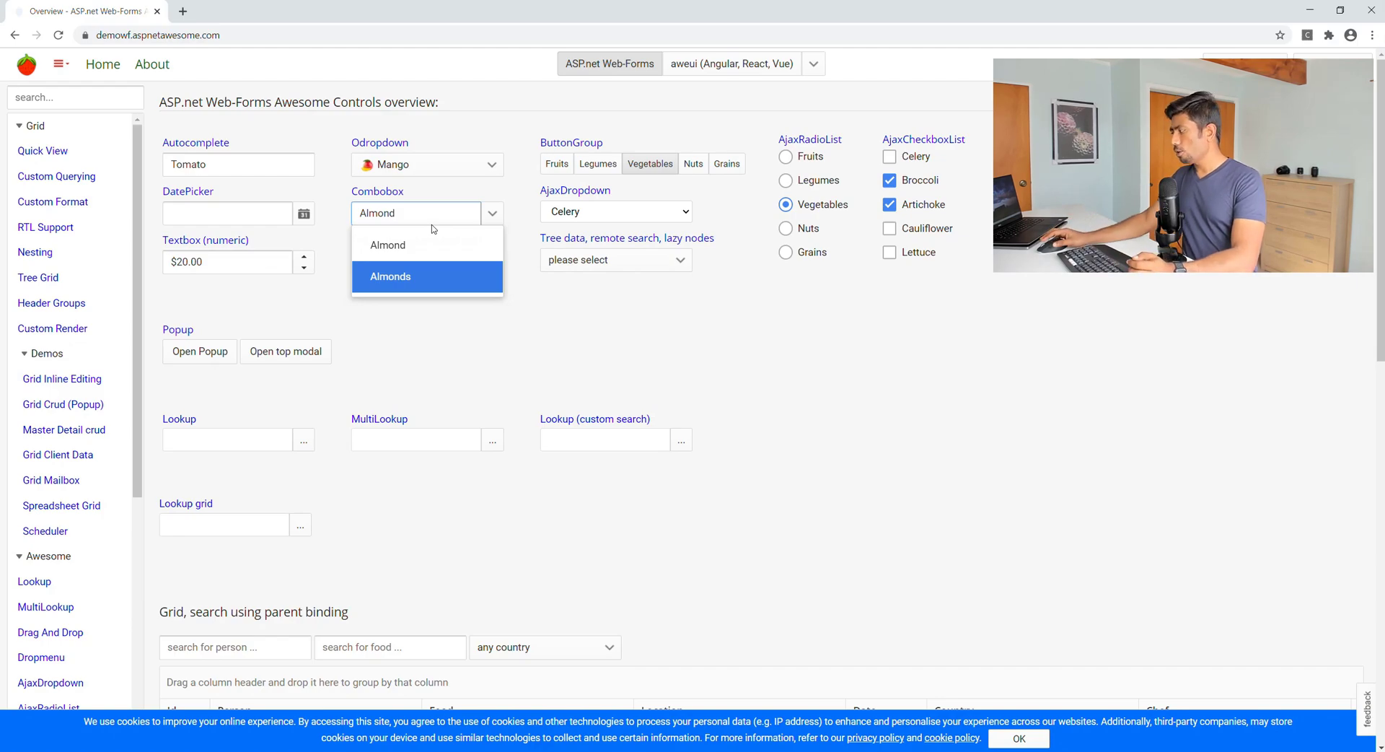
{"action": "right_click", "coordinate": [430, 245]}
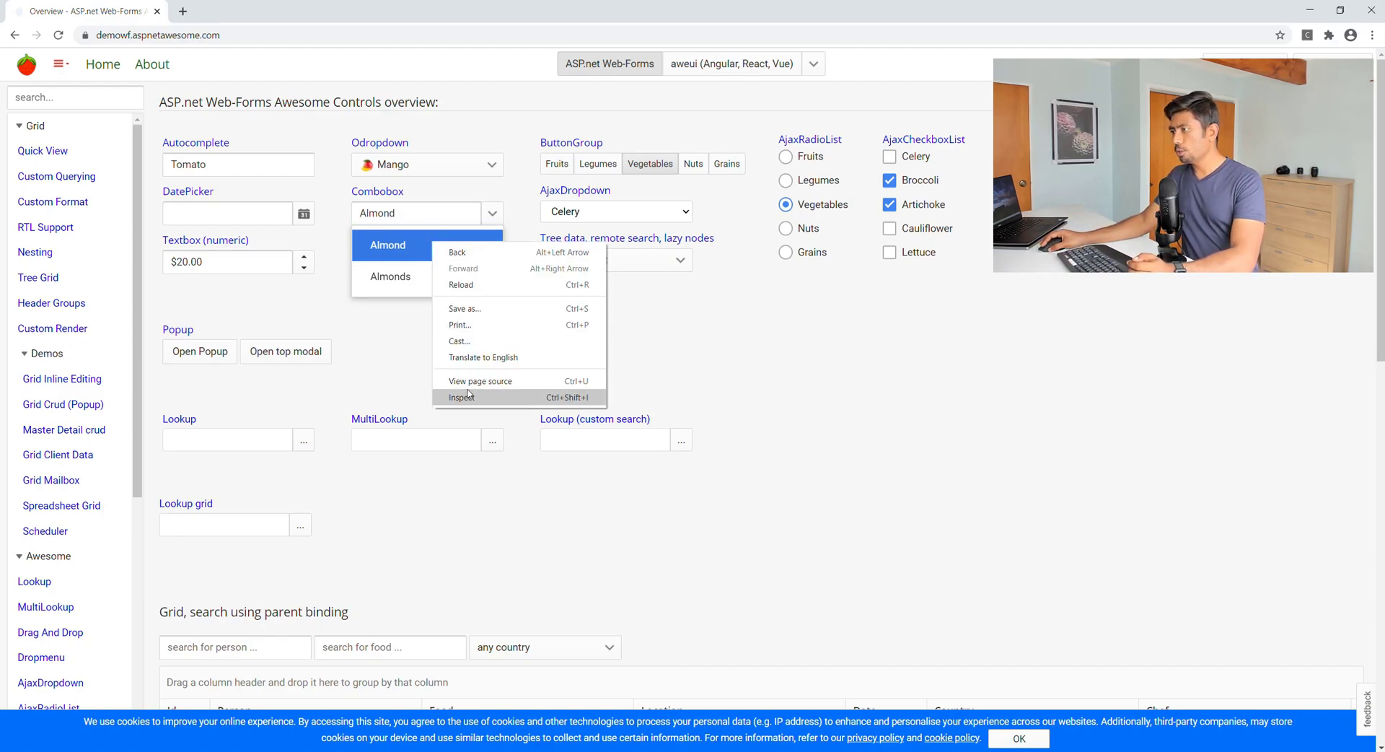
Inspect the Almond suggestion's li markup in the DevTools Elements panel.
{"action": "left_click", "coordinate": [461, 396]}
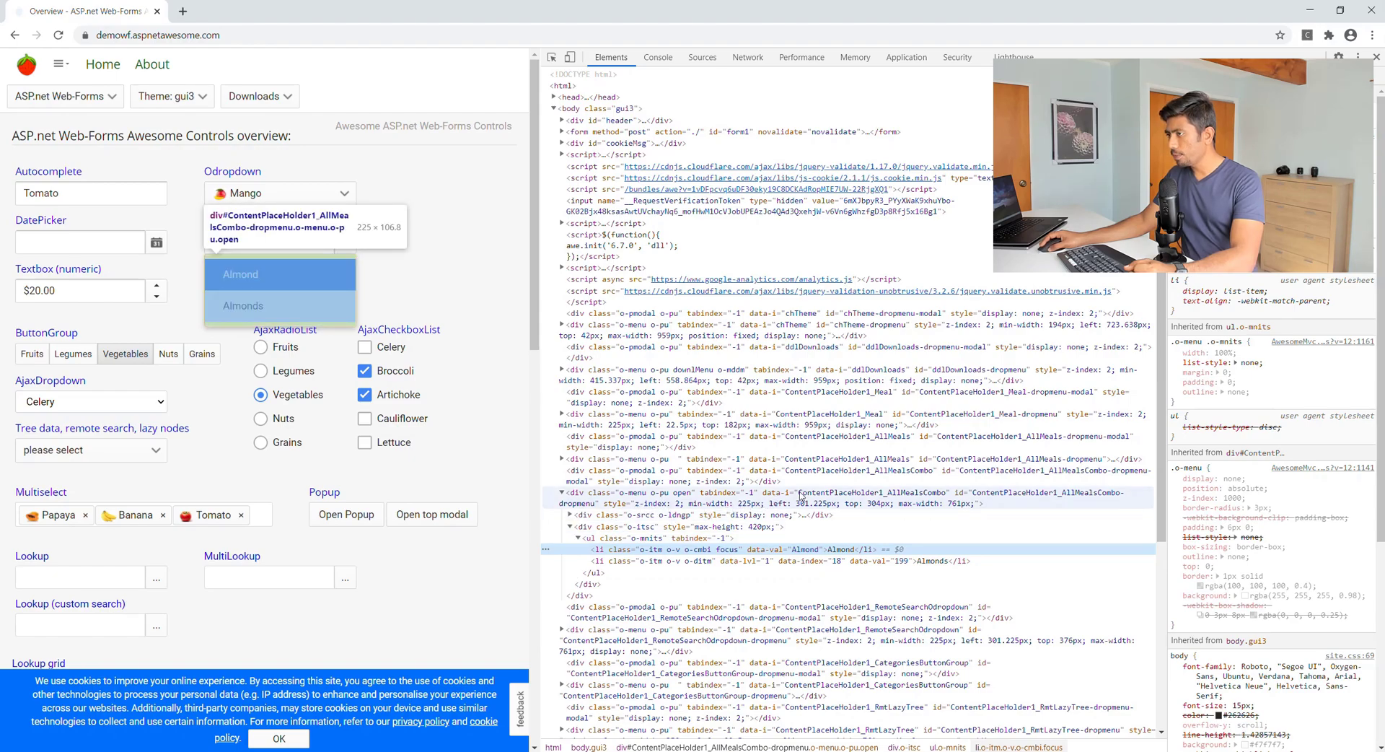
{"action": "mouse_move", "coordinate": [891, 505]}
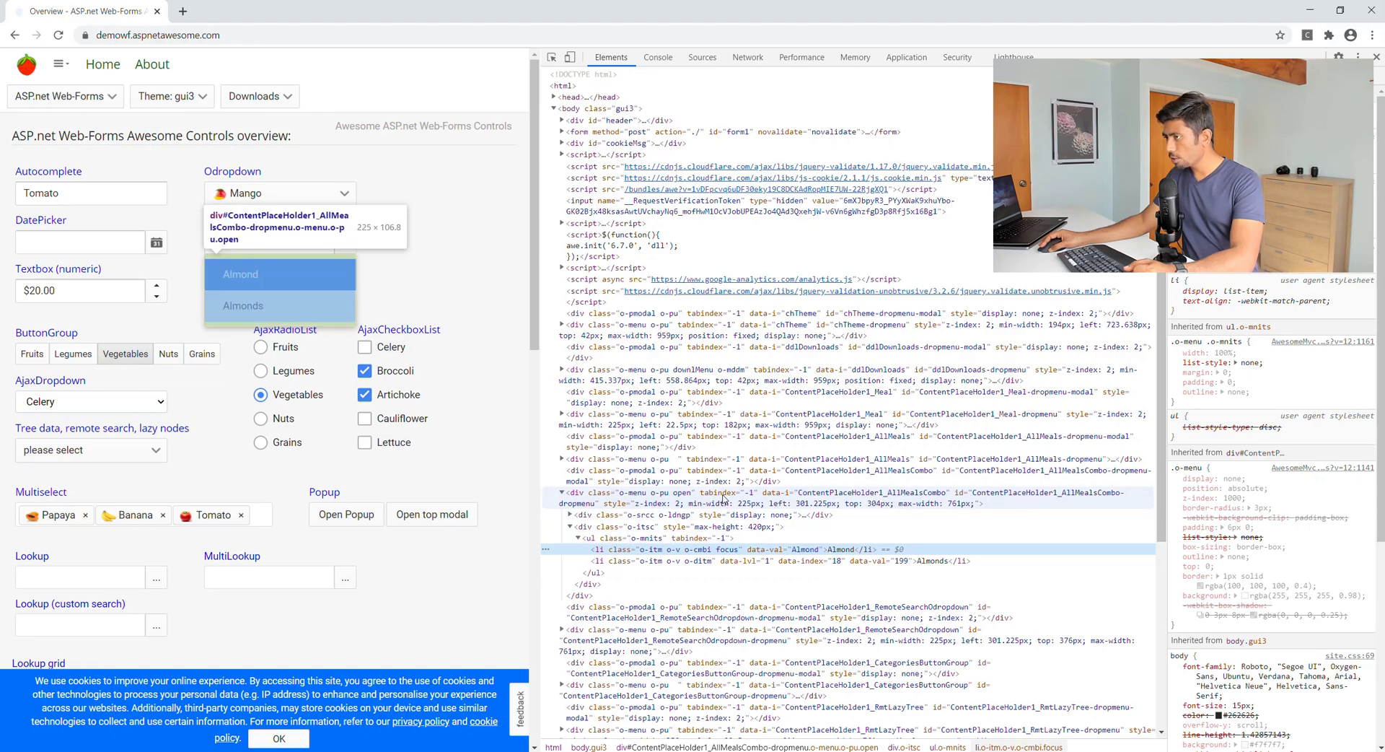
{"action": "mouse_move", "coordinate": [886, 502]}
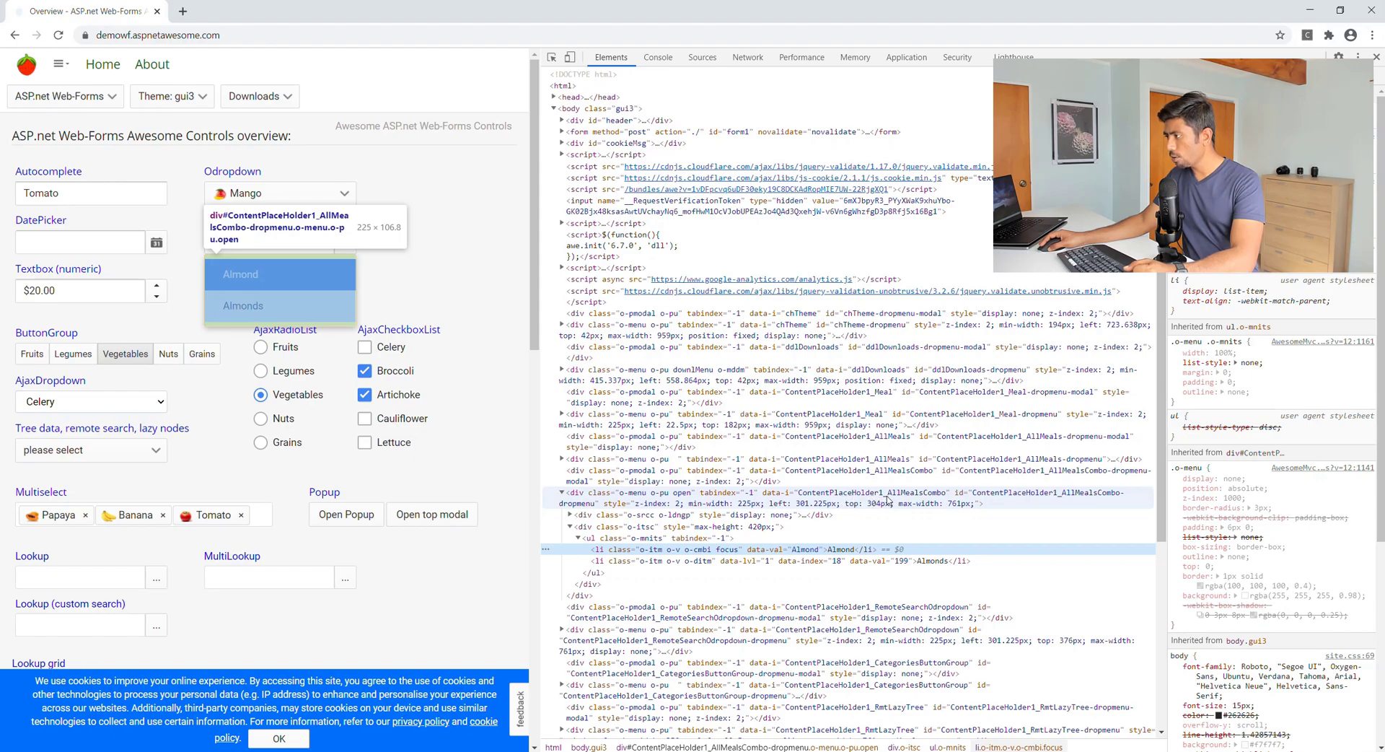
{"action": "mouse_move", "coordinate": [935, 497]}
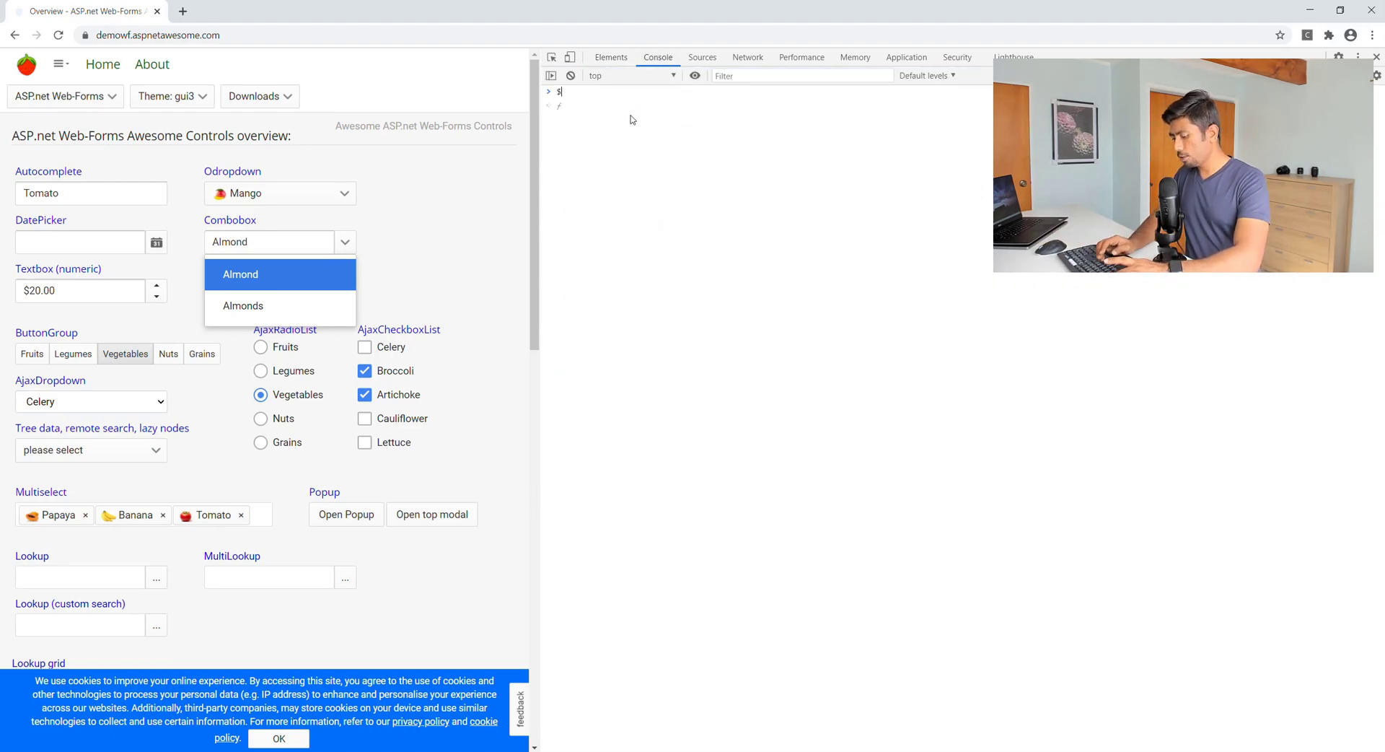
{"action": "type", "text": "$(\"//div["}
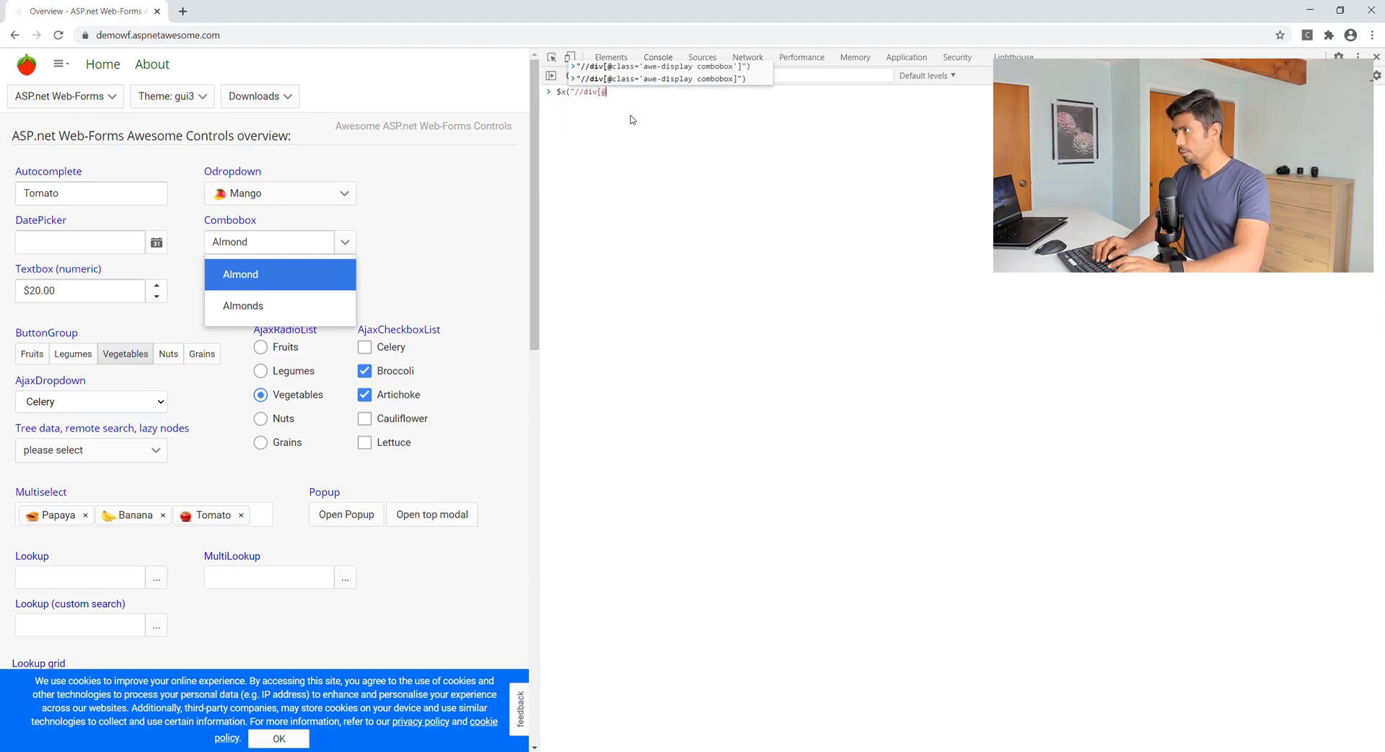
{"action": "type", "text": "@id"}
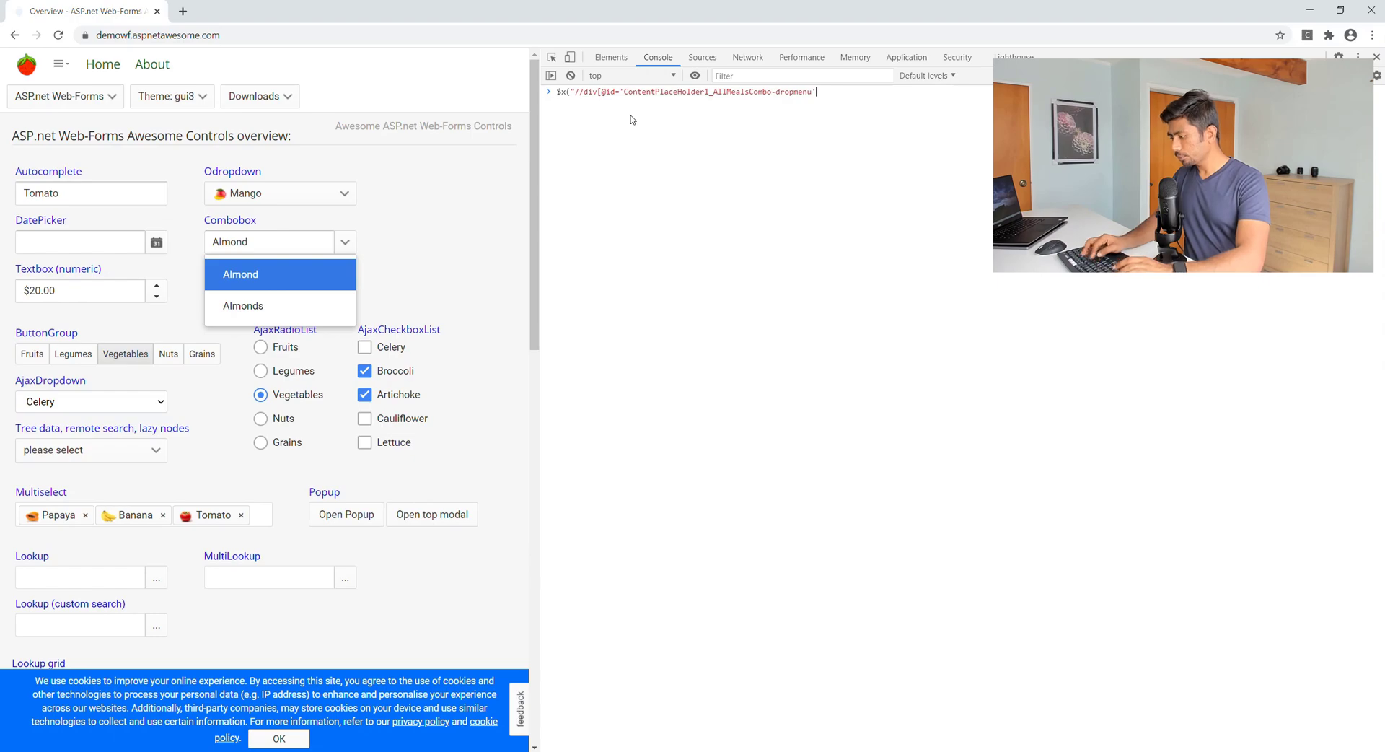
{"action": "type", "text": "]/"}
{"action": "key", "text": "Enter"}
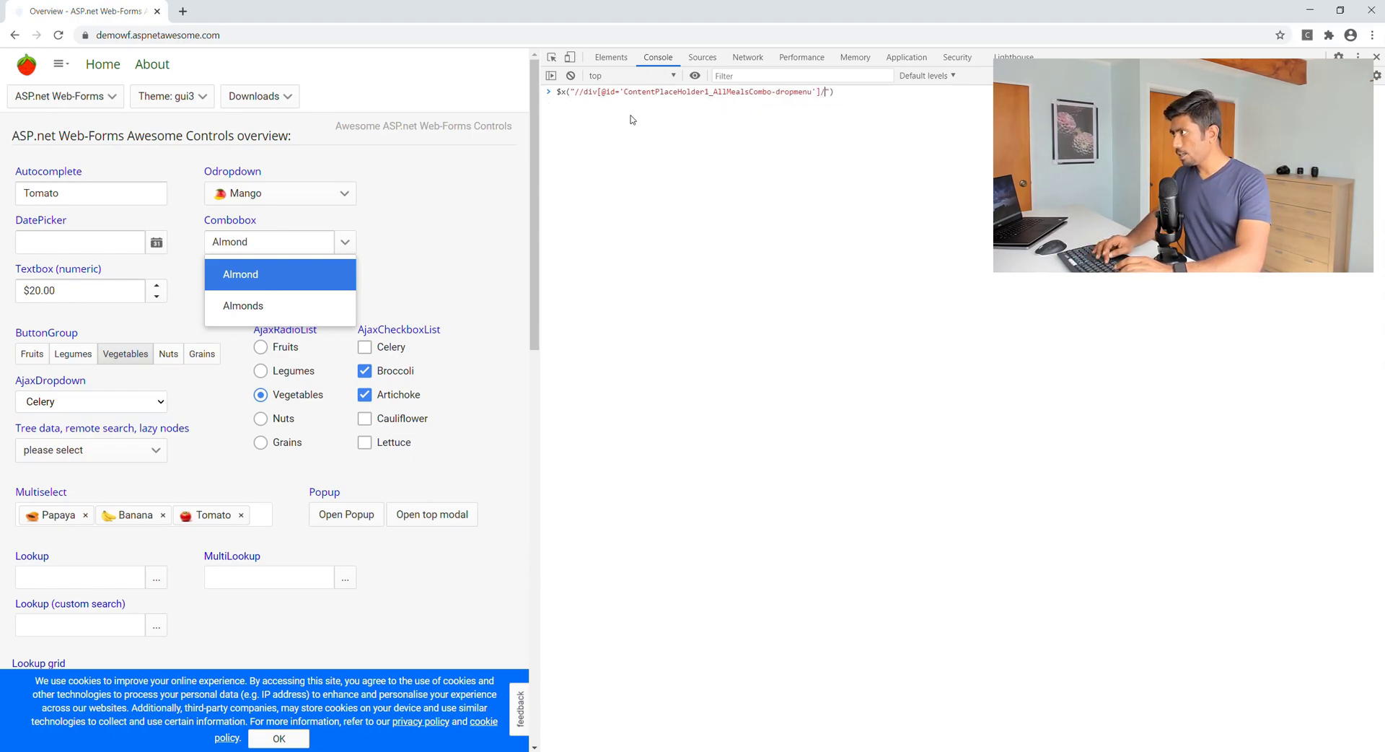
{"action": "type", "text": "//li["}
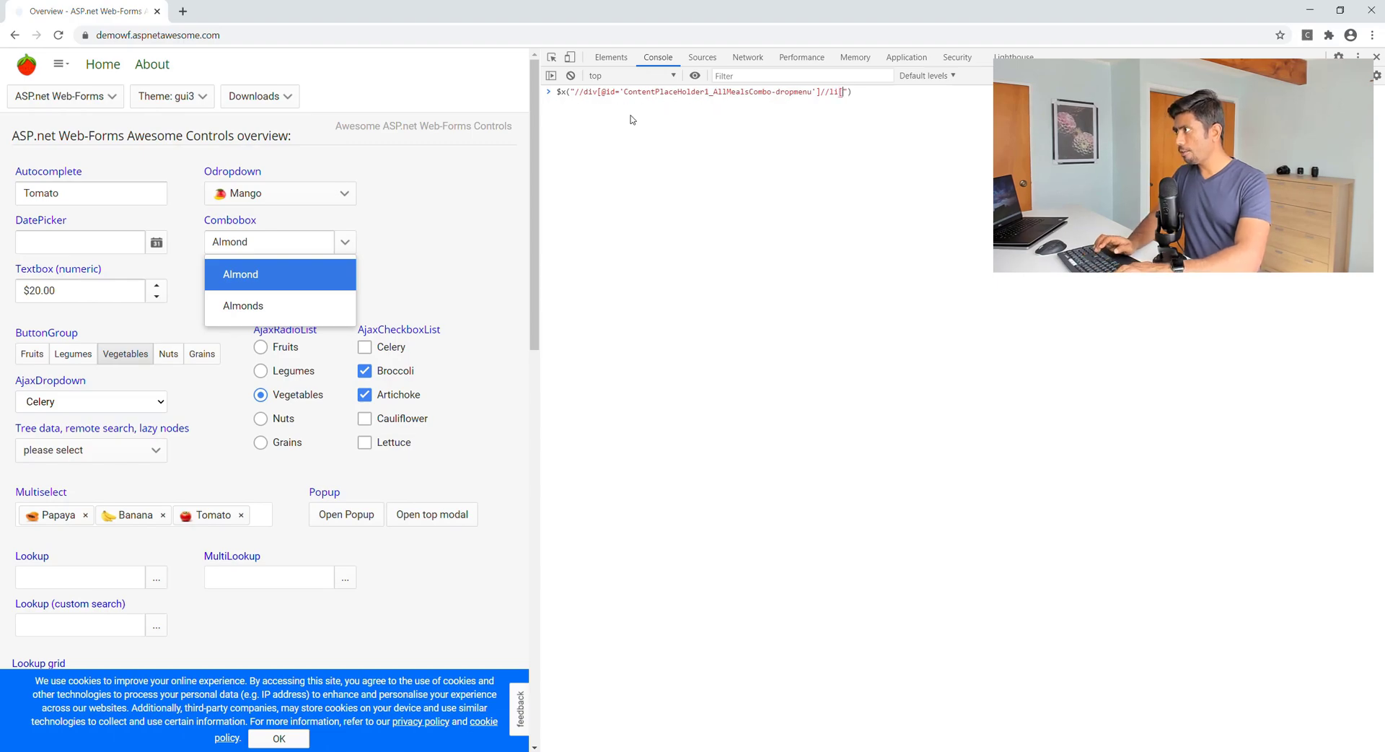
{"action": "type", "text": "text()"}
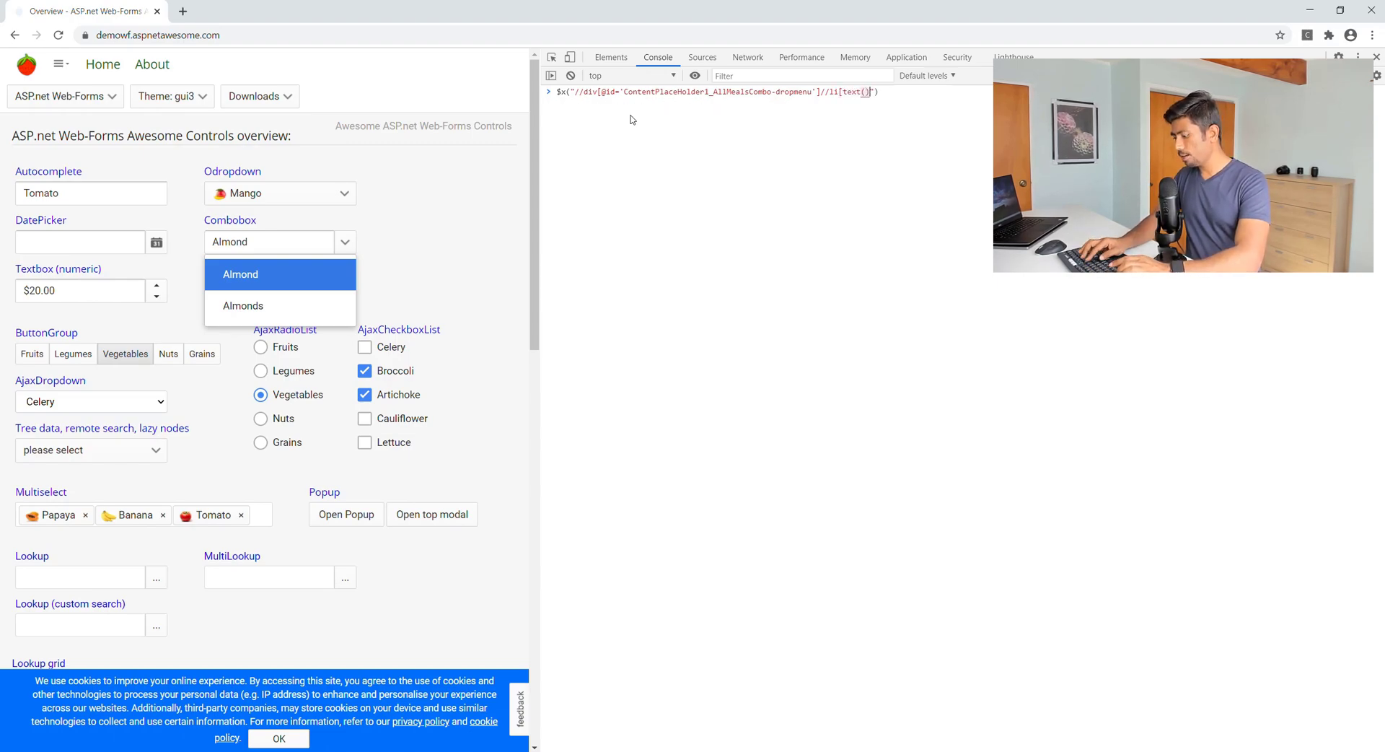
{"action": "type", "text": "='"}
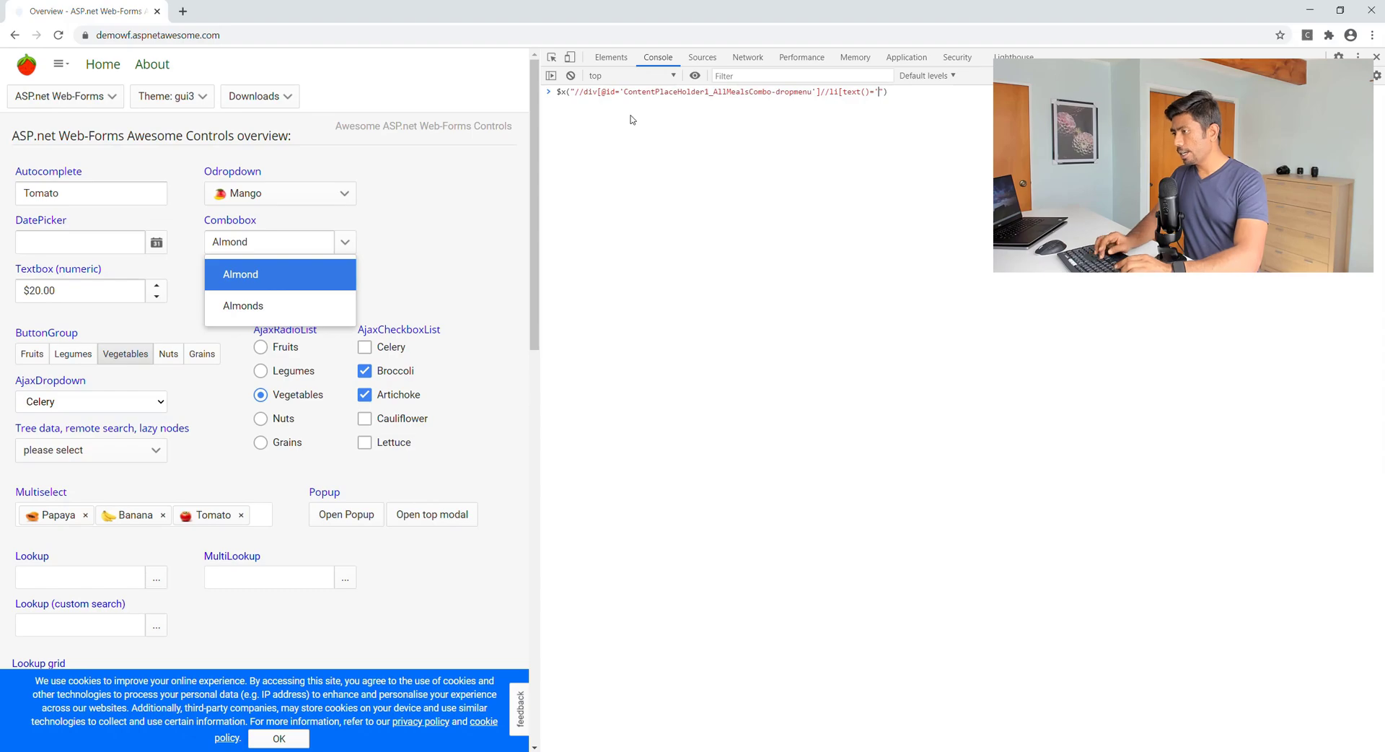
{"action": "type", "text": "Al"}
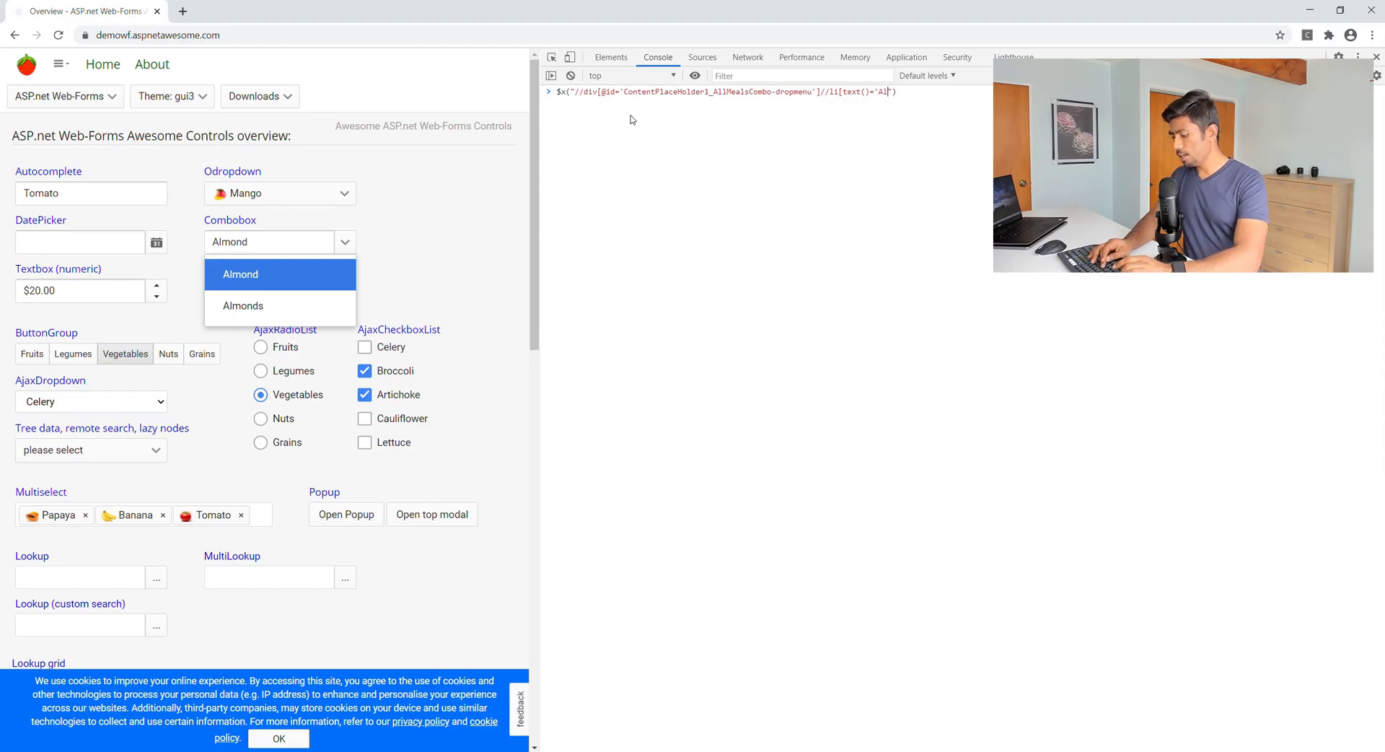
{"action": "key", "text": "Enter"}
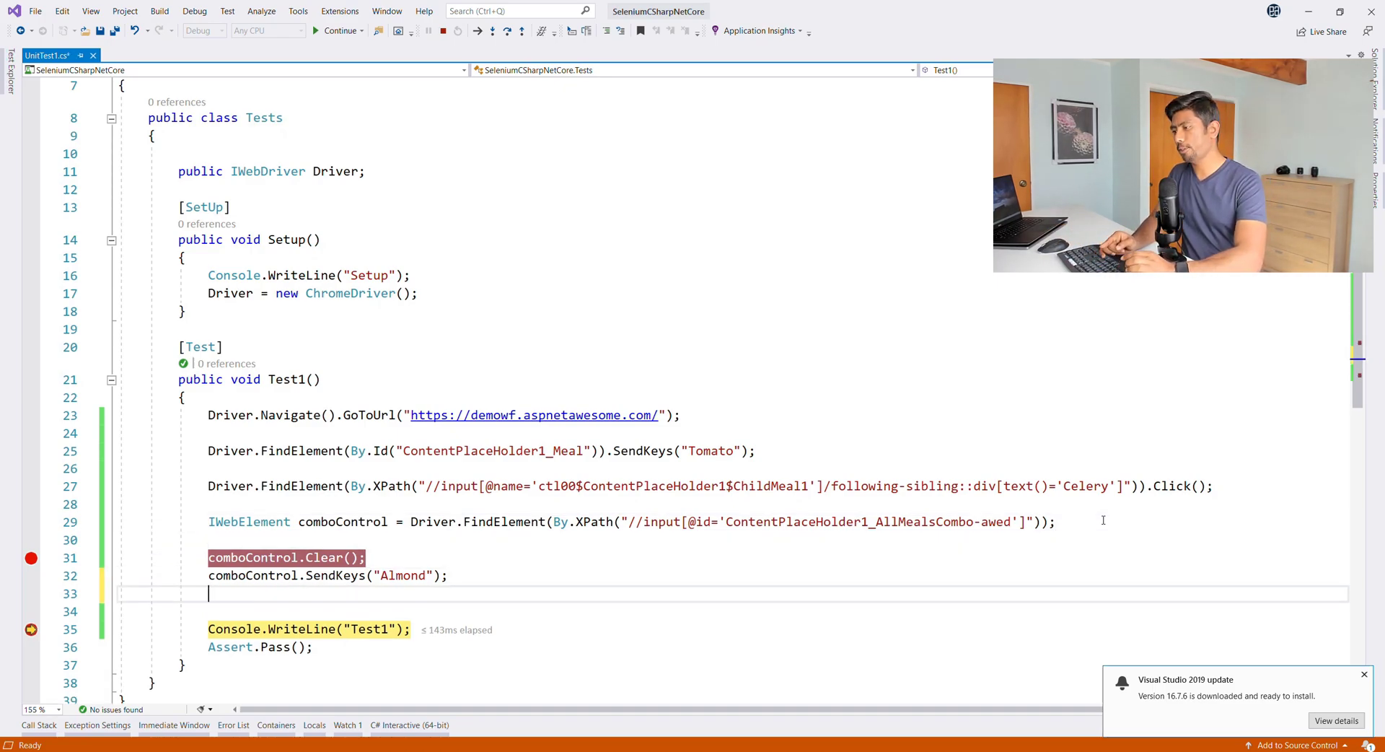
Write Driver.FindElement(By.XPath(...li[text()='Almond'])).Click(); and hot-apply it to the paused run.
{"action": "type", "text": "Driver"}
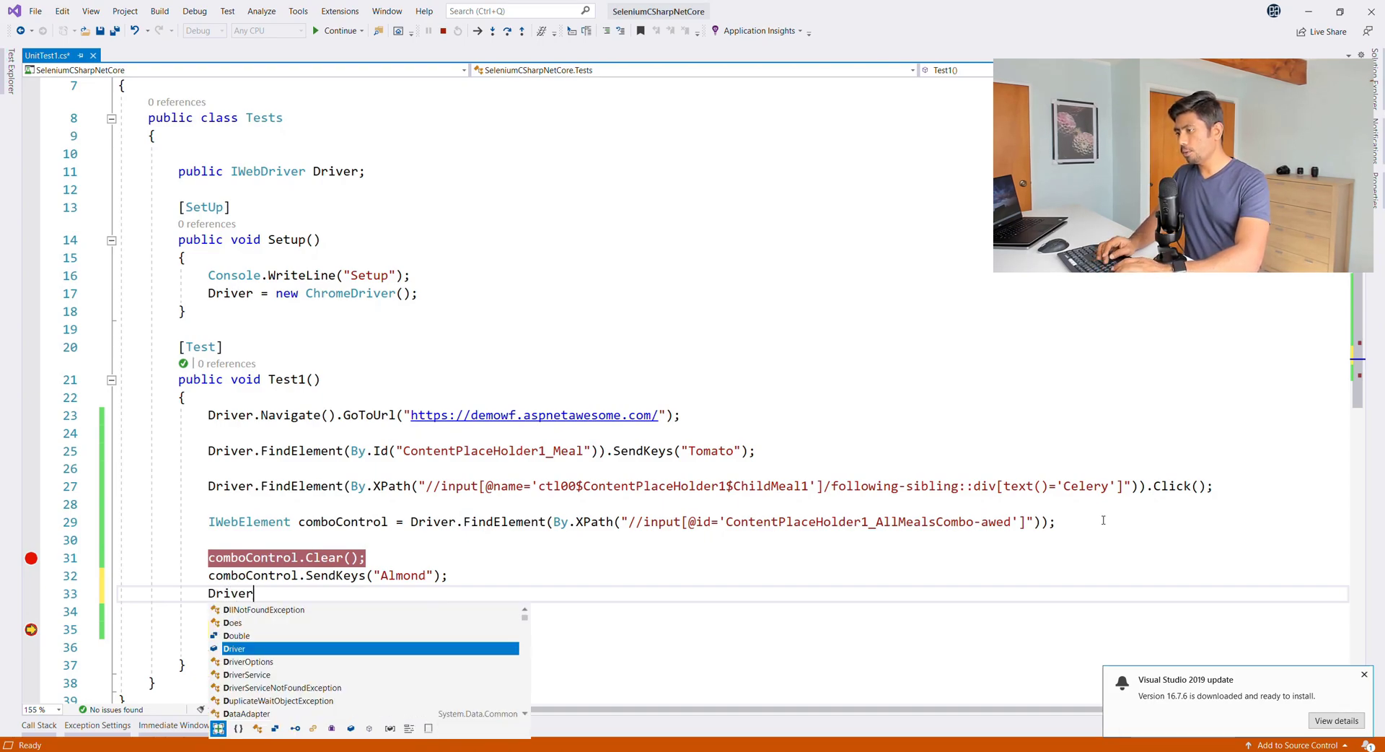
{"action": "type", "text": ".FindElement("}
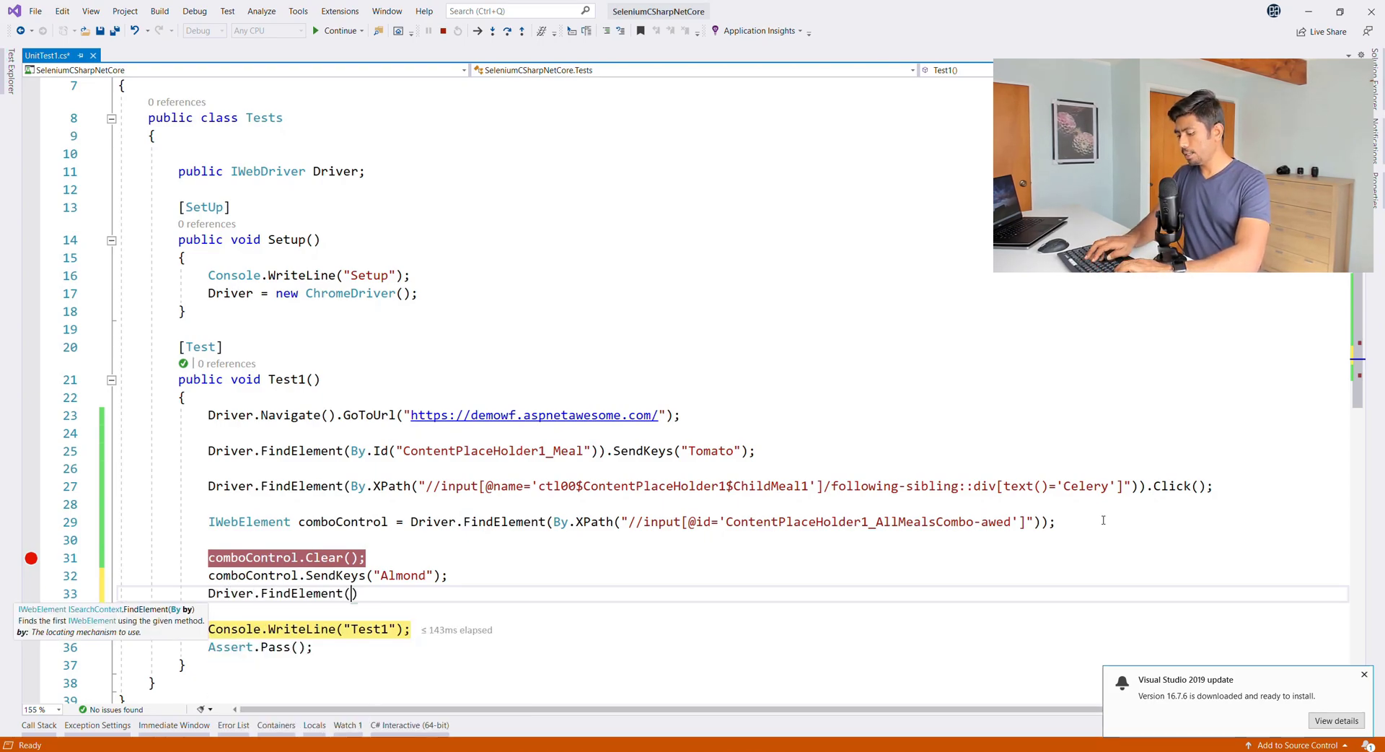
{"action": "type", "text": "By.XPath(\"//div[@id='ContentPlaceHolder1_AllMealsCombo-dropmenu']//li[text("}
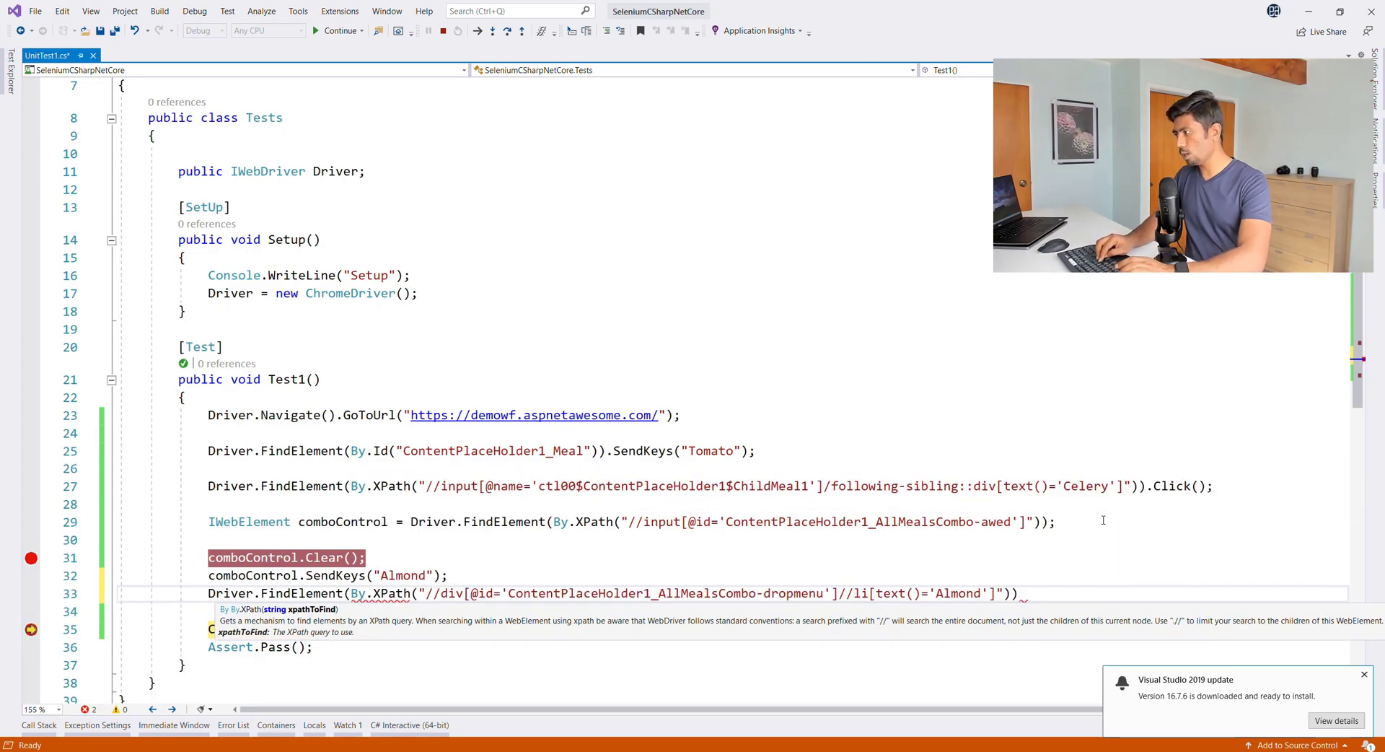
{"action": "type", "text": "."}
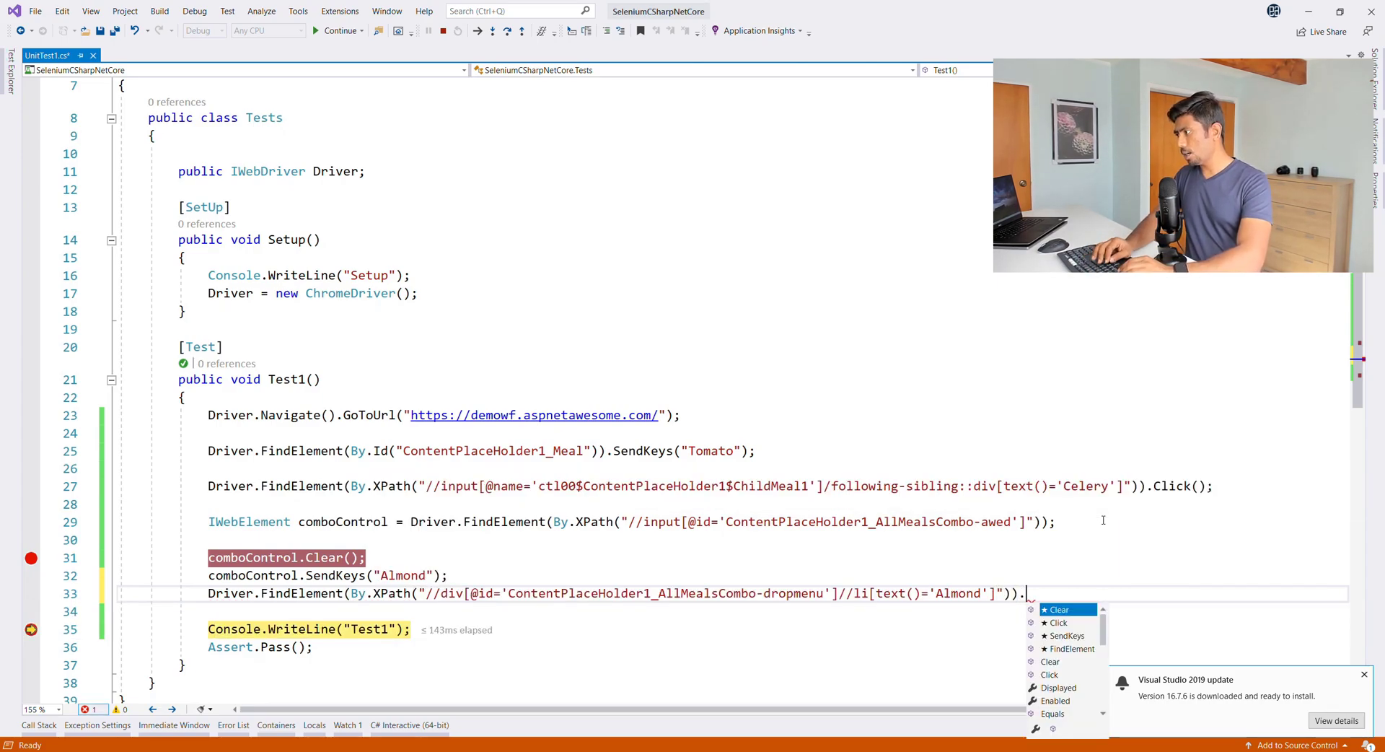
{"action": "type", "text": "Click("}
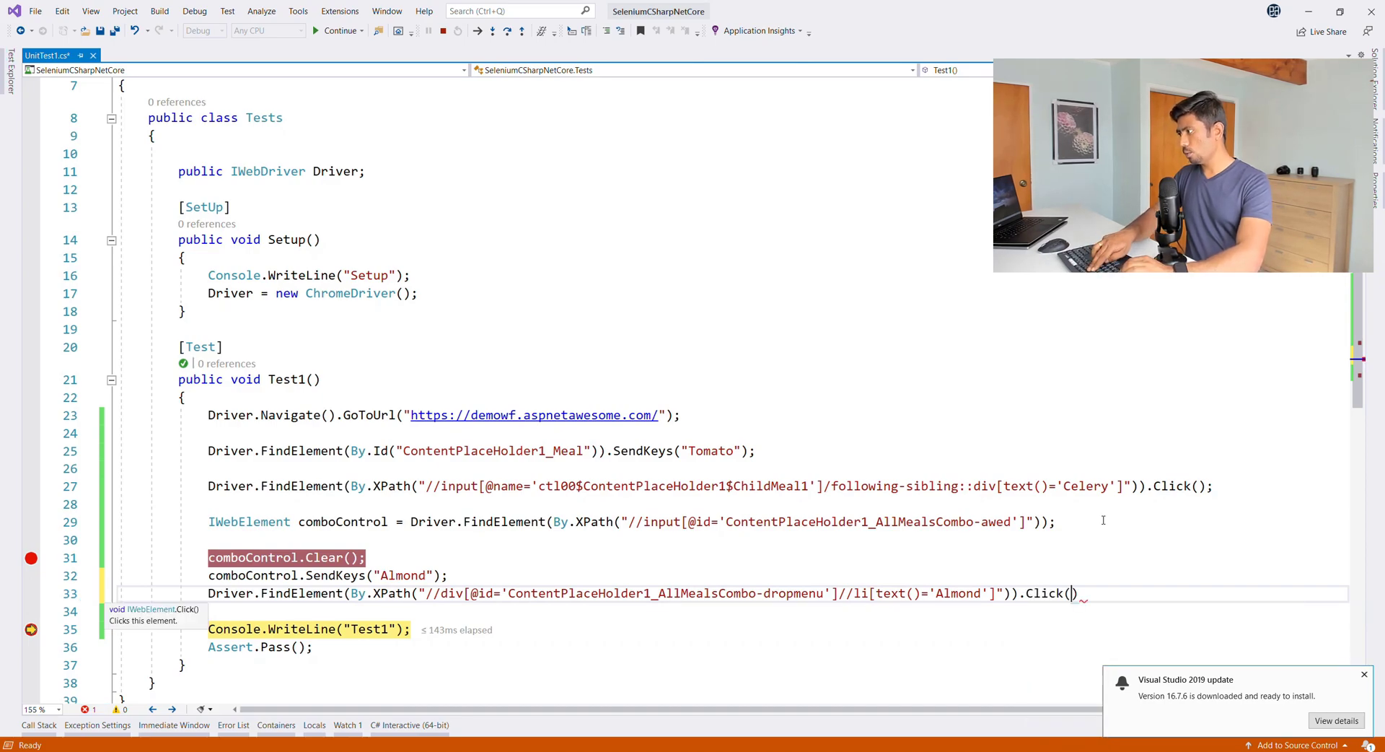
{"action": "type", "text": ";"}
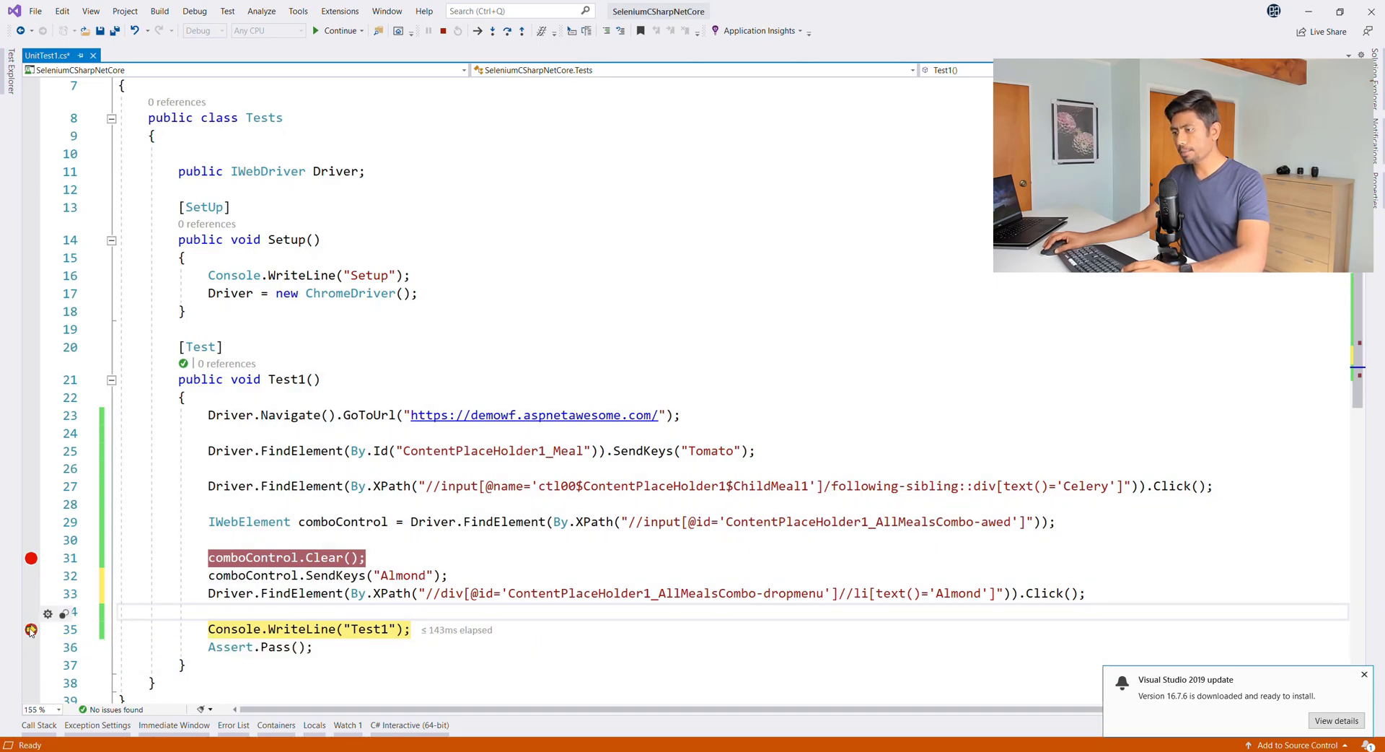
{"action": "mouse_move", "coordinate": [29, 629]}
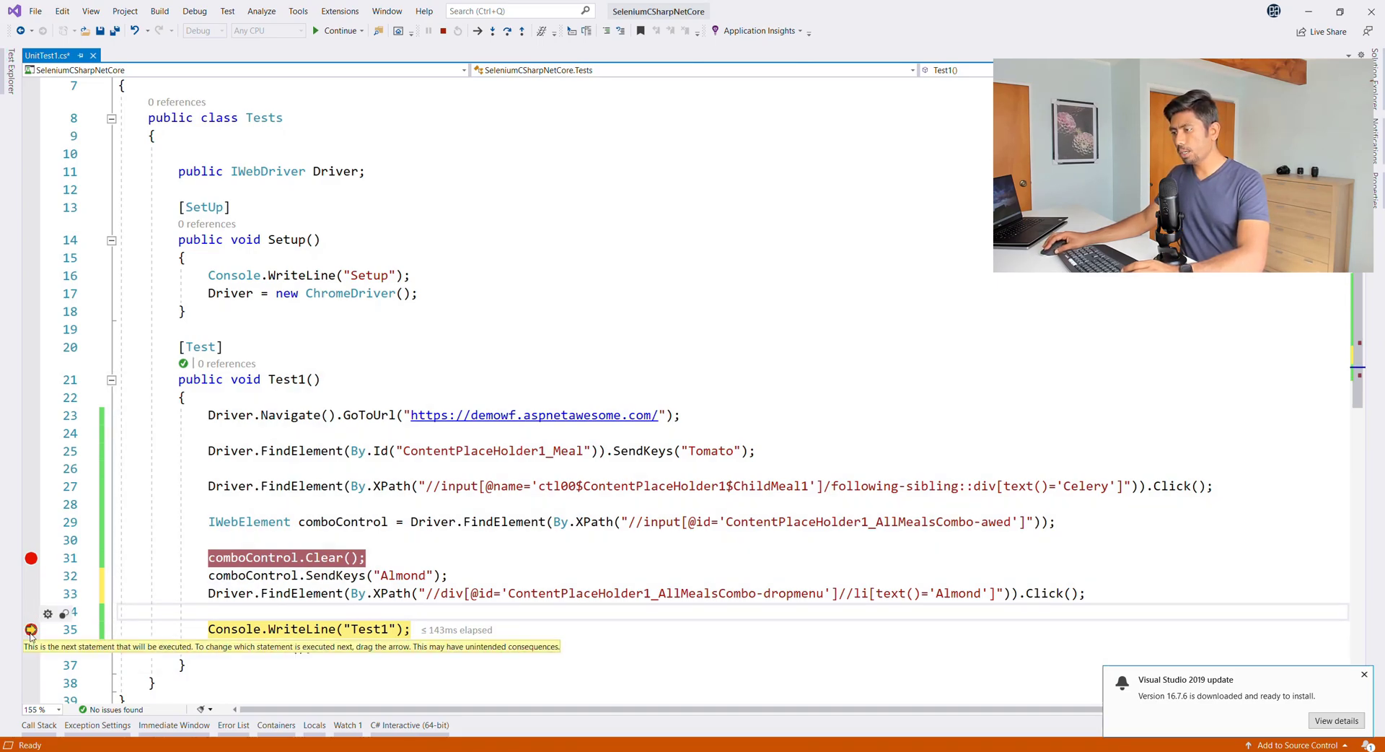
{"action": "key", "text": "F10"}
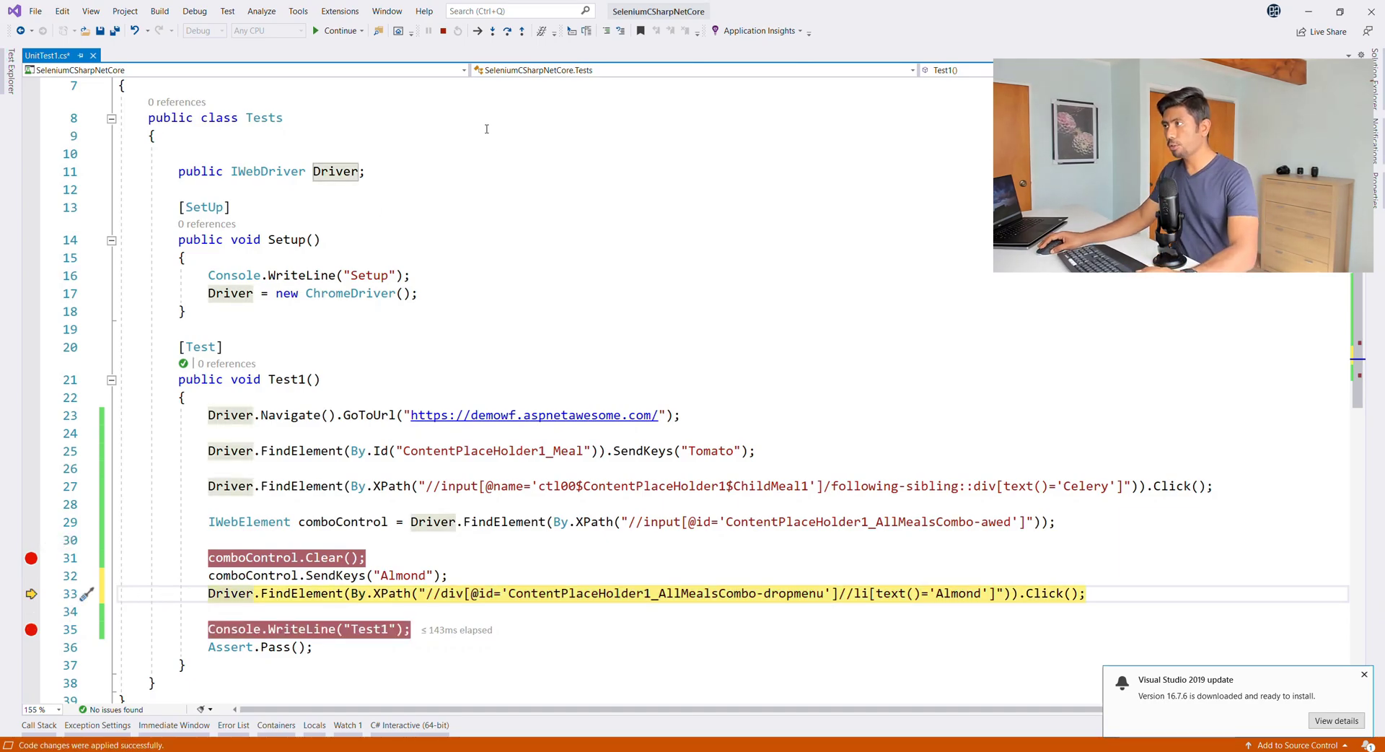
{"action": "mouse_move", "coordinate": [509, 31]}
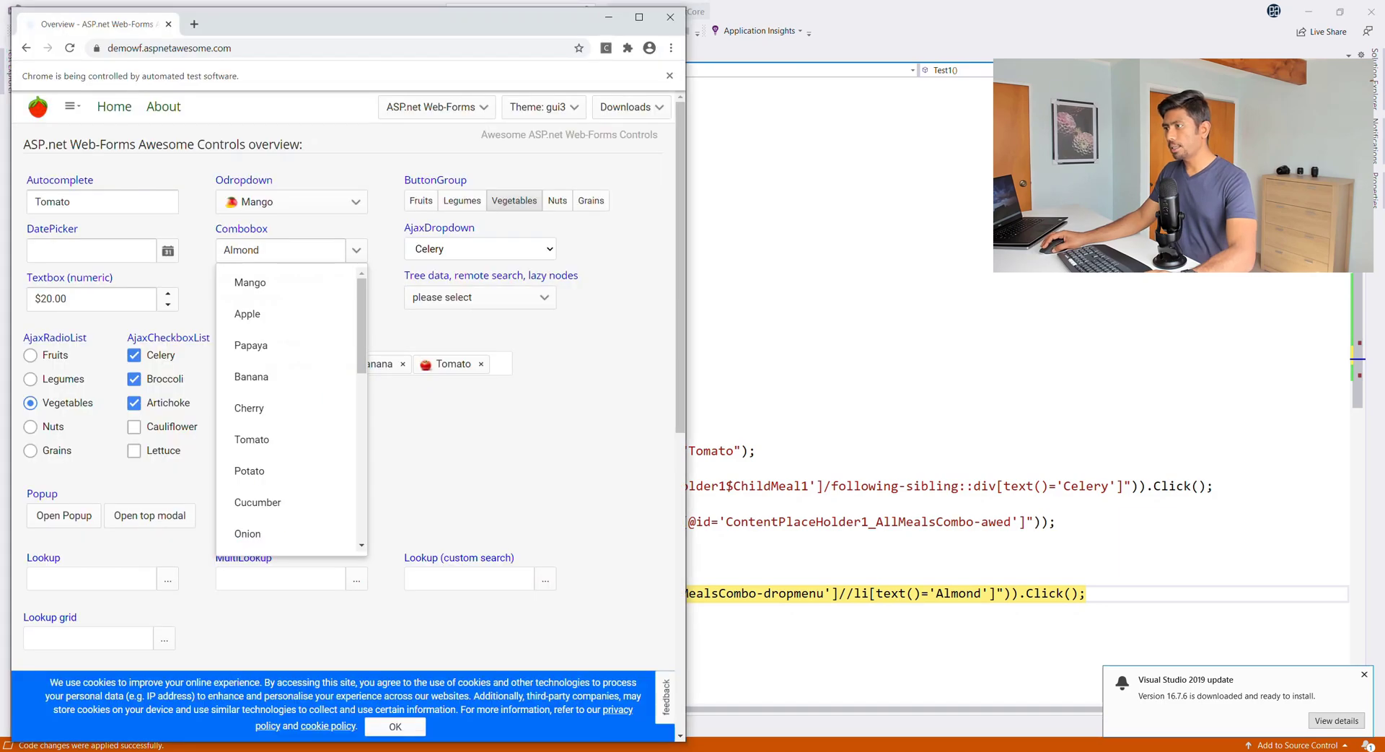
Step over the Click line so Chrome's combobox ends with Almond selected.
{"action": "left_click", "coordinate": [271, 249]}
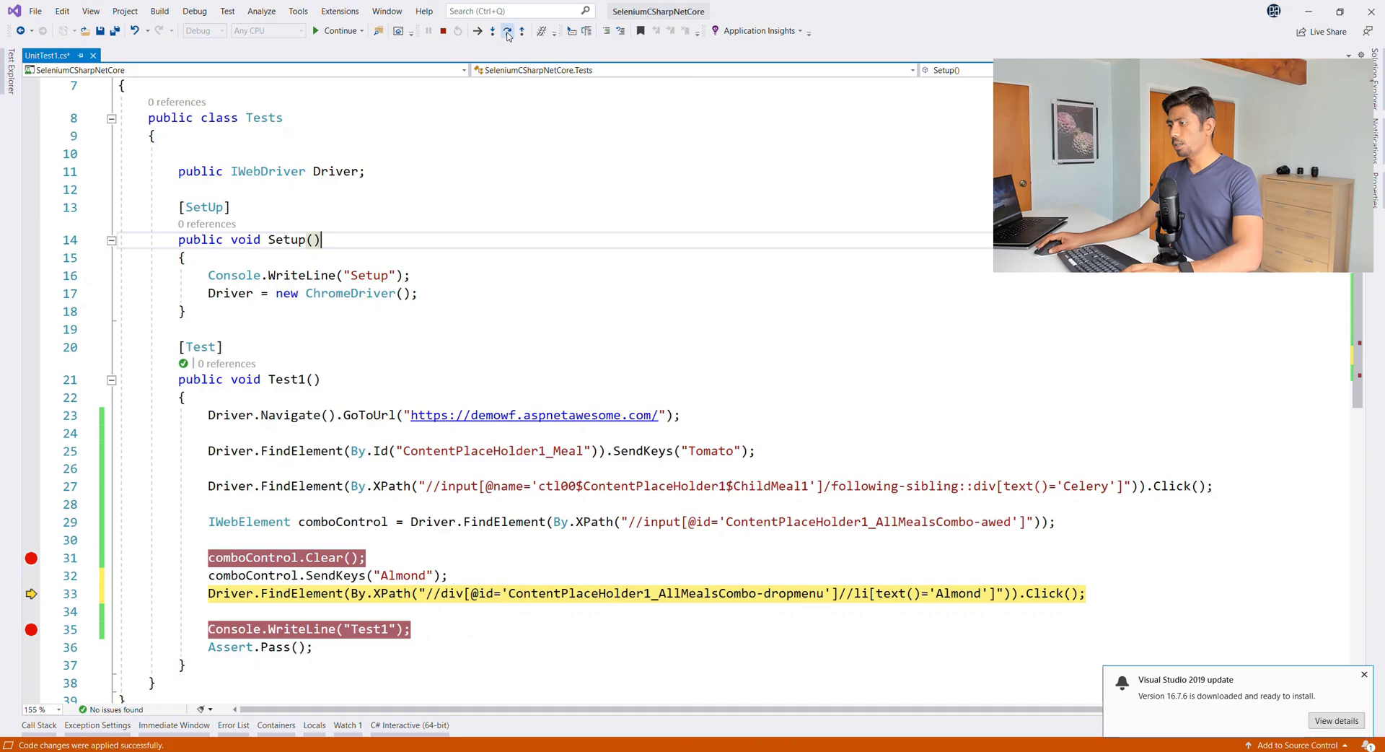
{"action": "left_click", "coordinate": [508, 30]}
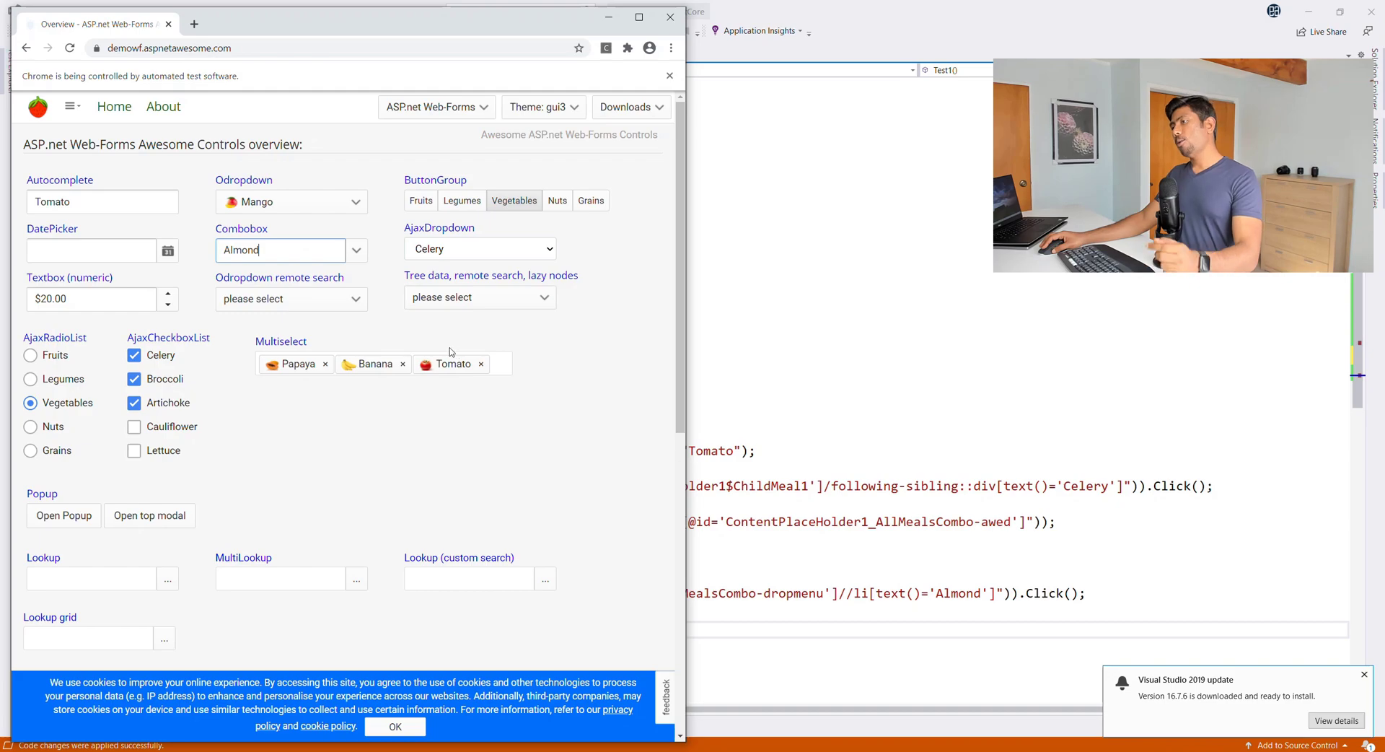
{"action": "mouse_move", "coordinate": [368, 286]}
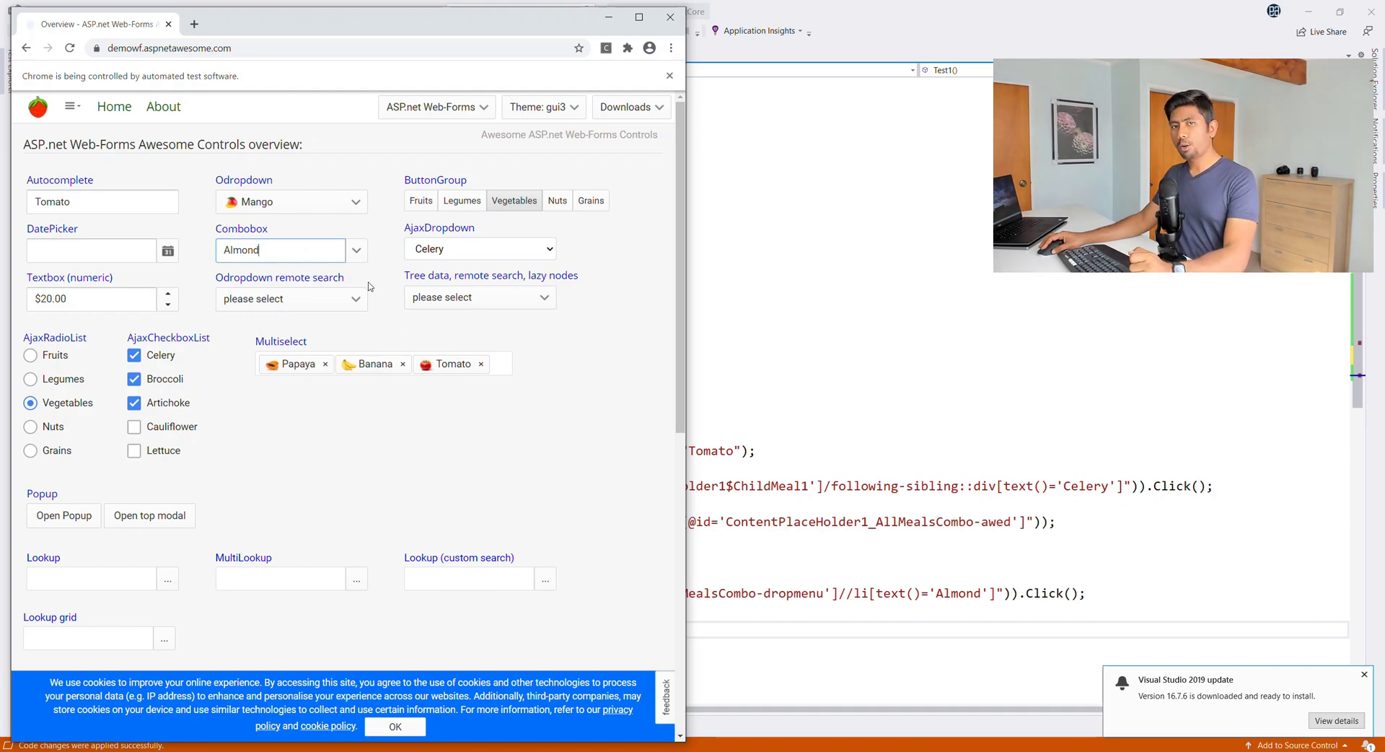